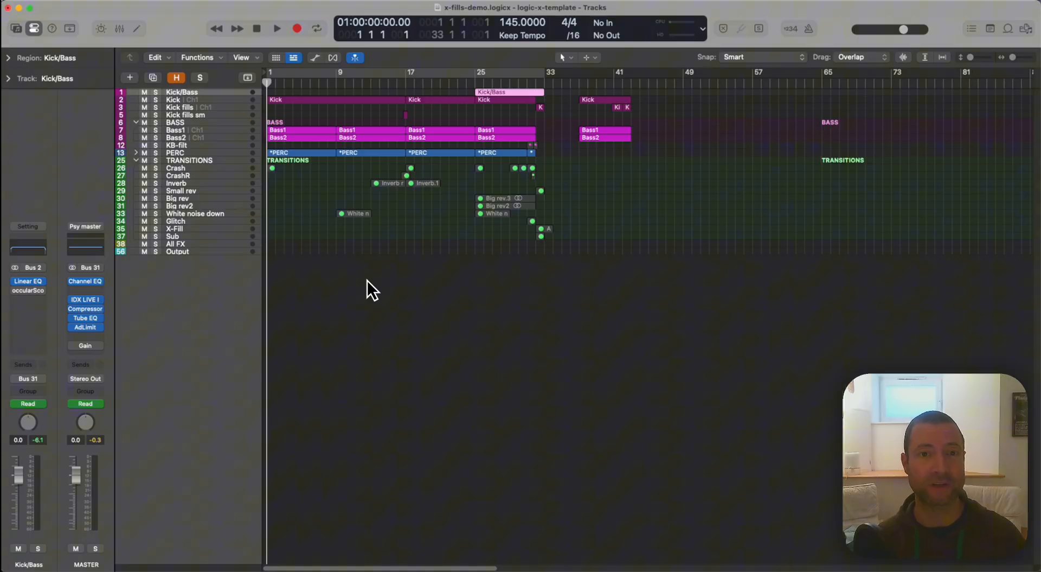
{"action": "mouse_move", "coordinate": [407, 212]}
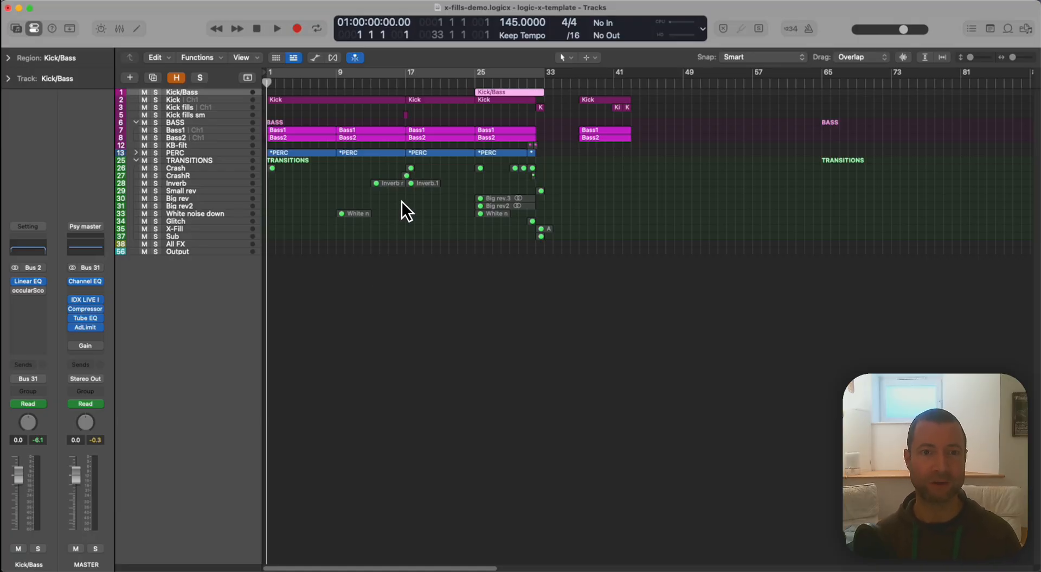
{"action": "mouse_move", "coordinate": [519, 239]}
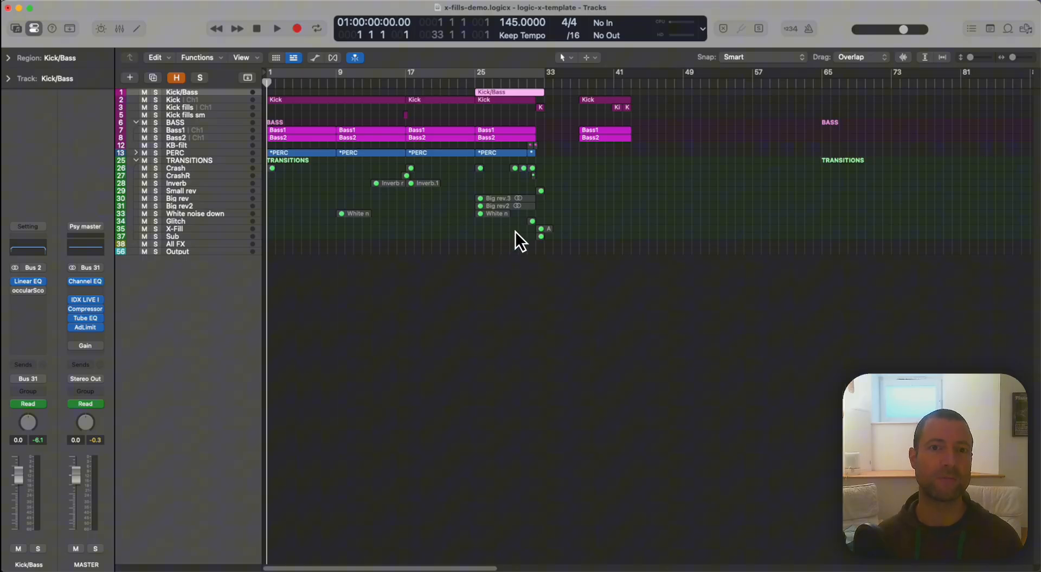
{"action": "mouse_move", "coordinate": [395, 110]}
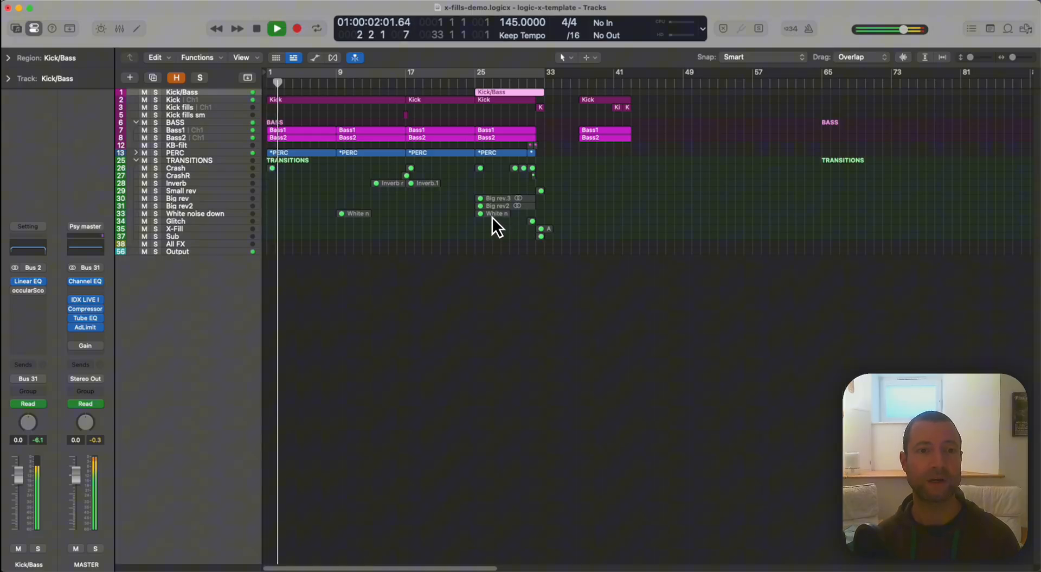
Solo the Kick/Bass track after selecting Kick, BASS and Bass1, then play only kick and bass
{"action": "left_click", "coordinate": [174, 99]}
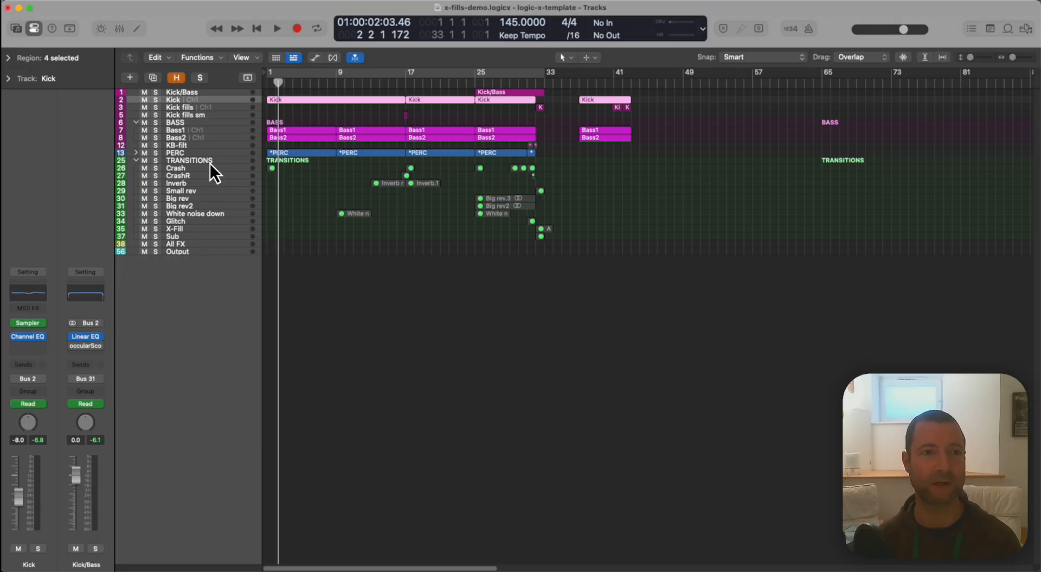
{"action": "mouse_move", "coordinate": [41, 385]}
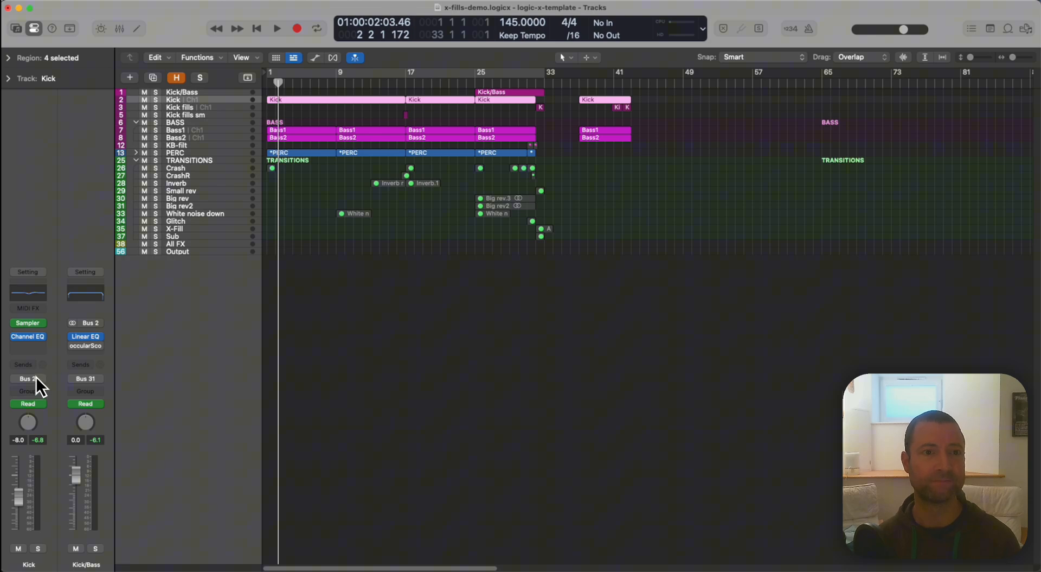
{"action": "left_click", "coordinate": [176, 122]}
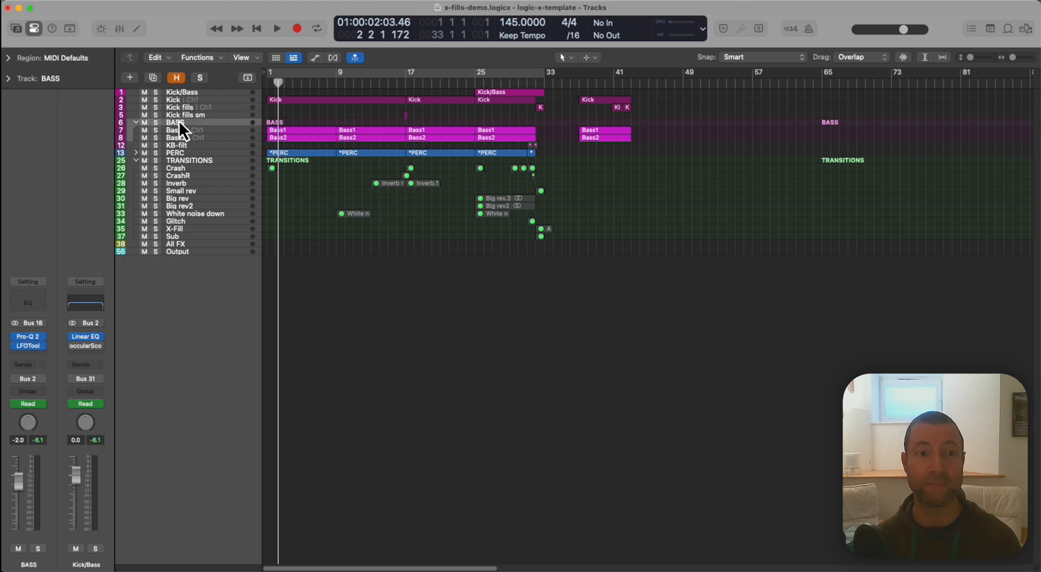
{"action": "left_click", "coordinate": [176, 129]}
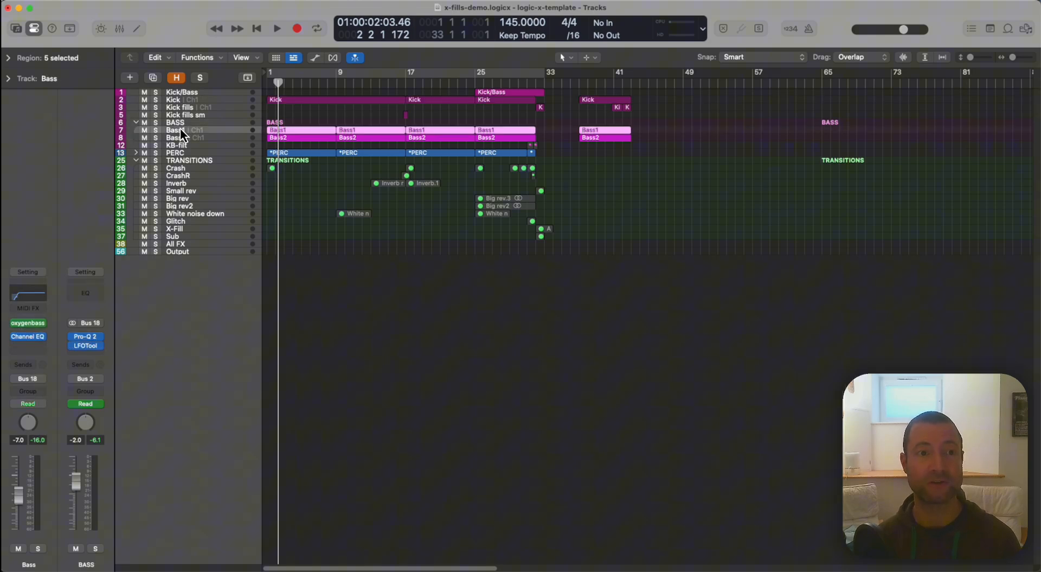
{"action": "left_click", "coordinate": [175, 123]}
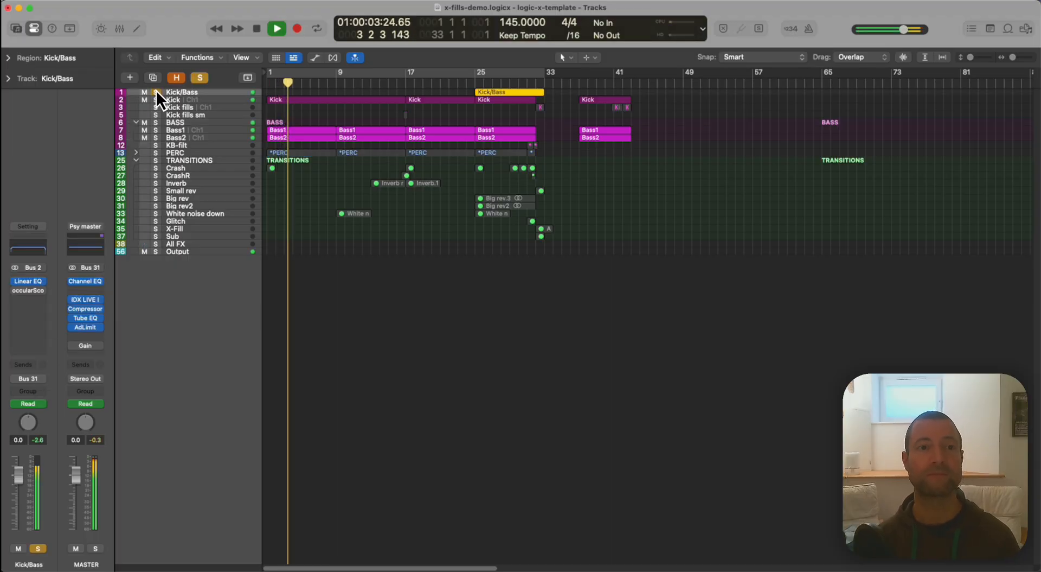
Automate the Kick/Bass Linear Phase EQ low cut from 20 Hz to ~950 Hz and loop it
{"action": "left_click", "coordinate": [277, 28]}
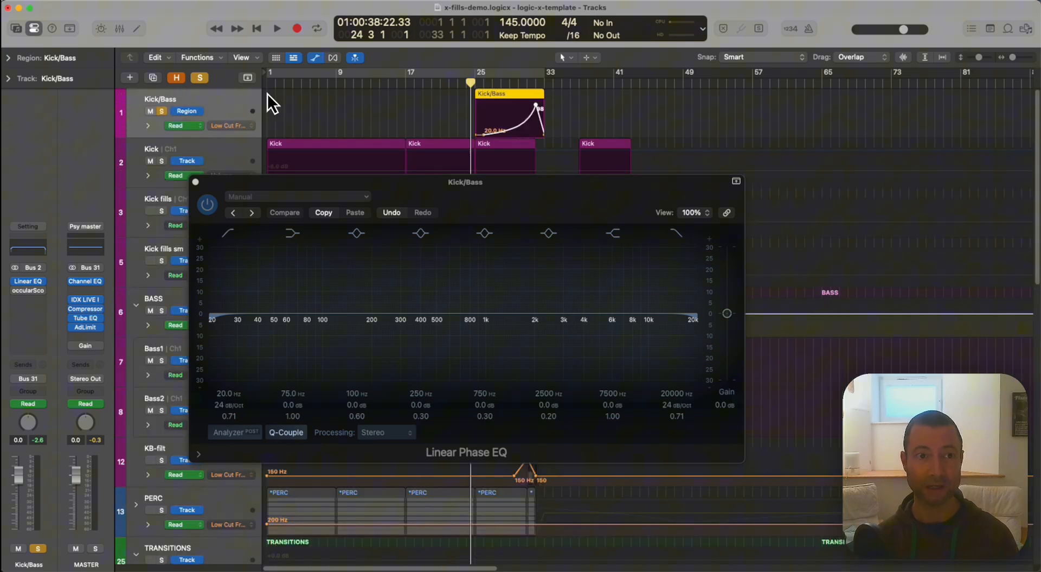
{"action": "mouse_move", "coordinate": [247, 106]}
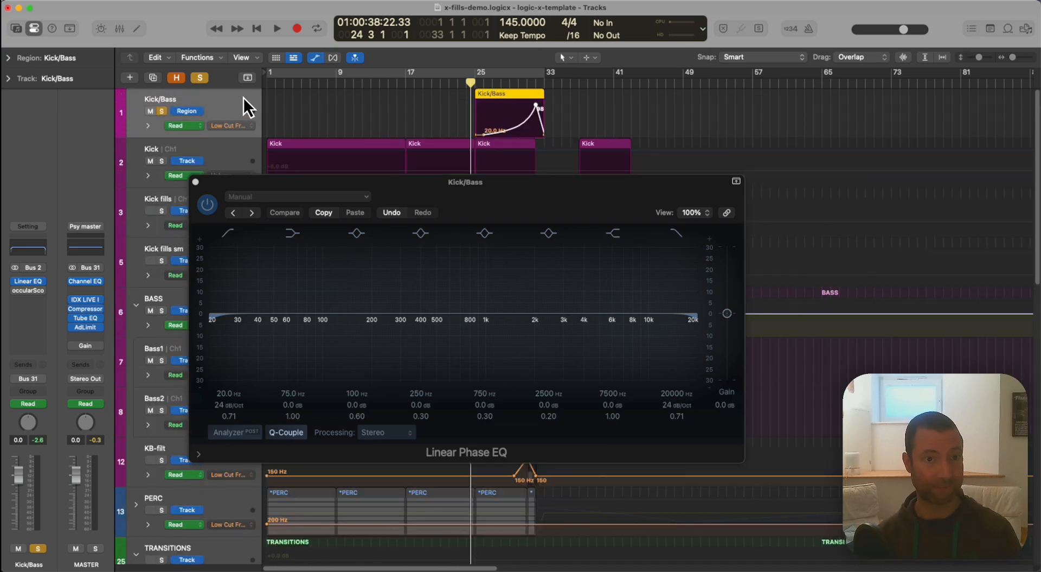
{"action": "mouse_move", "coordinate": [235, 113]}
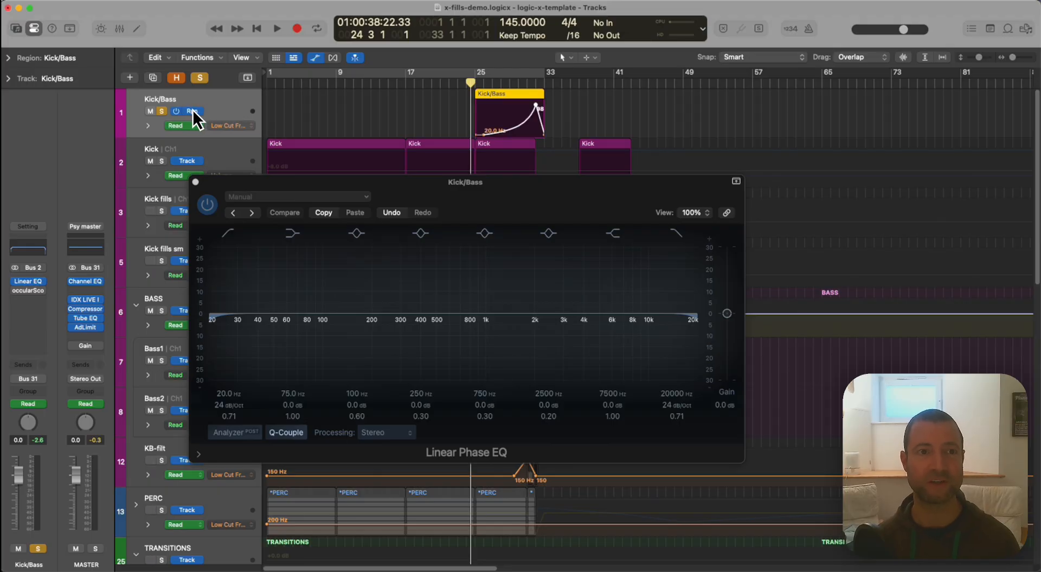
{"action": "left_click", "coordinate": [507, 94]}
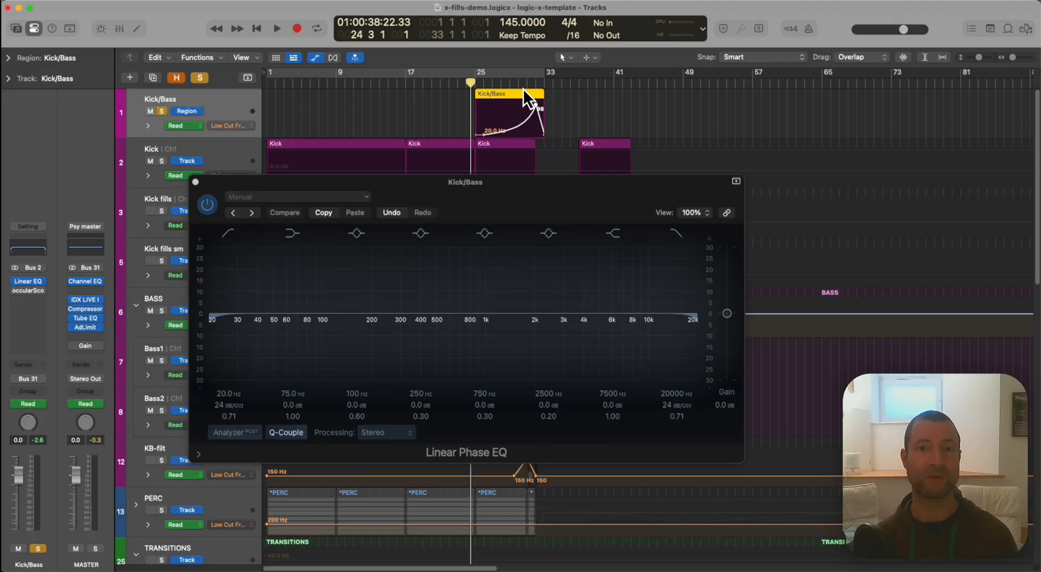
{"action": "mouse_move", "coordinate": [501, 107]}
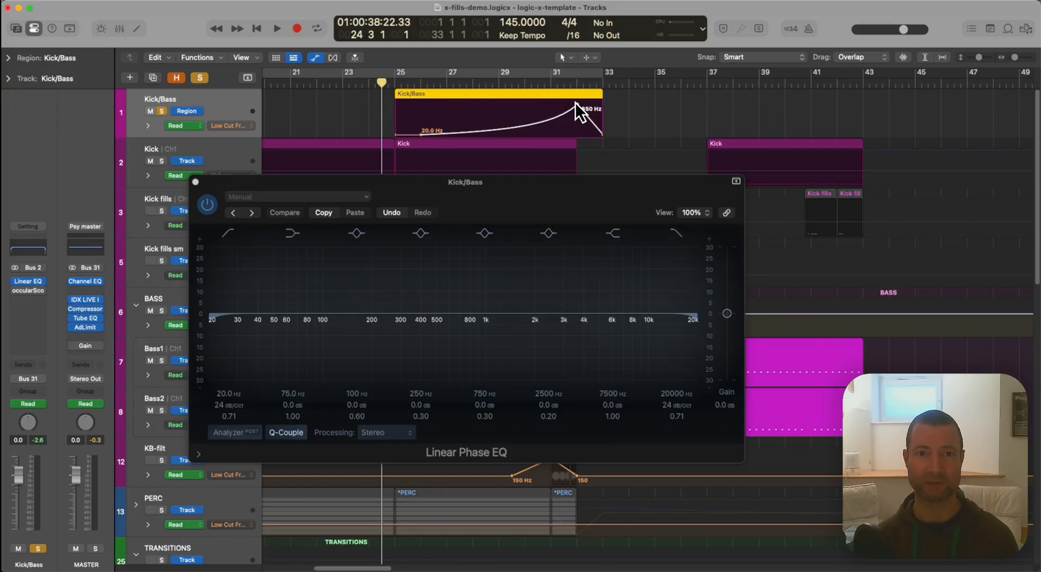
{"action": "mouse_move", "coordinate": [448, 129]}
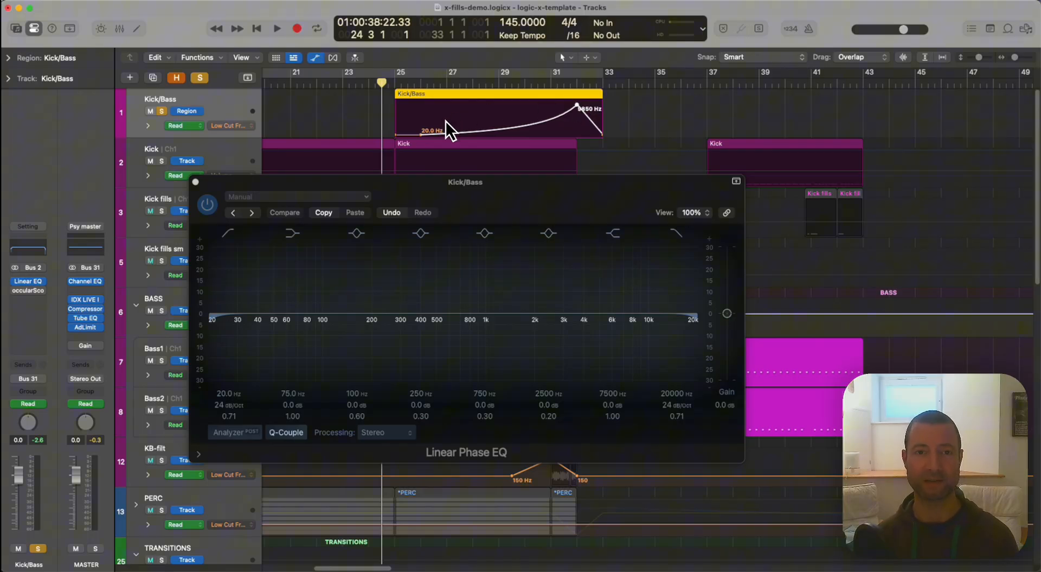
{"action": "left_click", "coordinate": [276, 28]}
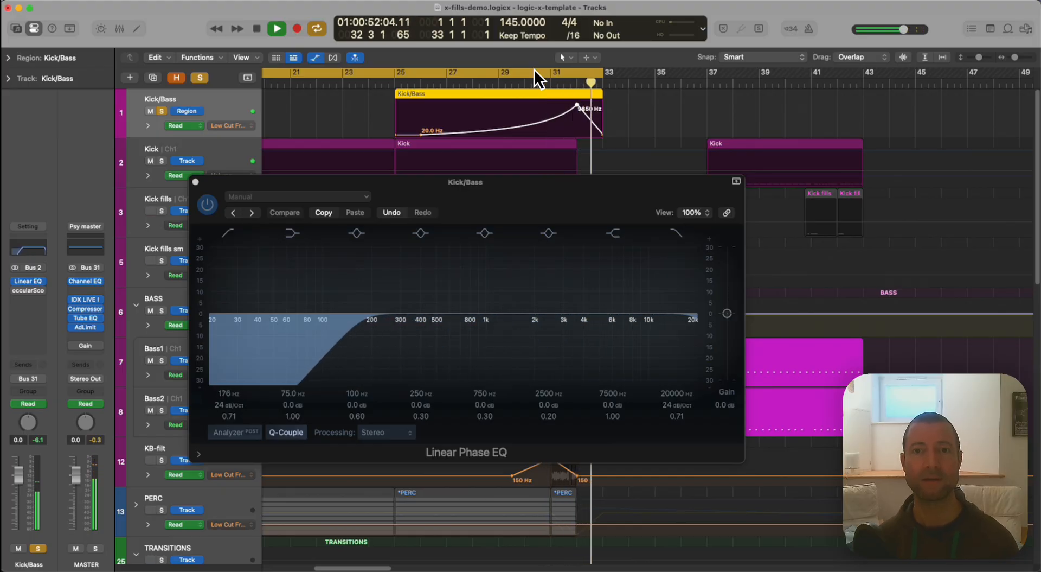
Close the Linear Phase EQ and shrink tracks back to the full arrangement overview
{"action": "left_click", "coordinate": [276, 28]}
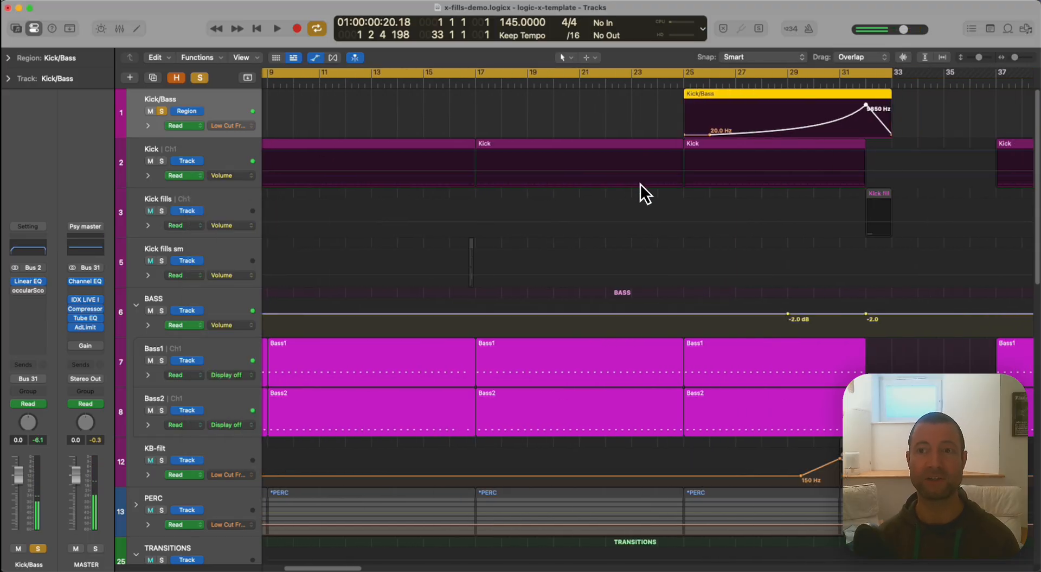
{"action": "scroll", "scroll_direction": "right", "scroll_amount": 3}
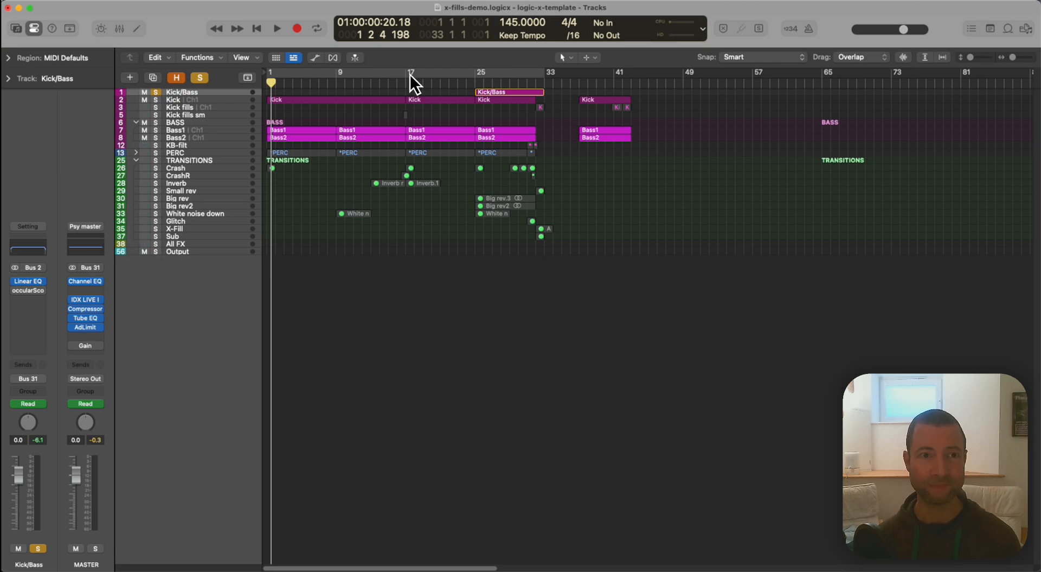
Solo Kick and Kick fills with Kick/Bass and cycle bars 1 to 33
{"action": "left_click", "coordinate": [176, 100]}
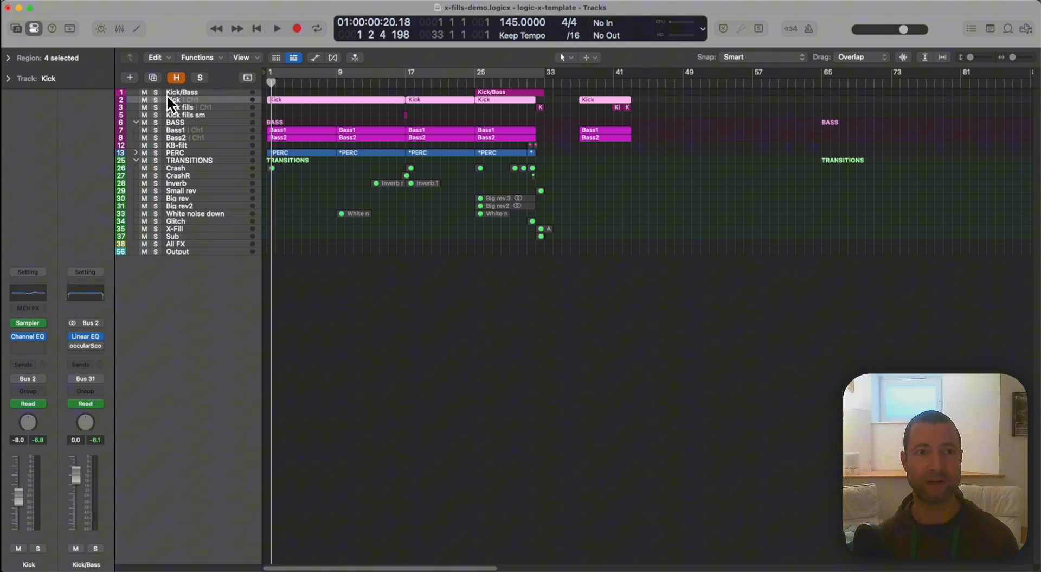
{"action": "left_click", "coordinate": [182, 107]}
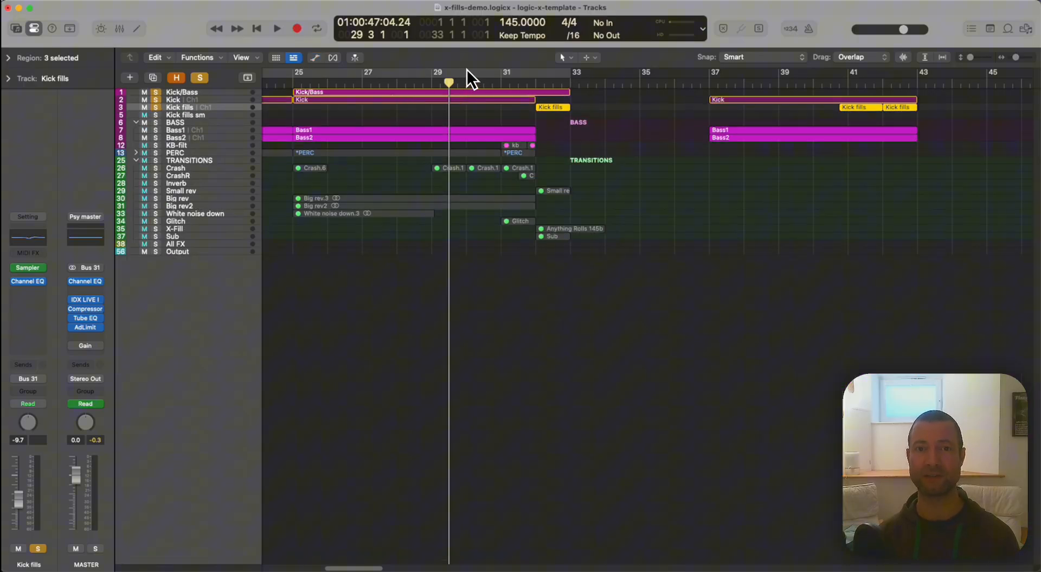
{"action": "left_click", "coordinate": [277, 28]}
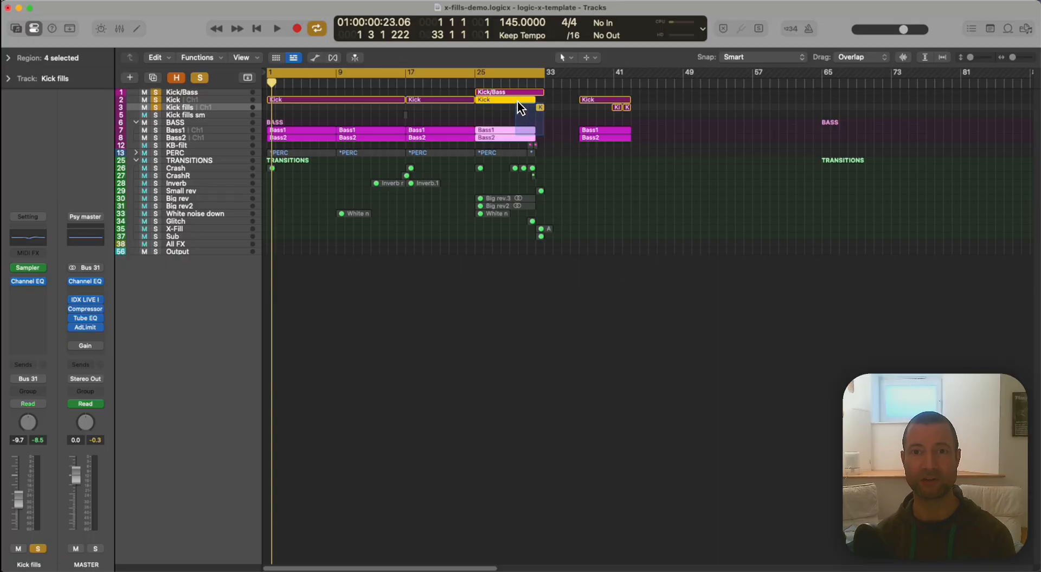
Copy the Kick fills region with automation so four fills lead into bar 33, and play it
{"action": "left_click", "coordinate": [501, 136]}
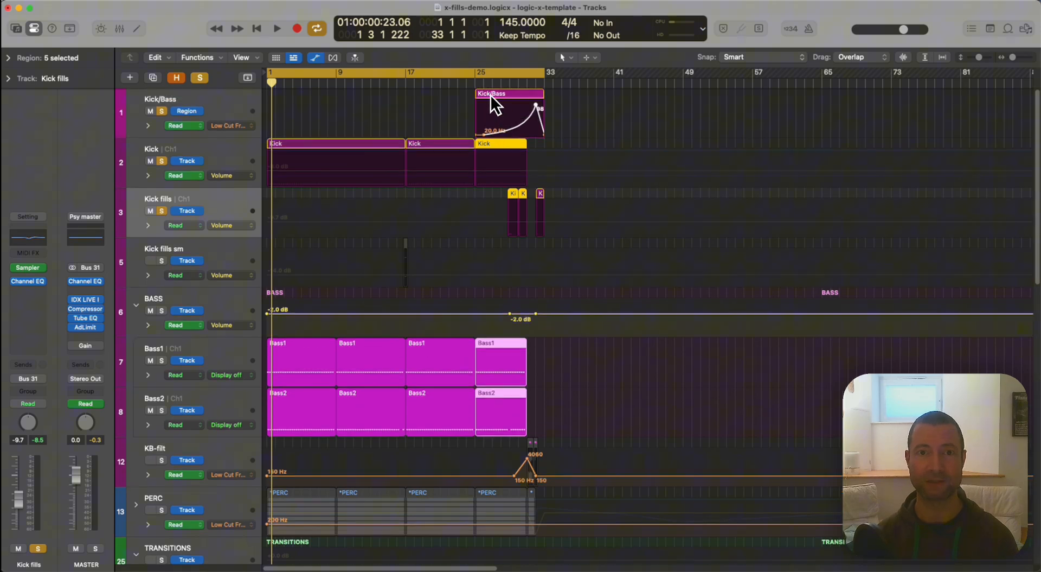
{"action": "left_click", "coordinate": [277, 28]}
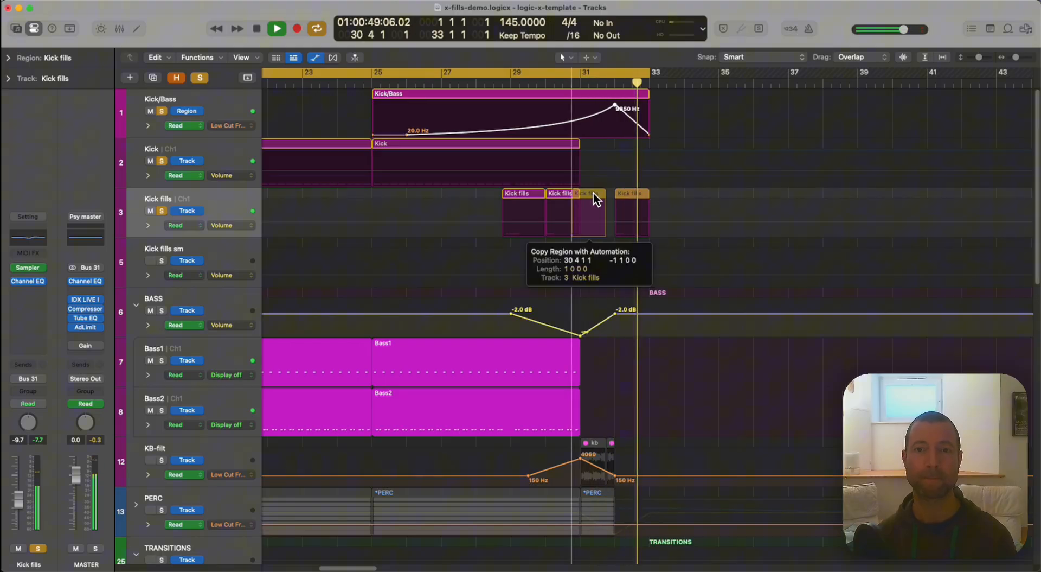
{"action": "left_click", "coordinate": [277, 28]}
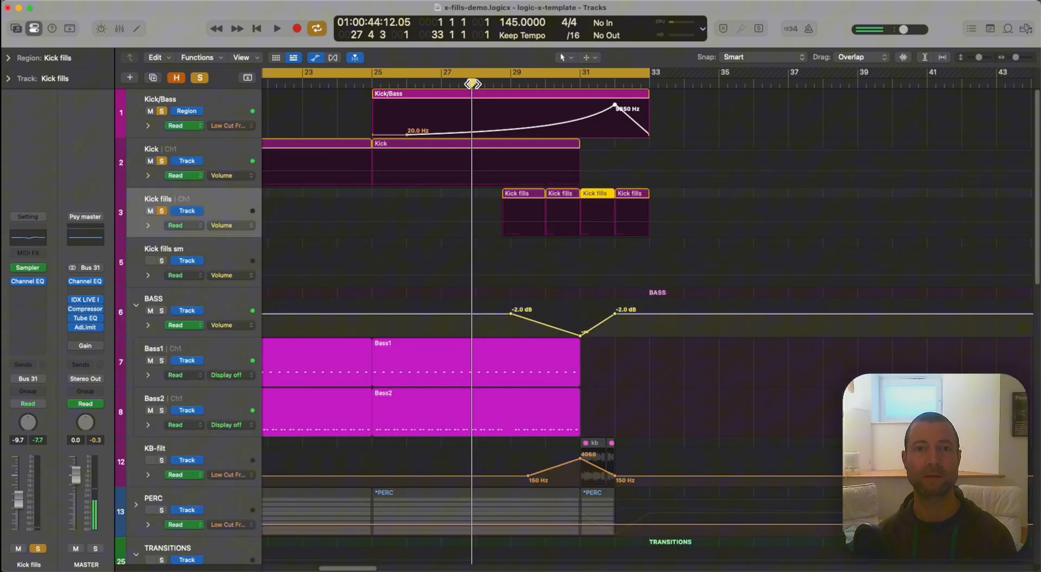
{"action": "left_click", "coordinate": [277, 28]}
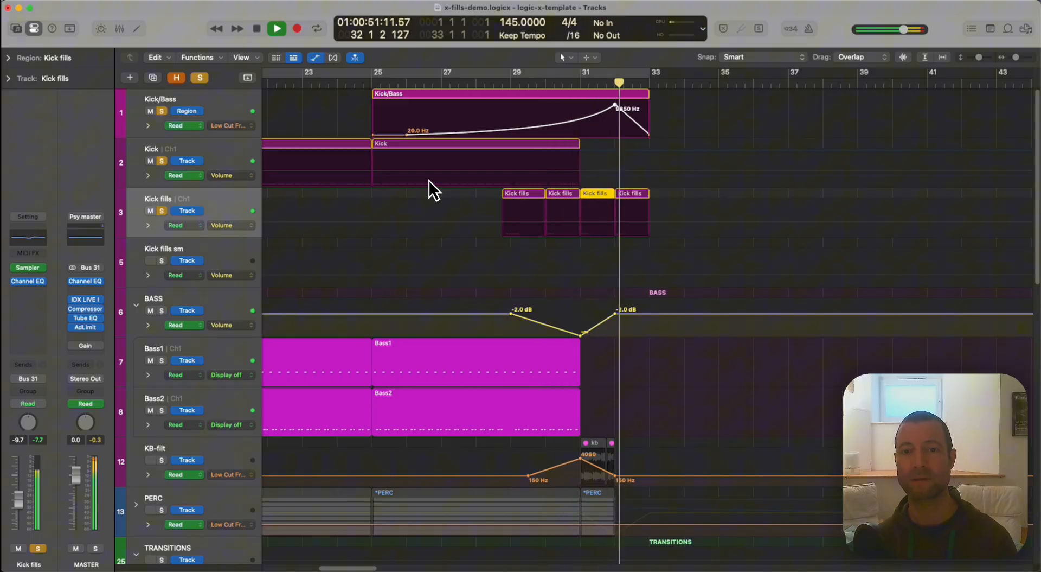
Return to the compact overview and zoom out to the whole arrangement
{"action": "left_click", "coordinate": [297, 29]}
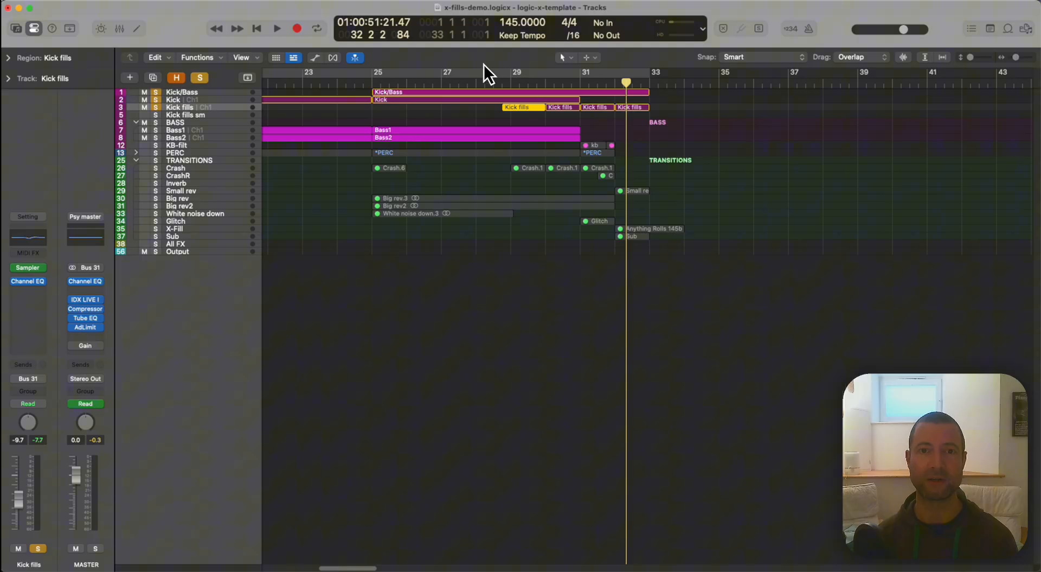
{"action": "left_click", "coordinate": [277, 28]}
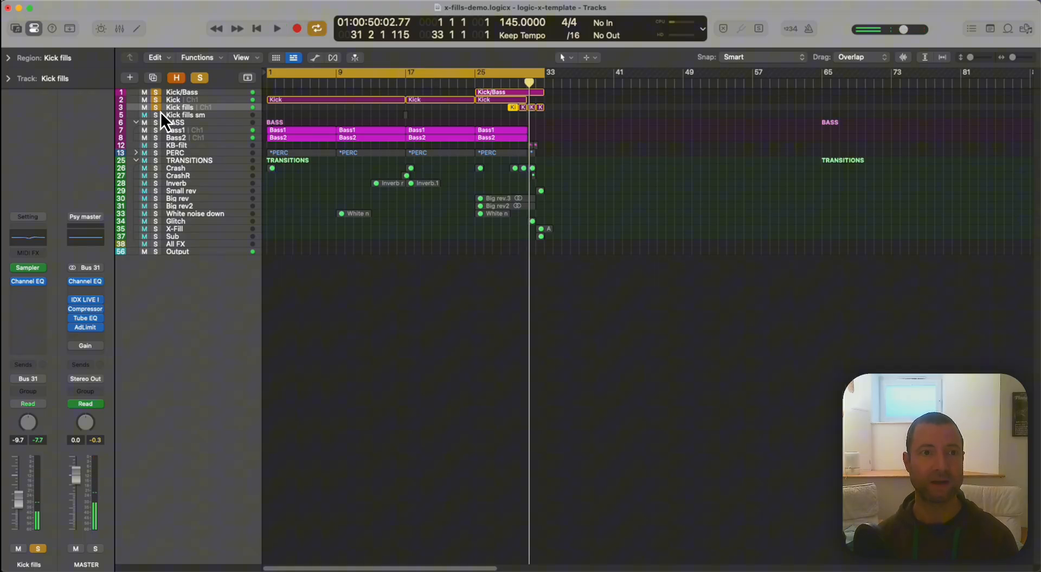
Select Kick fills sm, routed to Bus 31 (Psy master) at -14 dB, and inspect its region near bar 17
{"action": "left_click", "coordinate": [186, 115]}
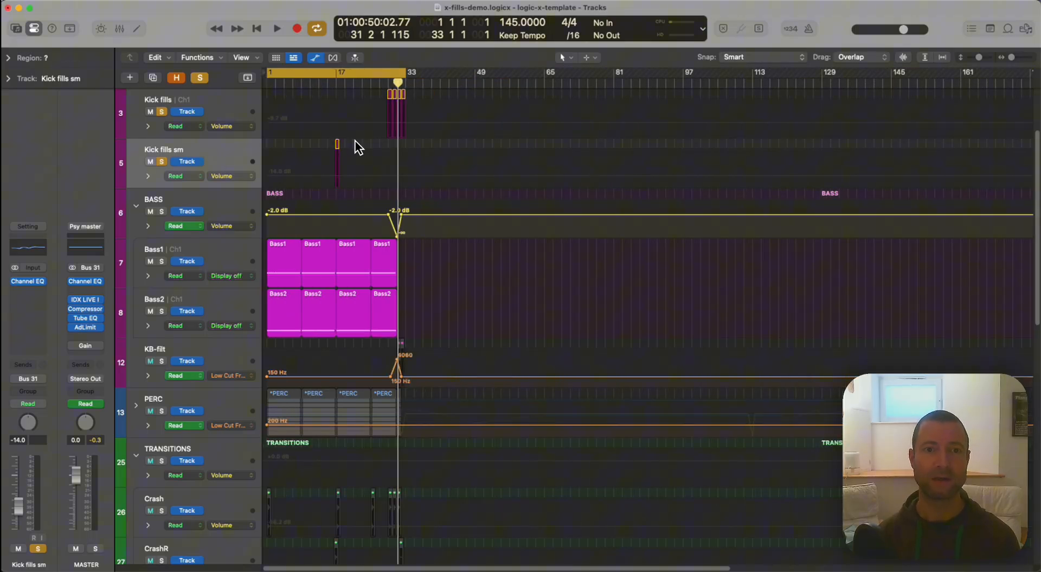
{"action": "left_click", "coordinate": [337, 143]}
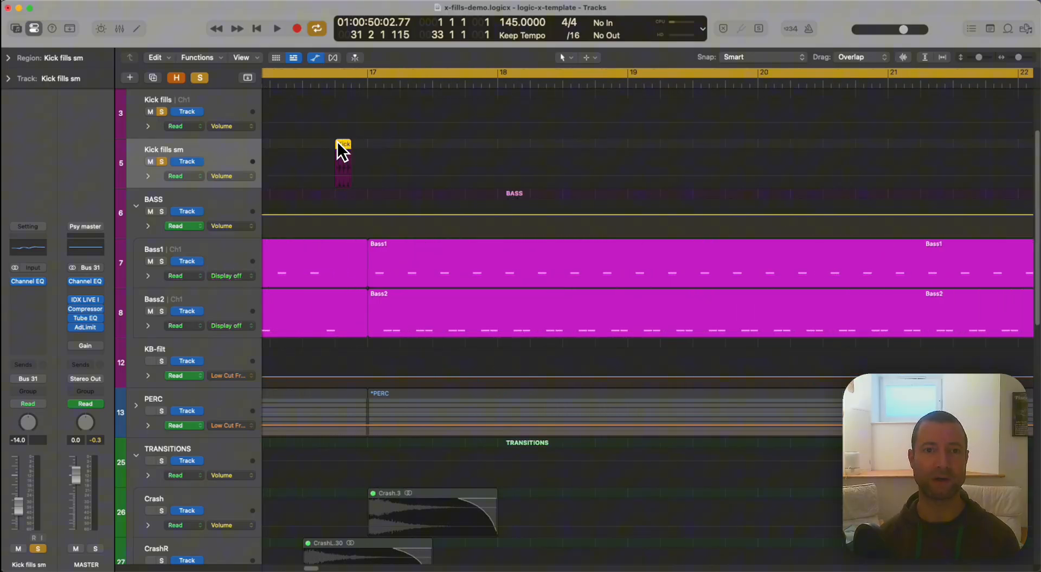
{"action": "double_click", "coordinate": [344, 163]}
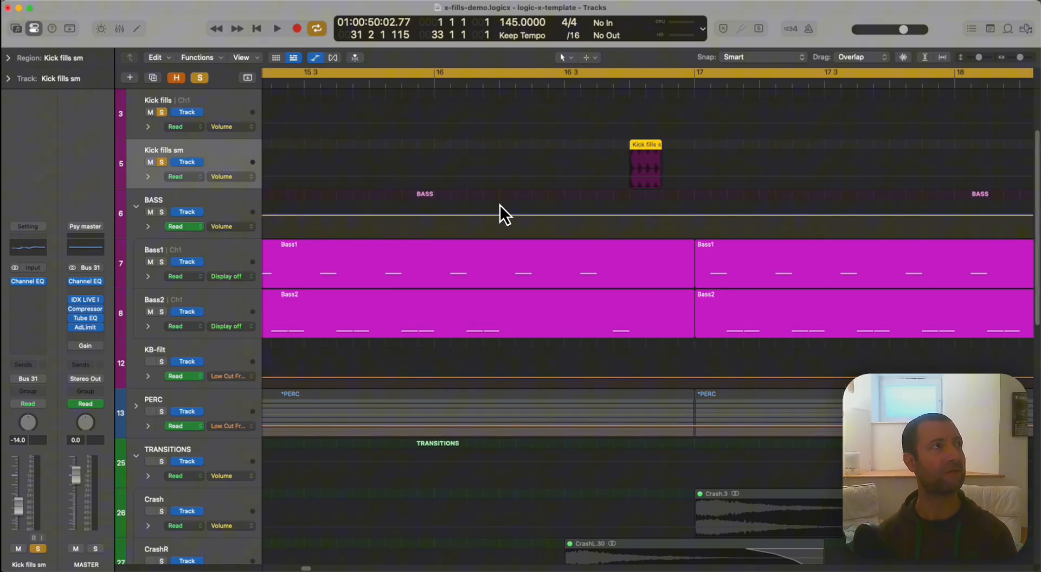
{"action": "mouse_move", "coordinate": [658, 179]}
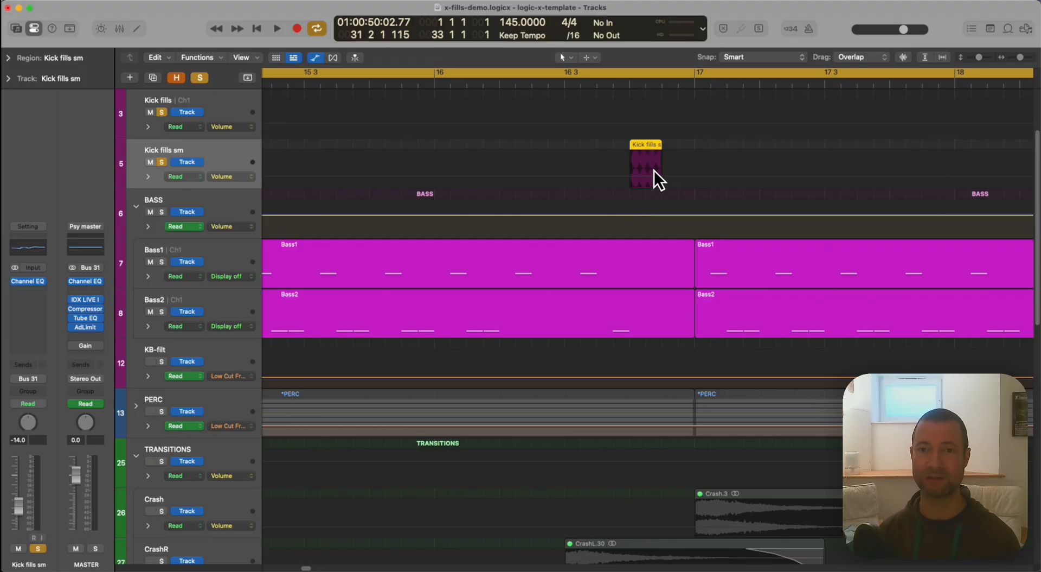
{"action": "mouse_move", "coordinate": [631, 160]}
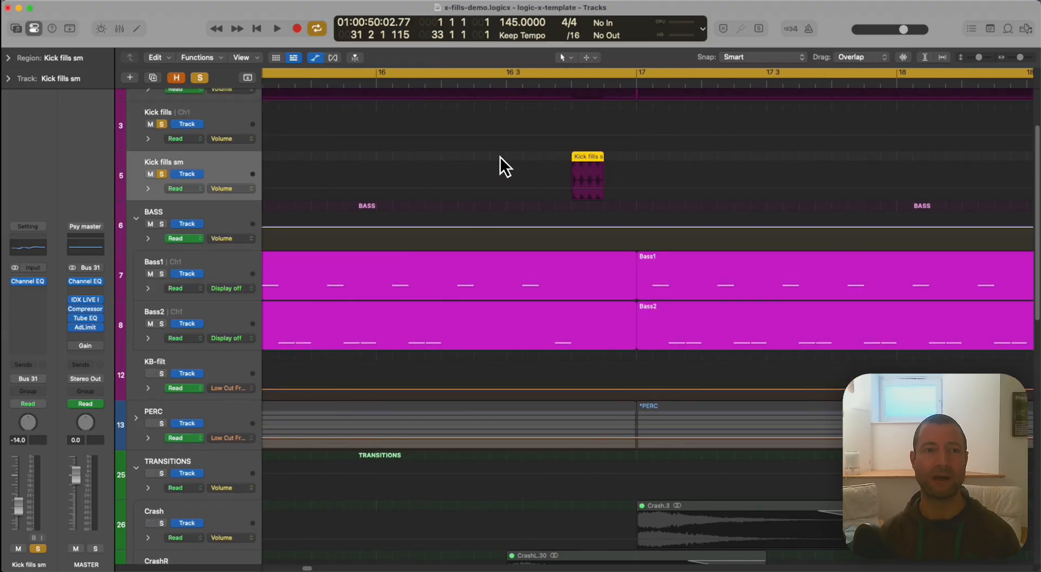
{"action": "mouse_move", "coordinate": [212, 172]}
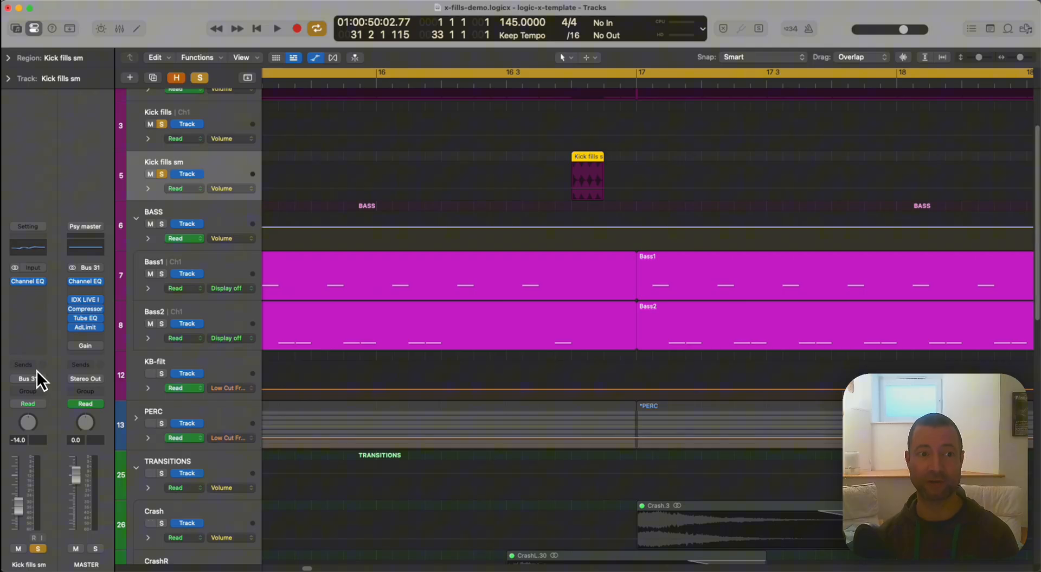
{"action": "mouse_move", "coordinate": [46, 280]}
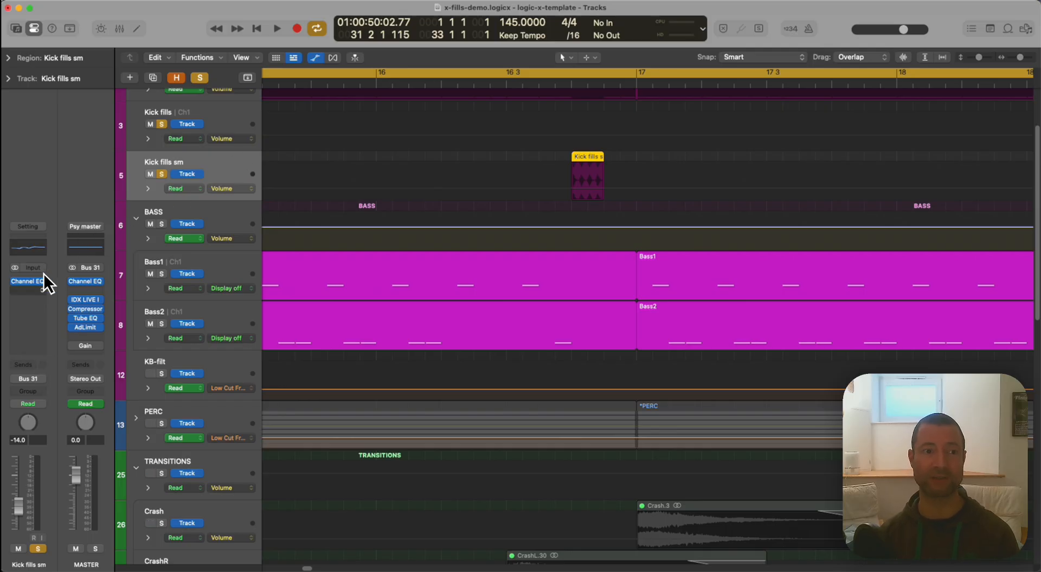
{"action": "double_click", "coordinate": [28, 281]}
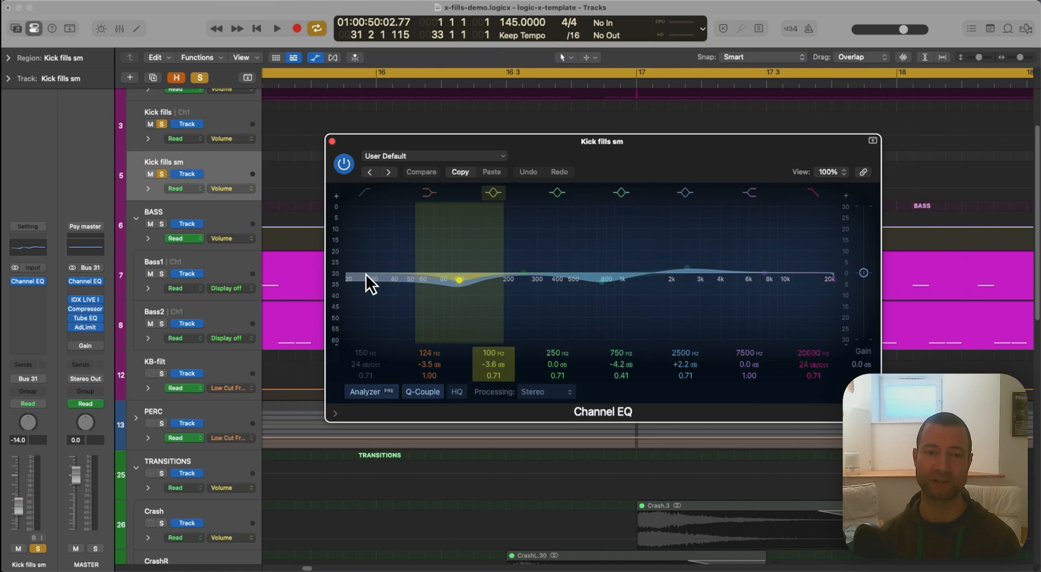
{"action": "mouse_move", "coordinate": [409, 289]}
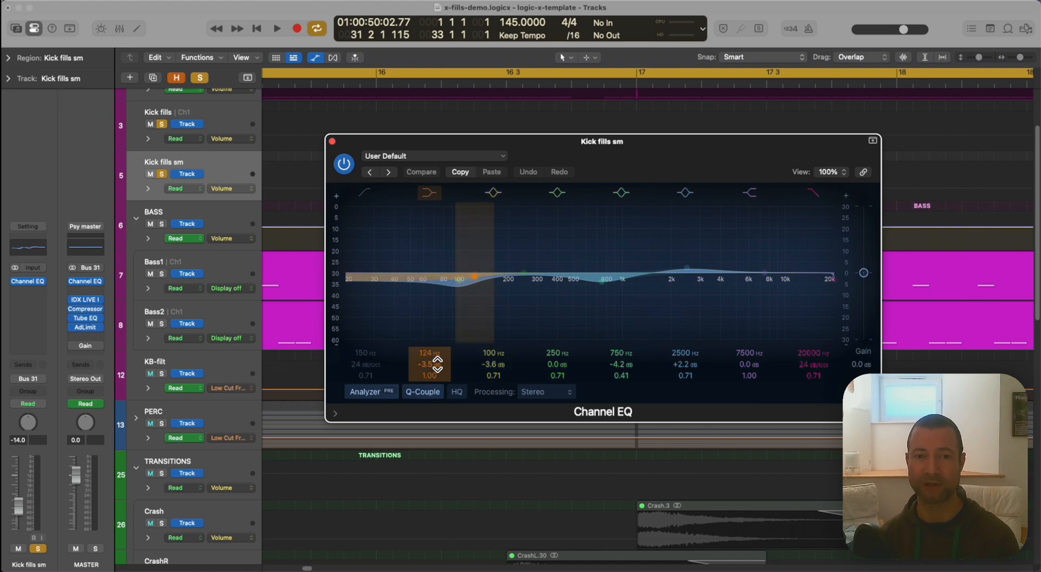
{"action": "left_click", "coordinate": [332, 141]}
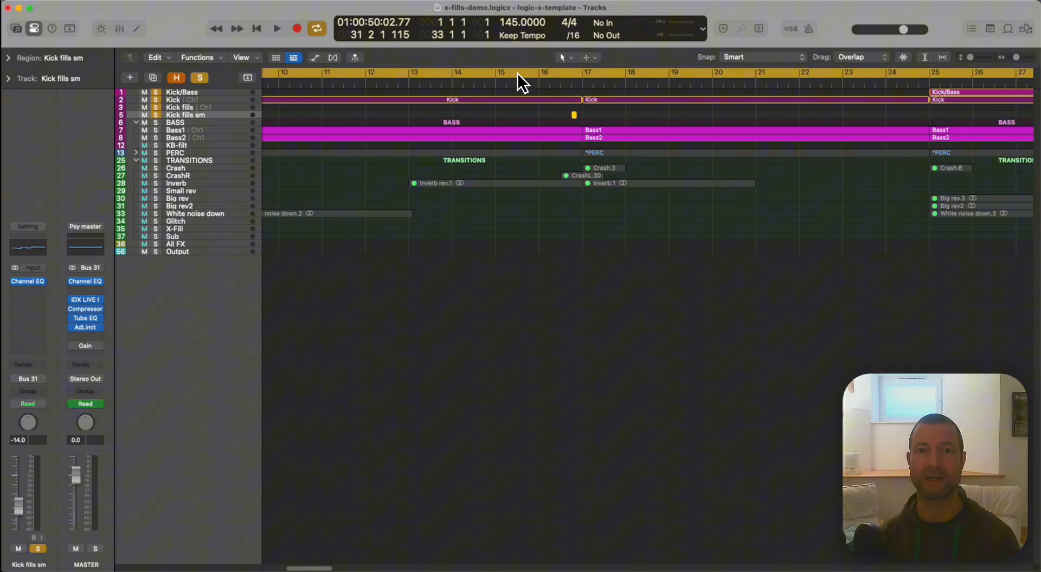
Cycle bar 16 and recheck the Kick/Bass Linear Phase EQ 900 Hz low cut
{"action": "left_click", "coordinate": [277, 29]}
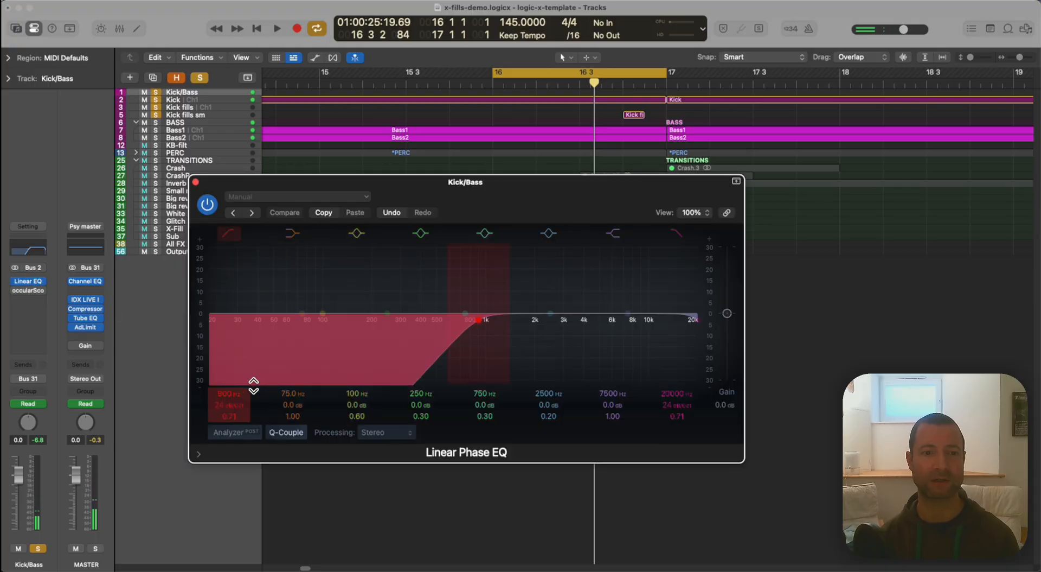
{"action": "left_click", "coordinate": [277, 29]}
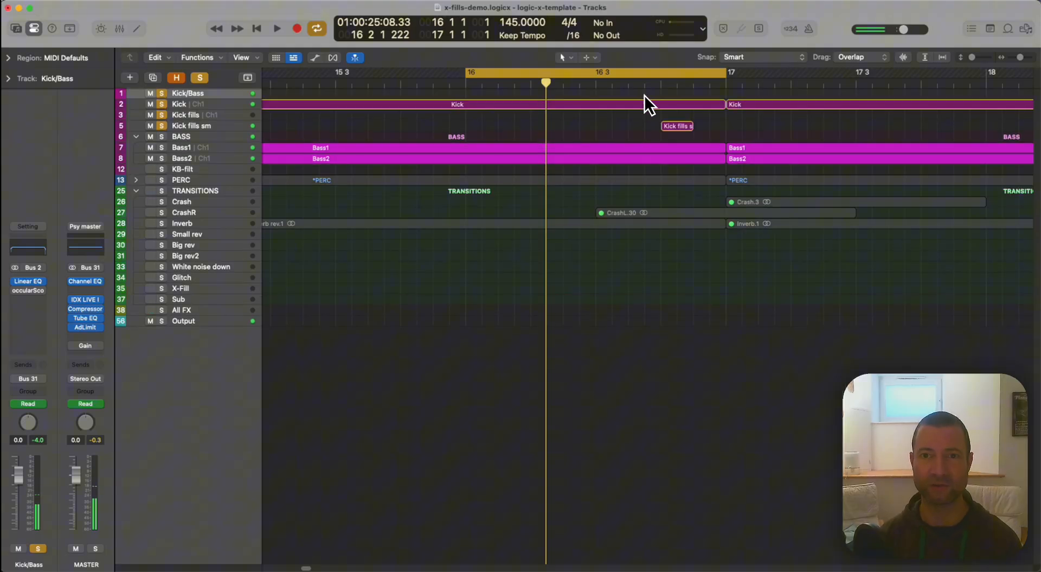
Show Kick, Bass1 and Bass2 notes together in the Piano Roll and select a bass note in bar 16
{"action": "double_click", "coordinate": [457, 104]}
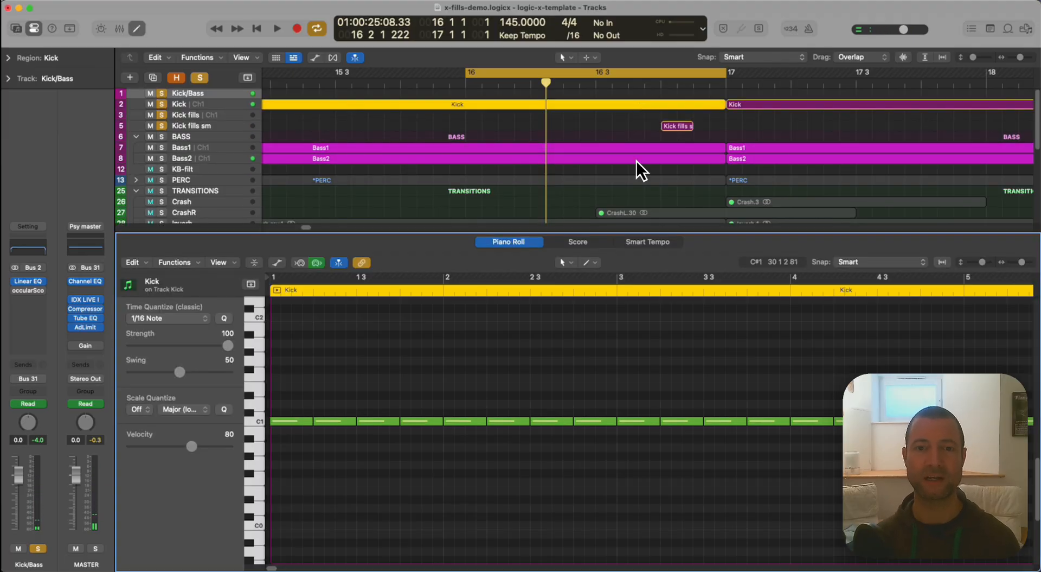
{"action": "left_click", "coordinate": [276, 29]}
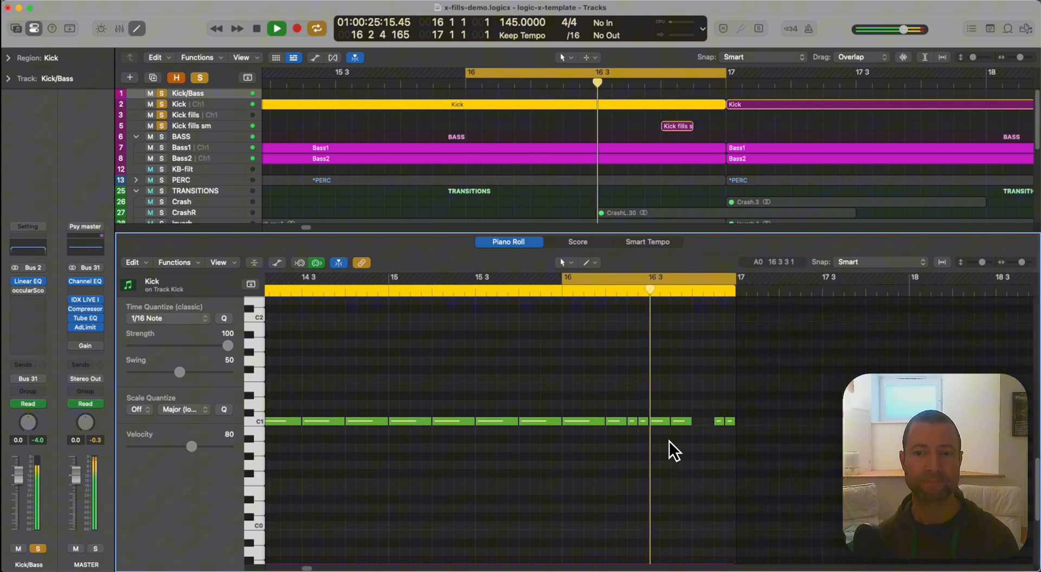
{"action": "left_click", "coordinate": [277, 28]}
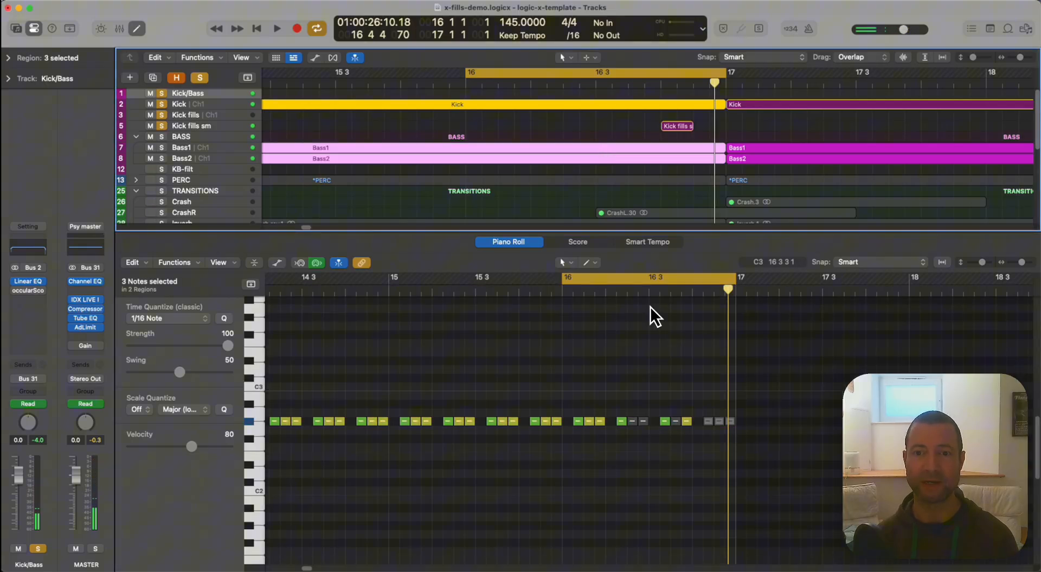
{"action": "scroll", "scroll_direction": "down", "scroll_amount": 3}
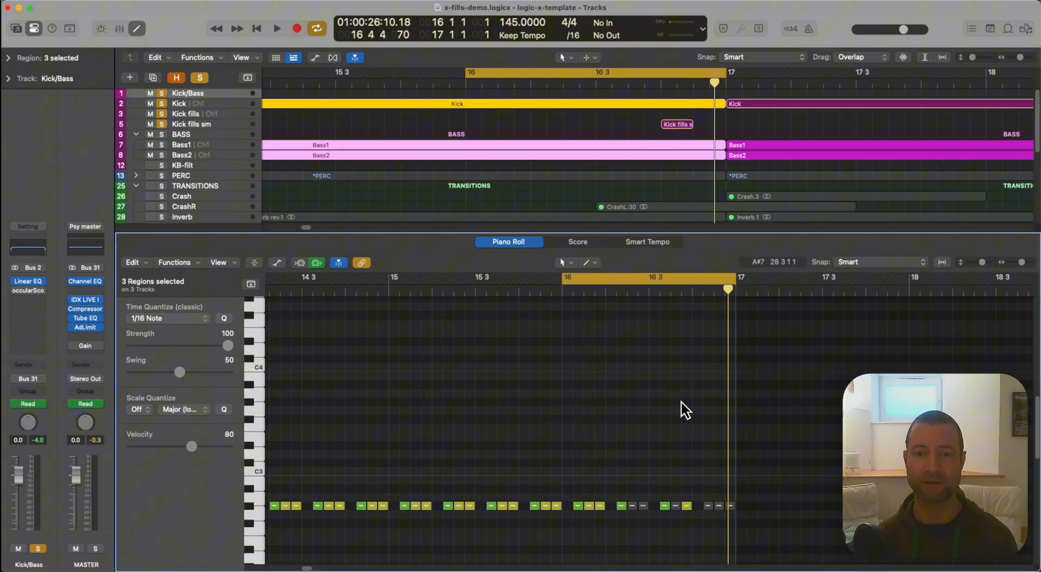
{"action": "scroll", "scroll_direction": "down", "scroll_amount": 3}
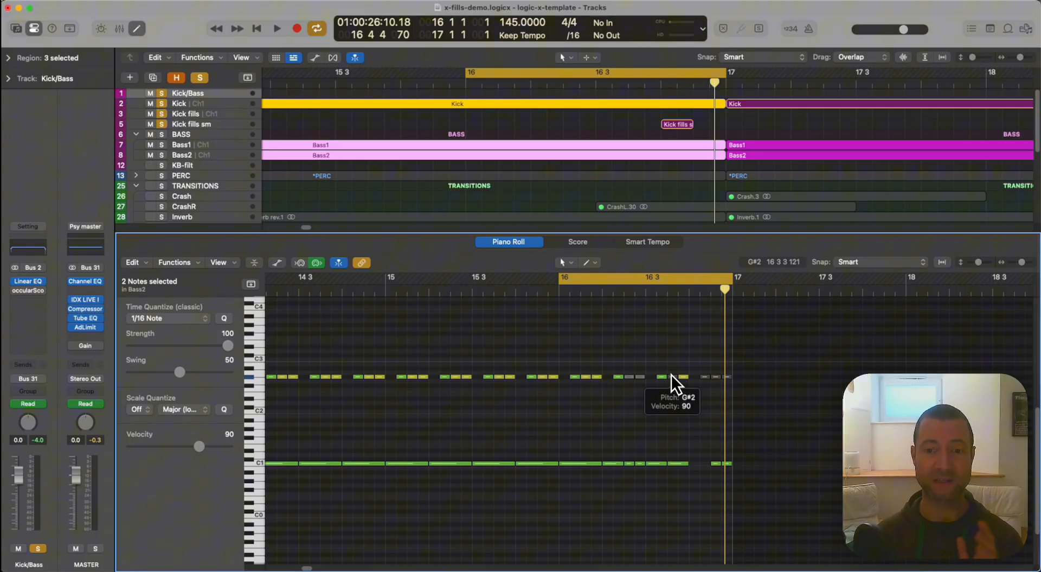
{"action": "mouse_move", "coordinate": [664, 374]}
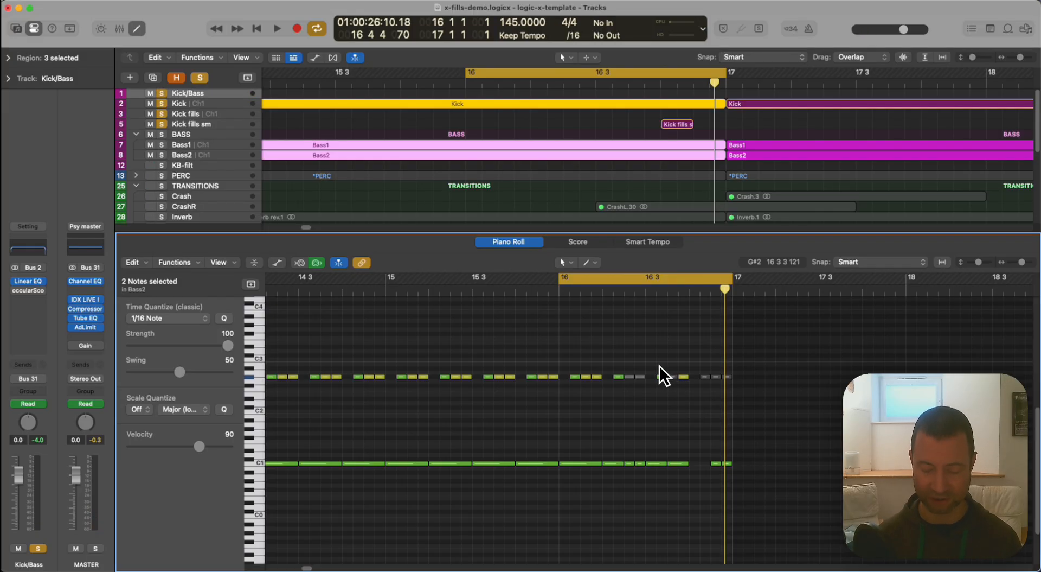
{"action": "left_click", "coordinate": [277, 28]}
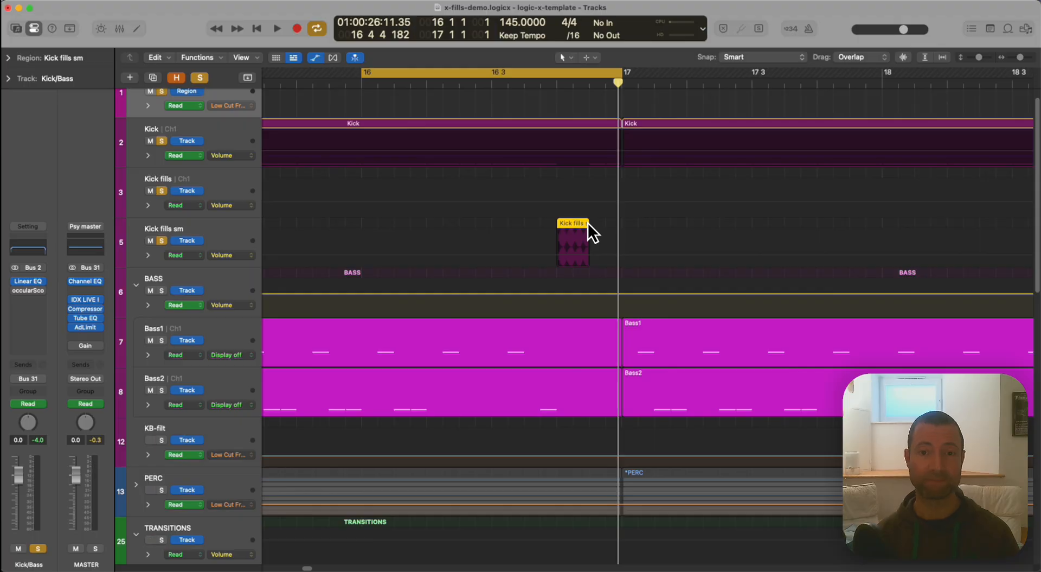
{"action": "mouse_move", "coordinate": [583, 229]}
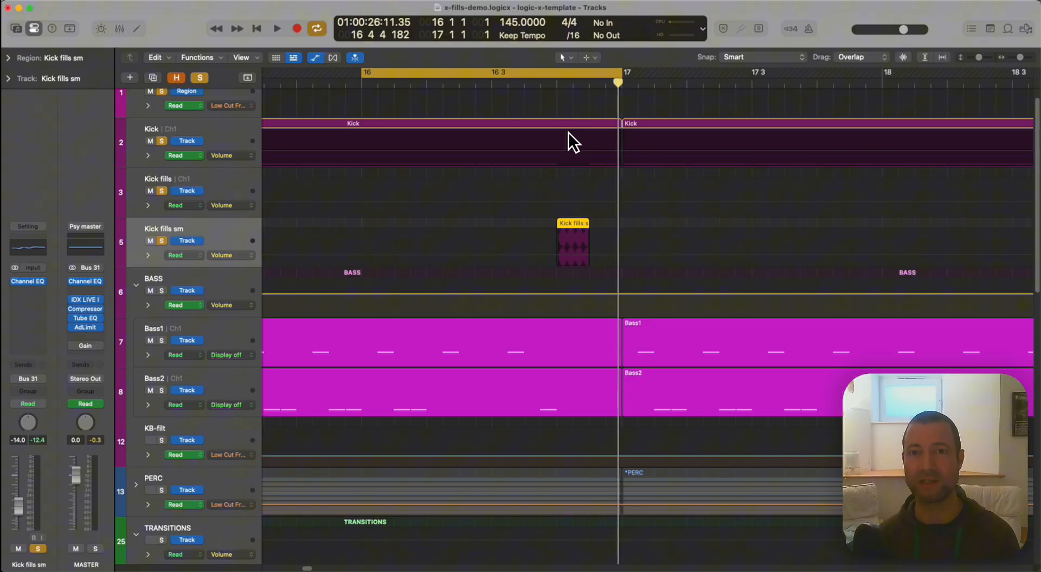
{"action": "mouse_move", "coordinate": [583, 166]}
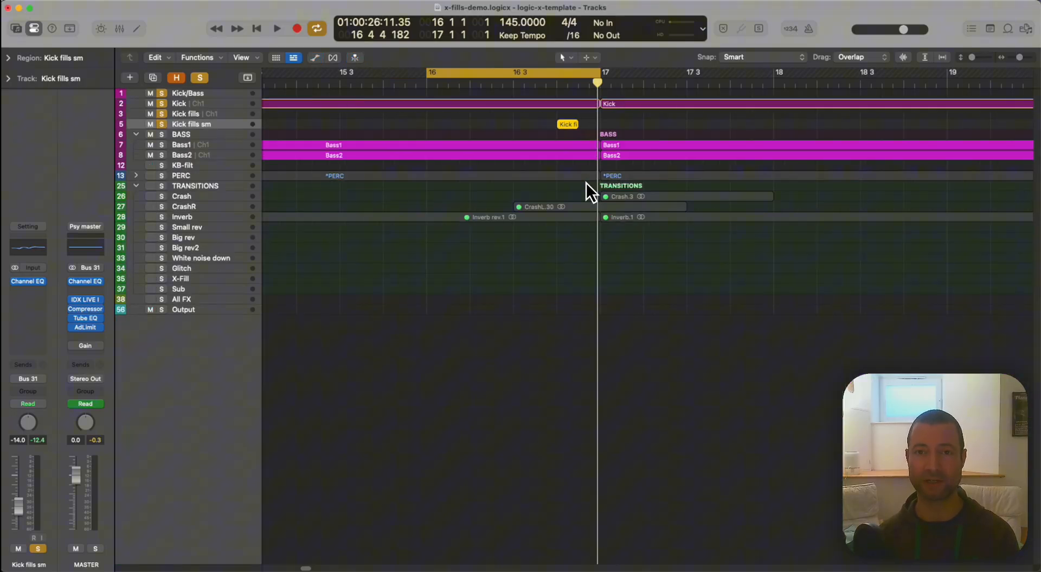
Leave the Piano Roll and play the arrangement around the short kick fill before bar 17
{"action": "left_click", "coordinate": [277, 28]}
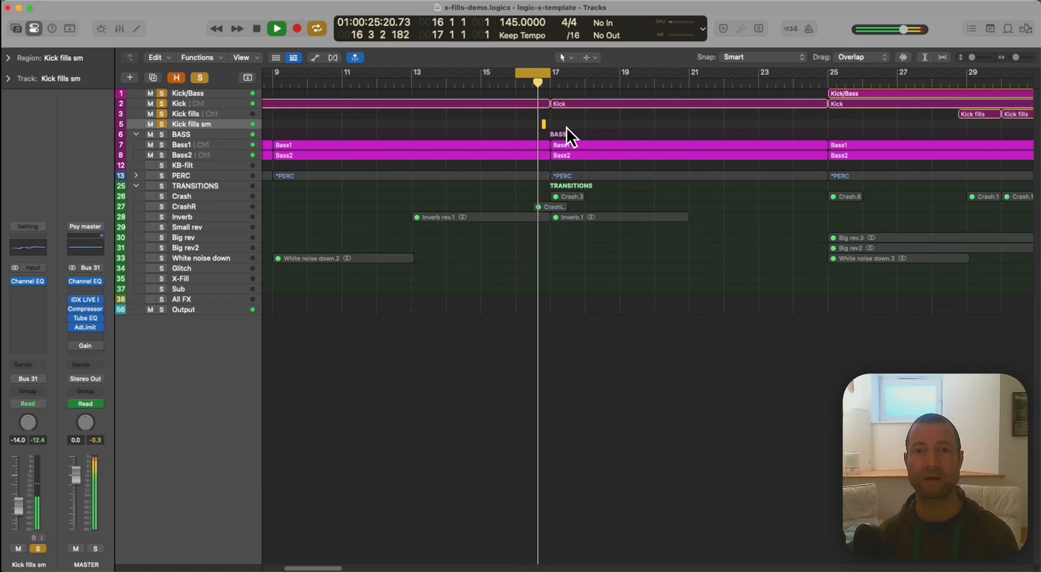
{"action": "left_click", "coordinate": [276, 28]}
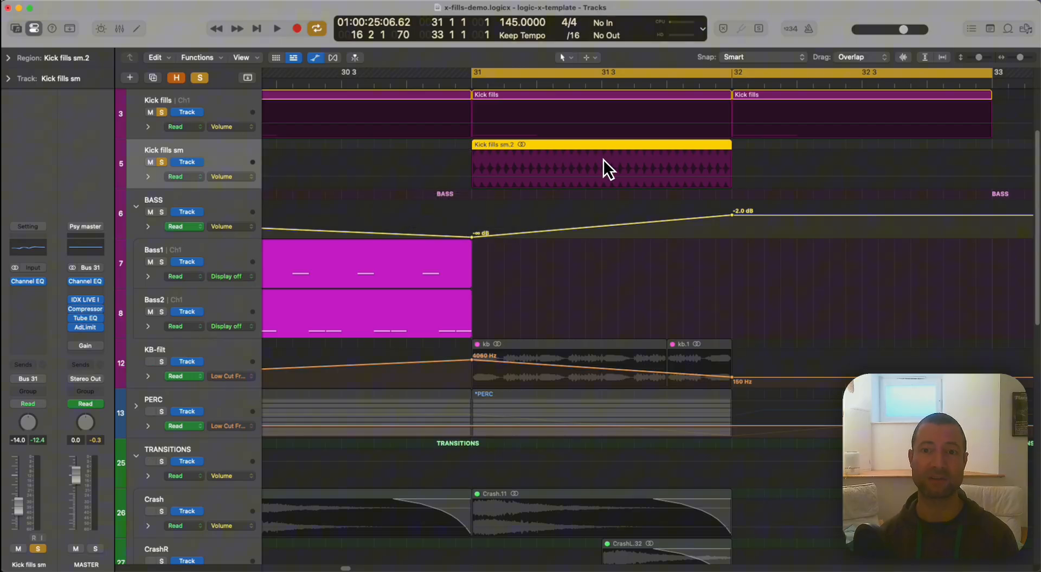
{"action": "mouse_move", "coordinate": [730, 163]}
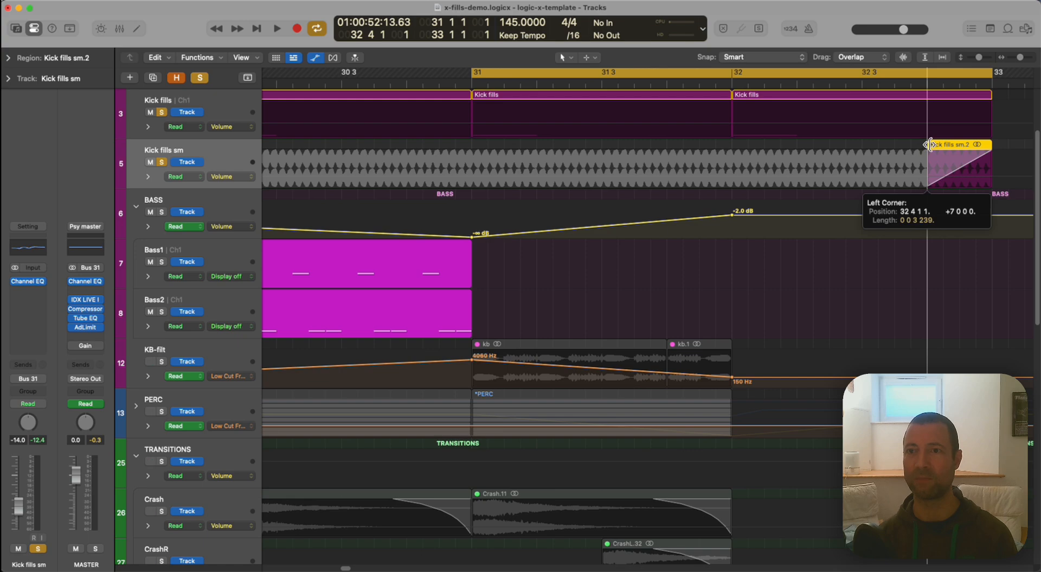
Trim Kick fills sm.2 to start at 32 4 1 1 and ramp its volume up to -14 dB at bar 33
{"action": "left_click", "coordinate": [277, 29]}
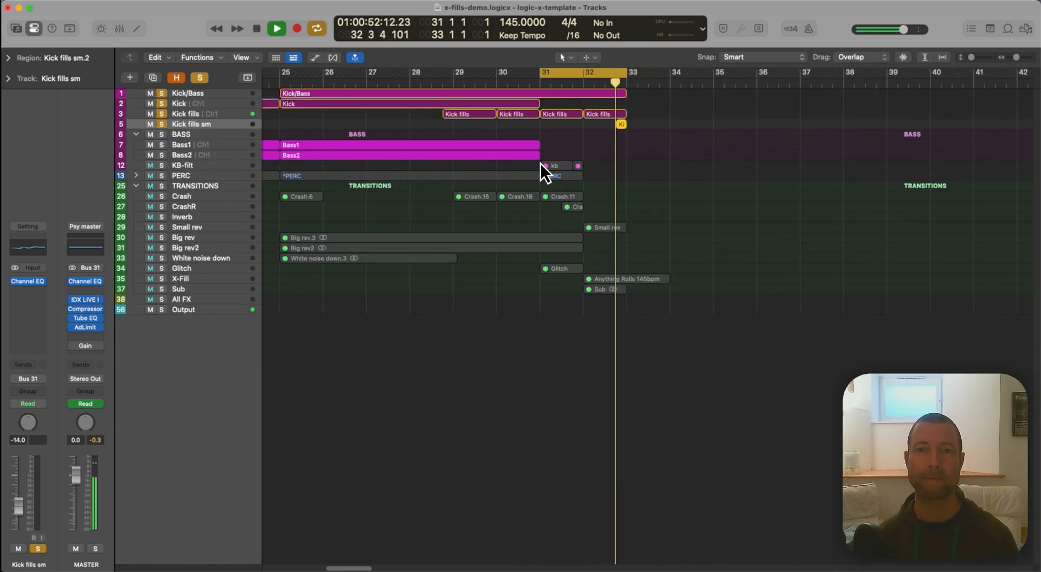
{"action": "left_click", "coordinate": [277, 28]}
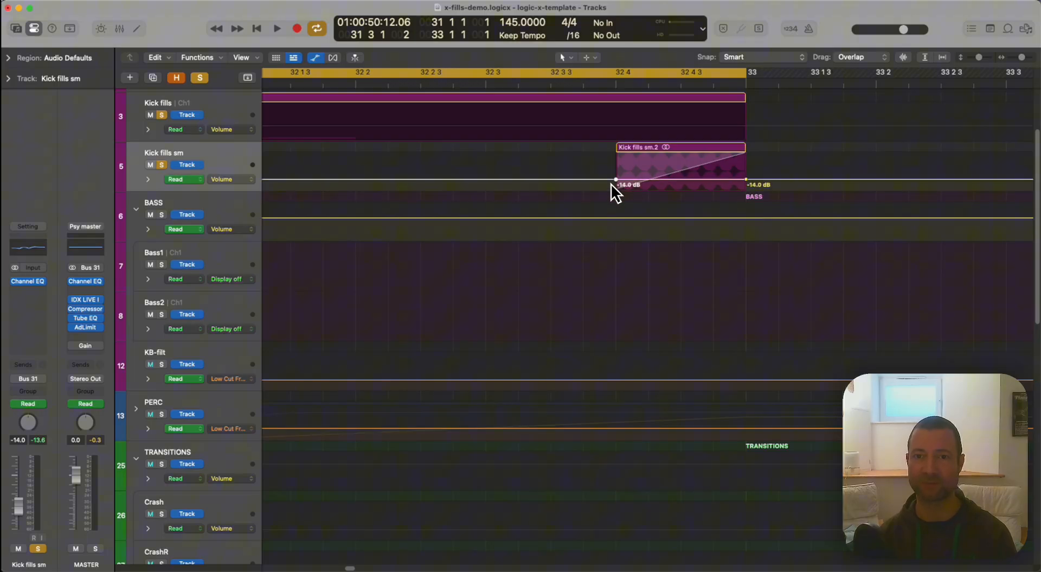
{"action": "left_click", "coordinate": [677, 146]}
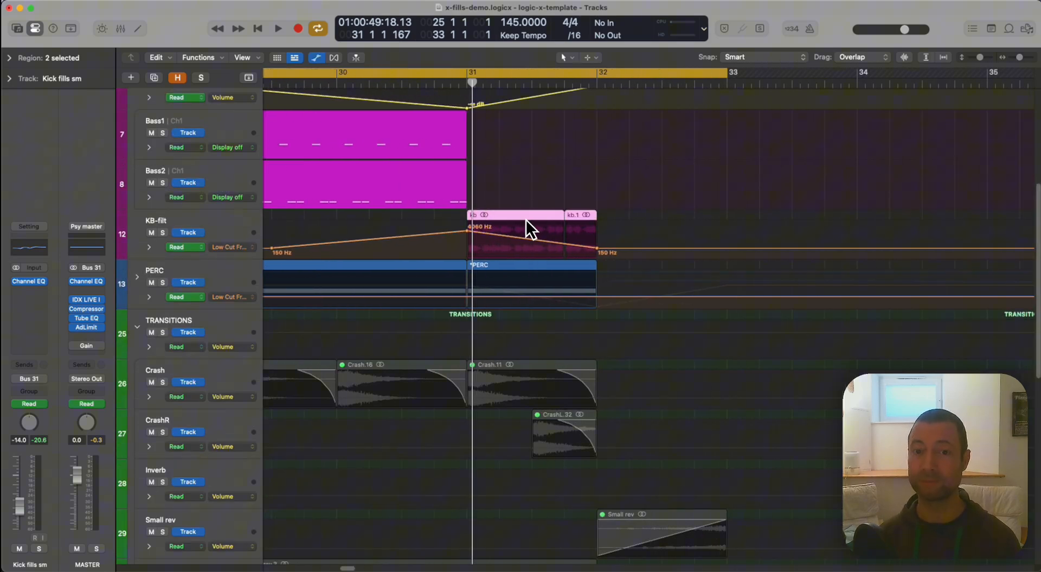
{"action": "left_click", "coordinate": [159, 221]}
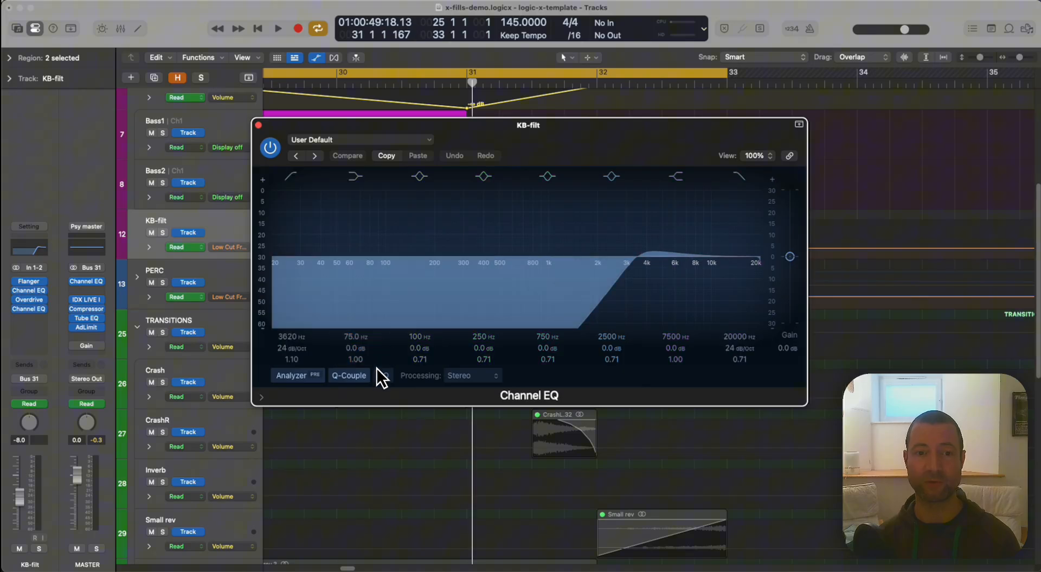
{"action": "left_click", "coordinate": [28, 289]}
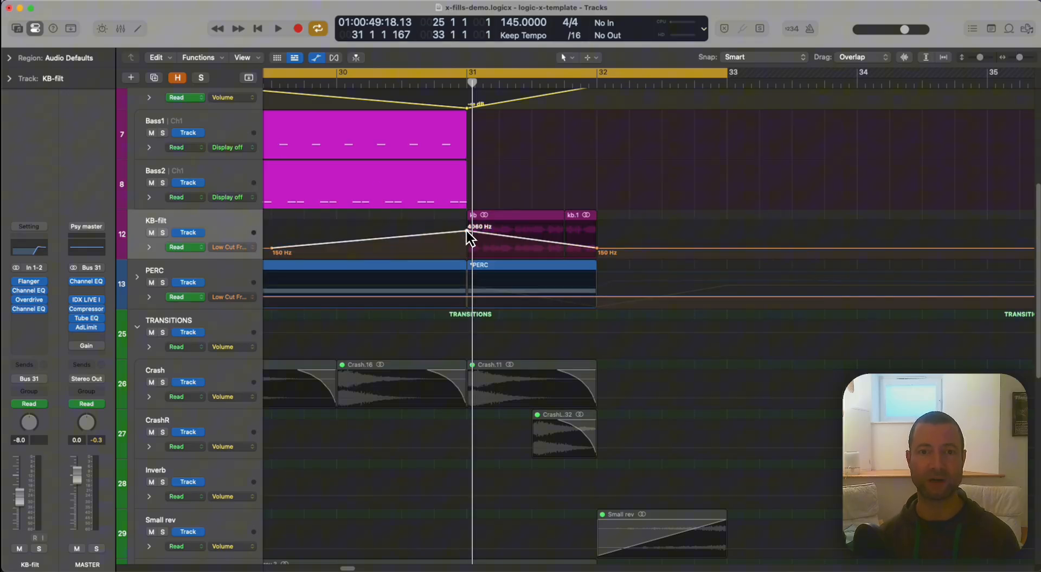
{"action": "left_click", "coordinate": [277, 28]}
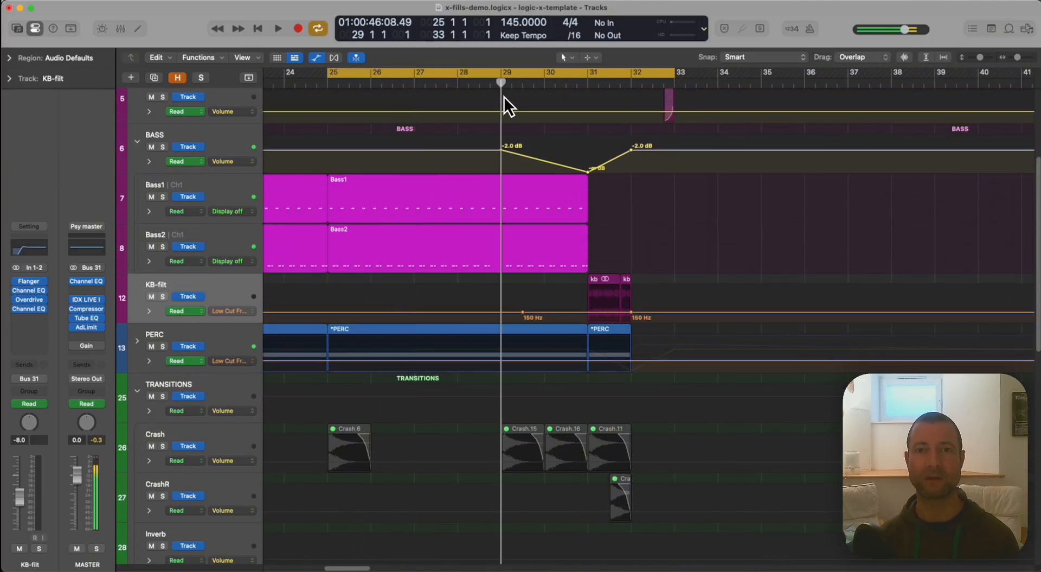
{"action": "left_click", "coordinate": [278, 28]}
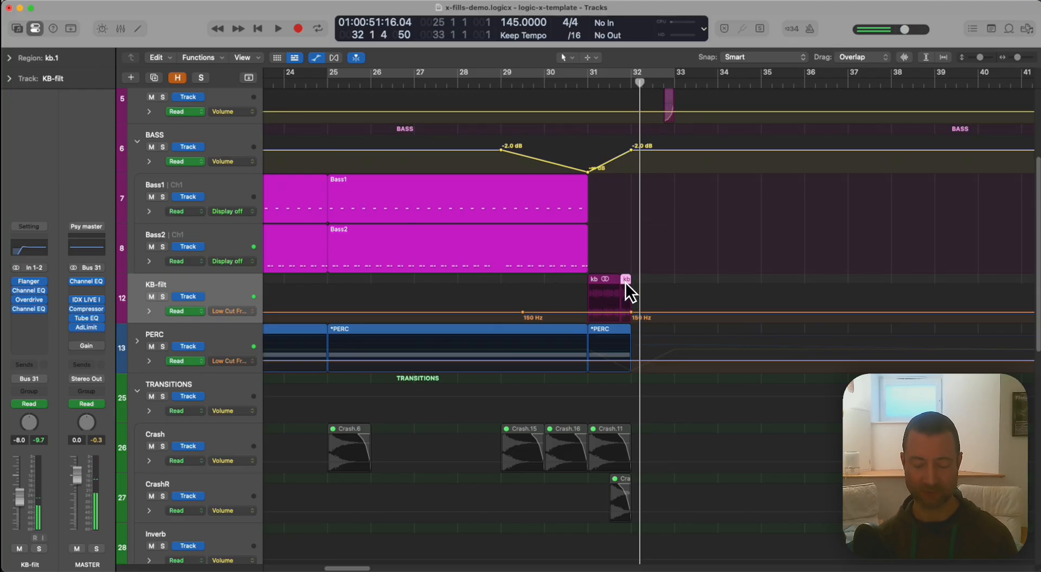
{"action": "double_click", "coordinate": [625, 279]}
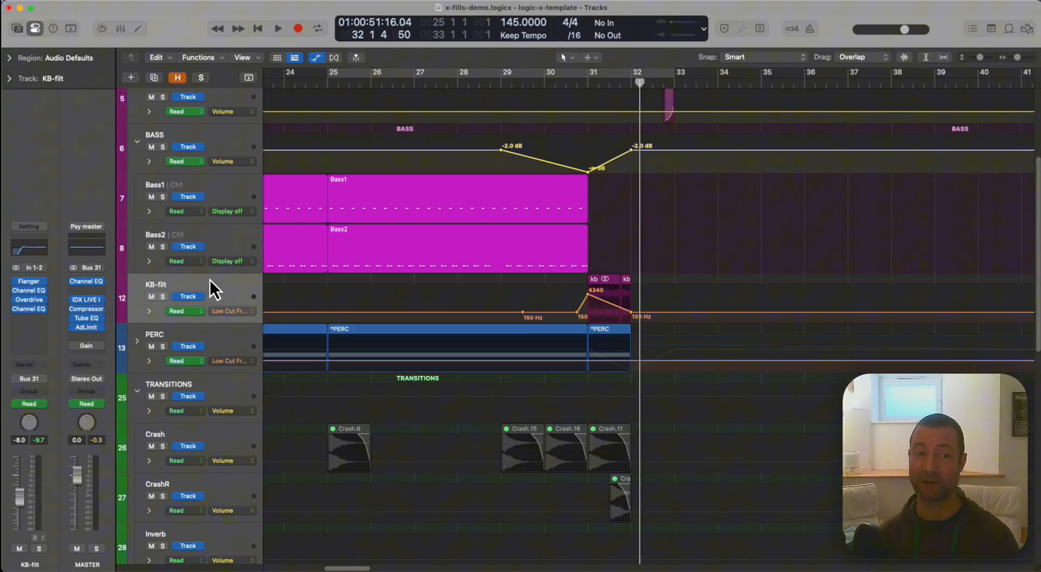
{"action": "mouse_move", "coordinate": [212, 289]}
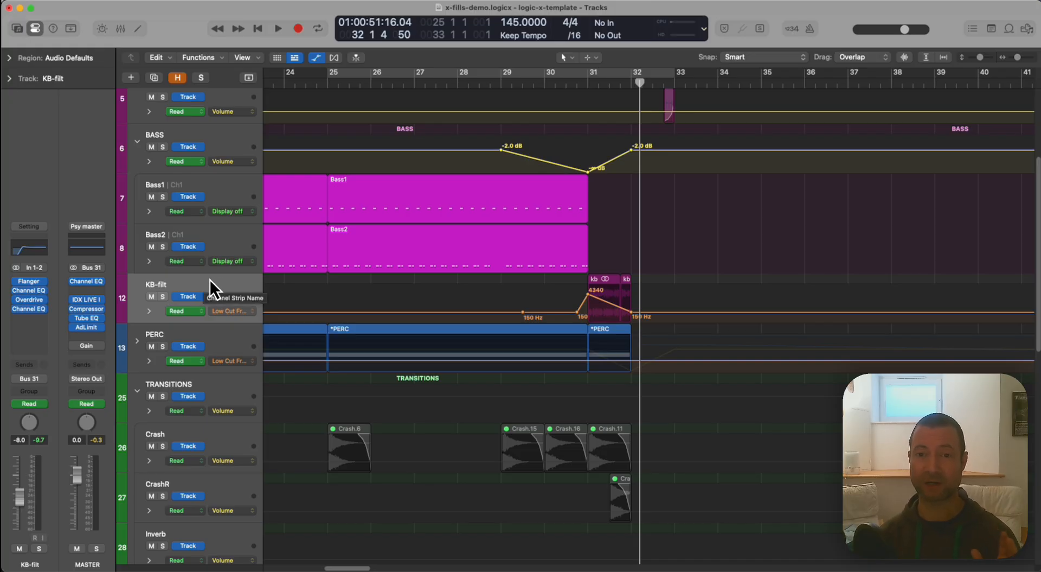
{"action": "mouse_move", "coordinate": [558, 223]}
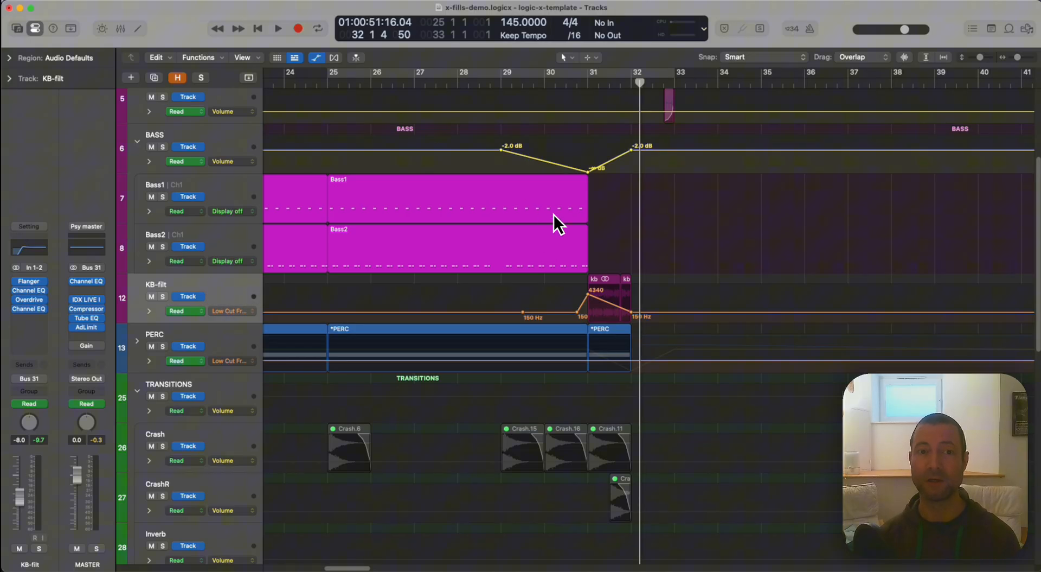
{"action": "mouse_move", "coordinate": [575, 209]}
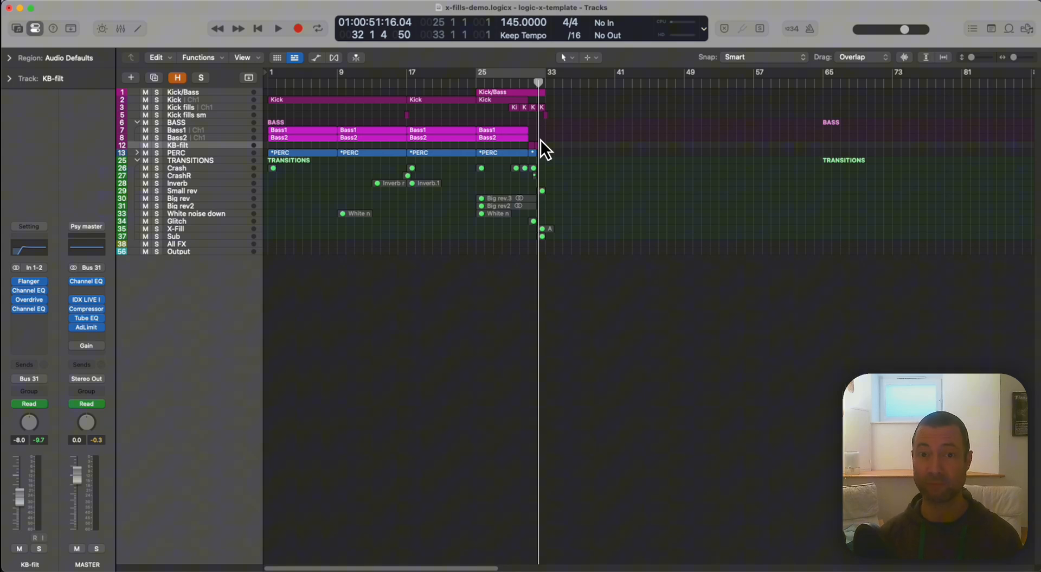
{"action": "mouse_move", "coordinate": [538, 128]}
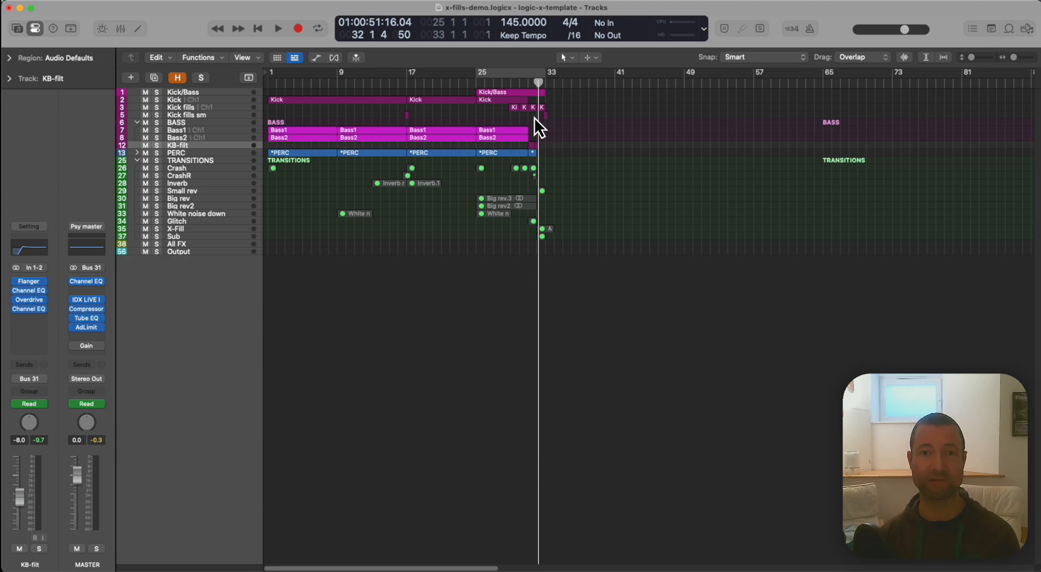
{"action": "mouse_move", "coordinate": [497, 79]}
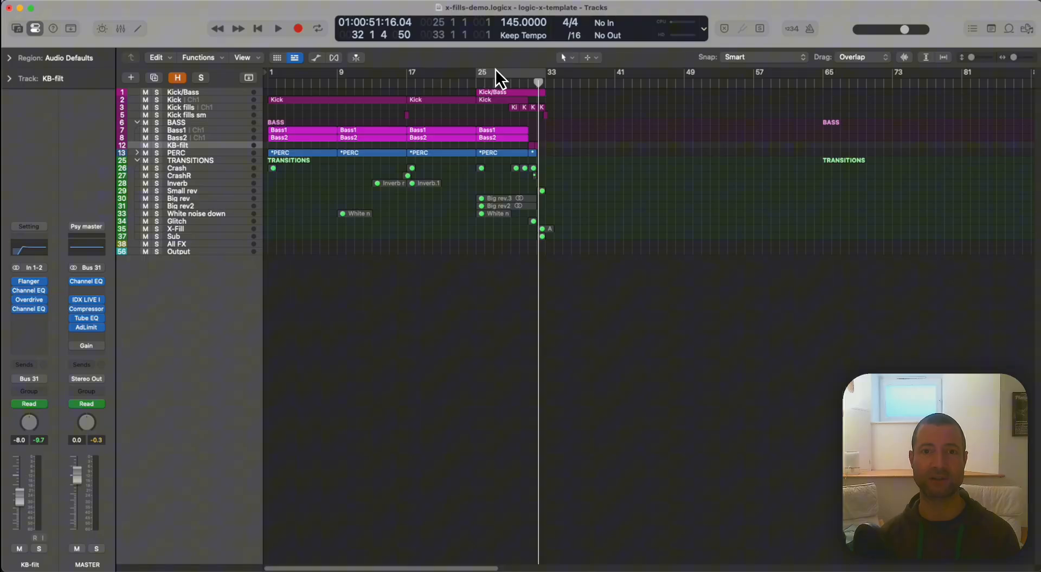
{"action": "left_click", "coordinate": [278, 28]}
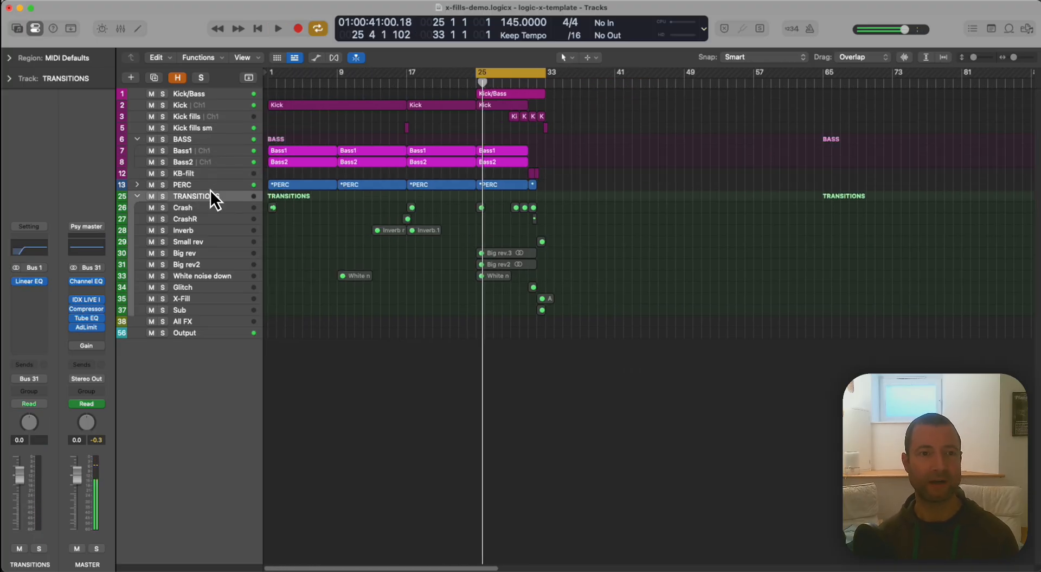
{"action": "left_click", "coordinate": [182, 185]}
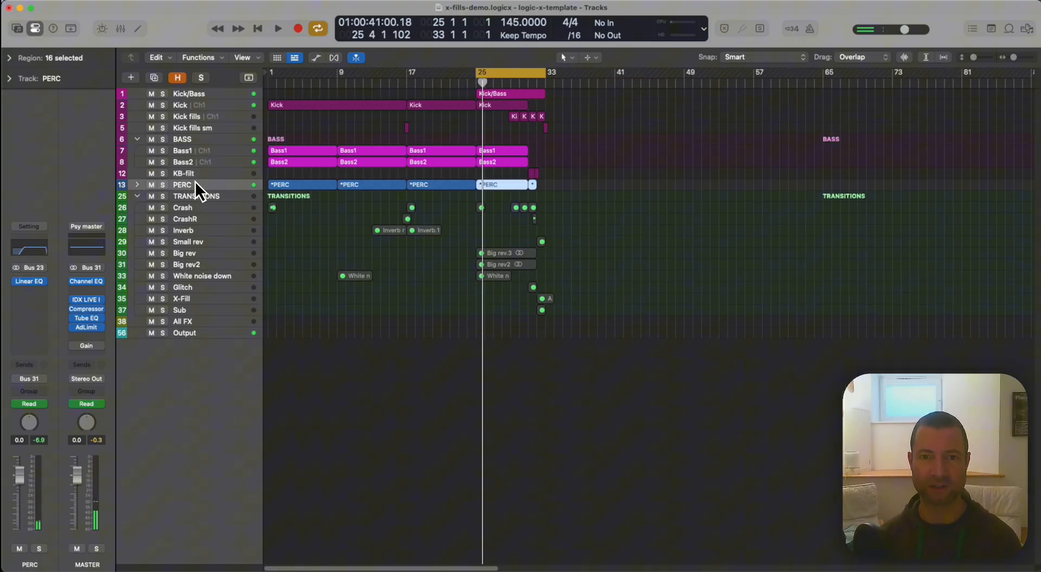
{"action": "mouse_move", "coordinate": [196, 199]}
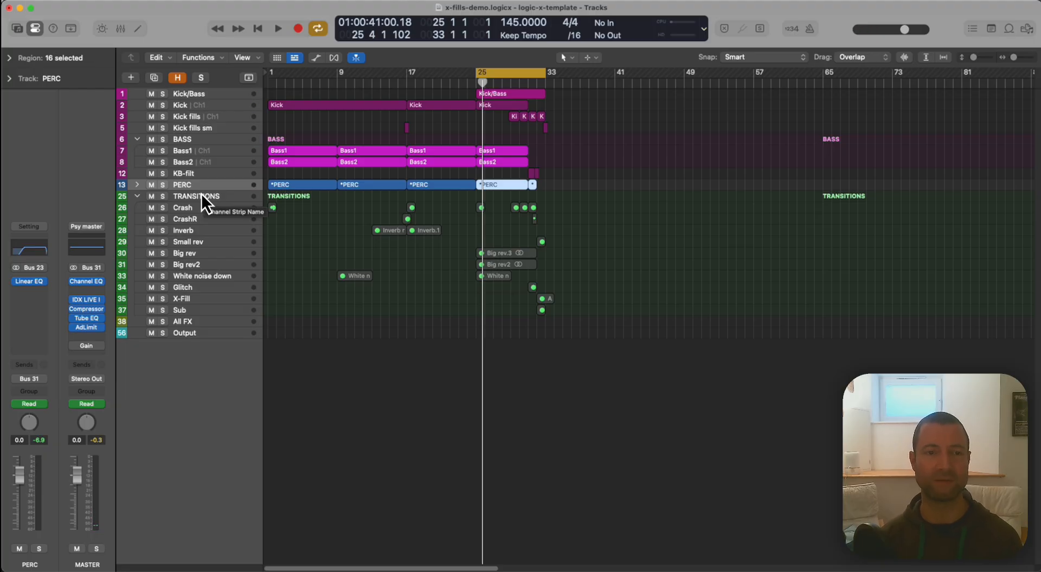
{"action": "left_click", "coordinate": [197, 196]}
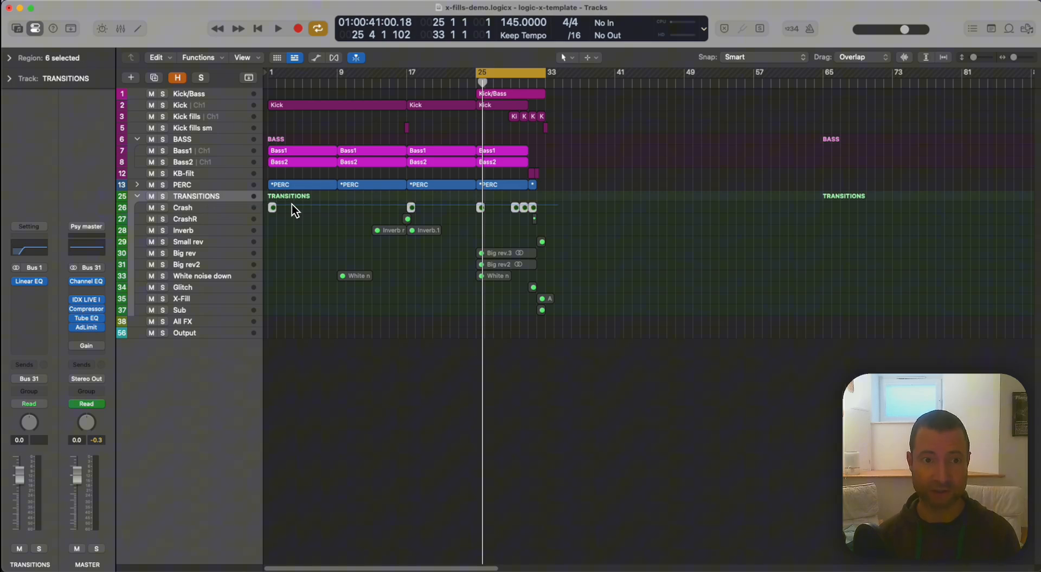
{"action": "left_click", "coordinate": [278, 28]}
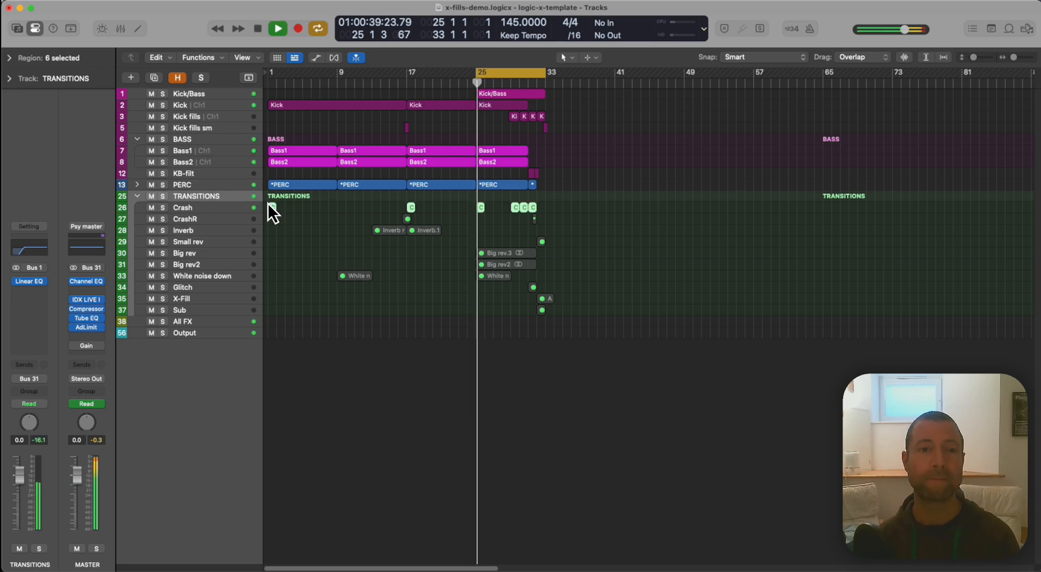
{"action": "left_click", "coordinate": [182, 207]}
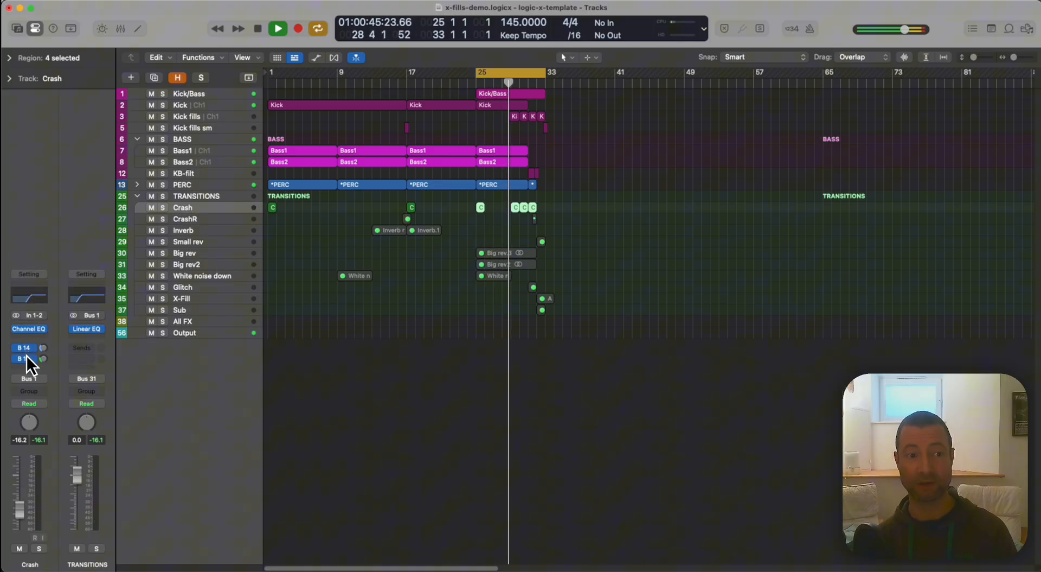
{"action": "left_click", "coordinate": [278, 28]}
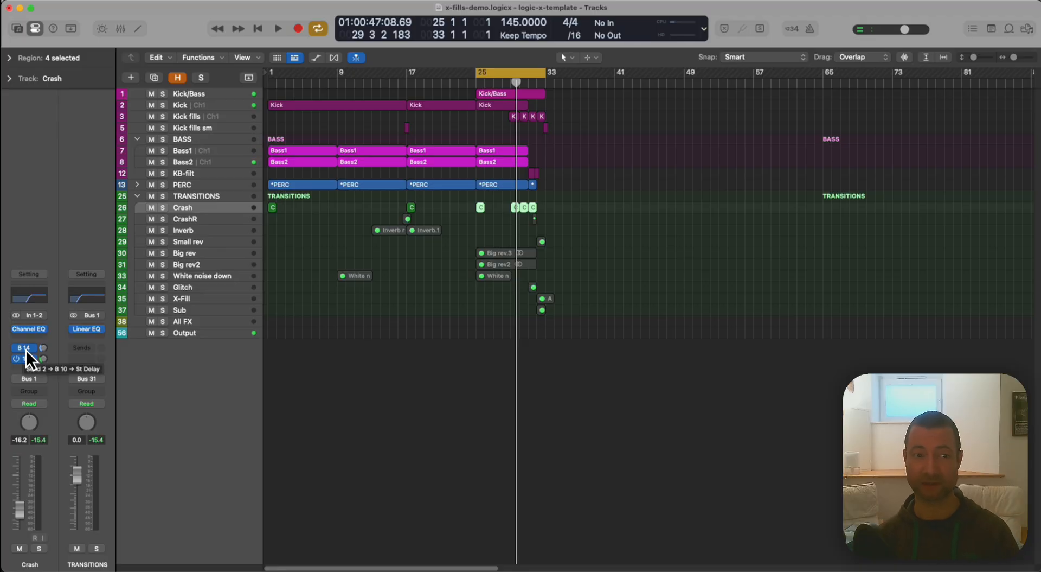
{"action": "left_click", "coordinate": [277, 28]}
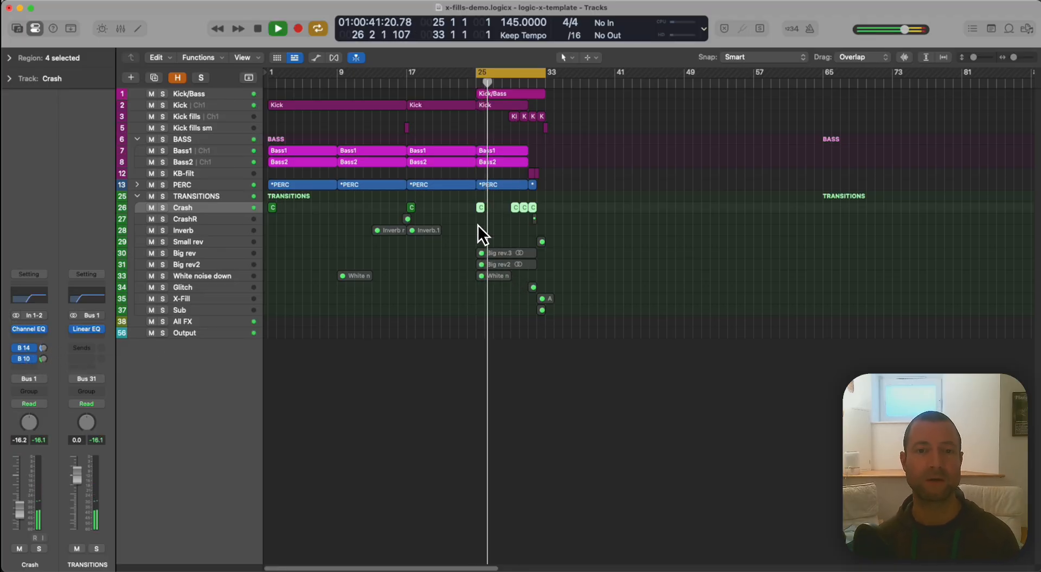
{"action": "left_click", "coordinate": [258, 28]}
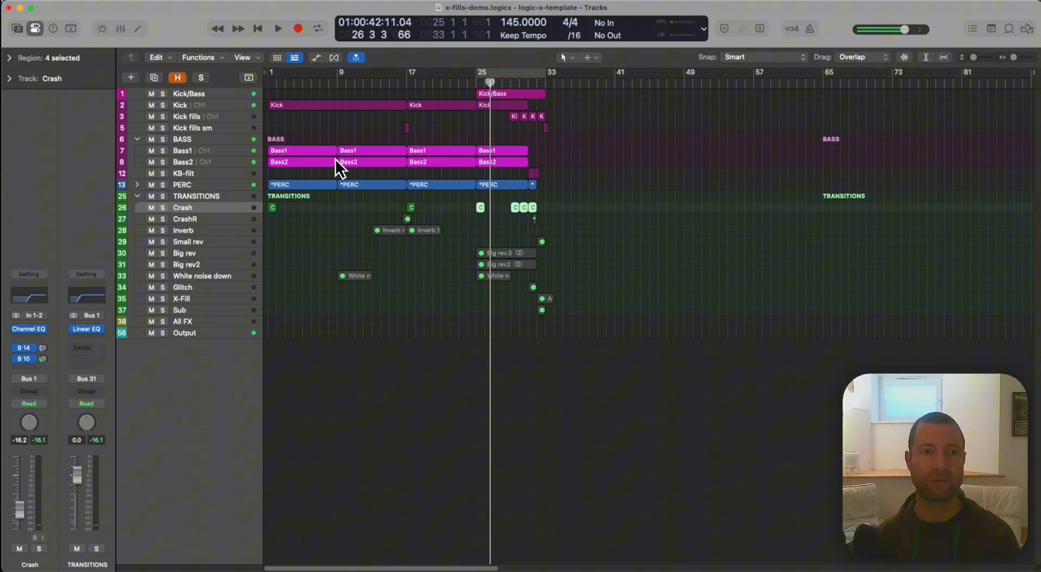
{"action": "left_click", "coordinate": [185, 218]}
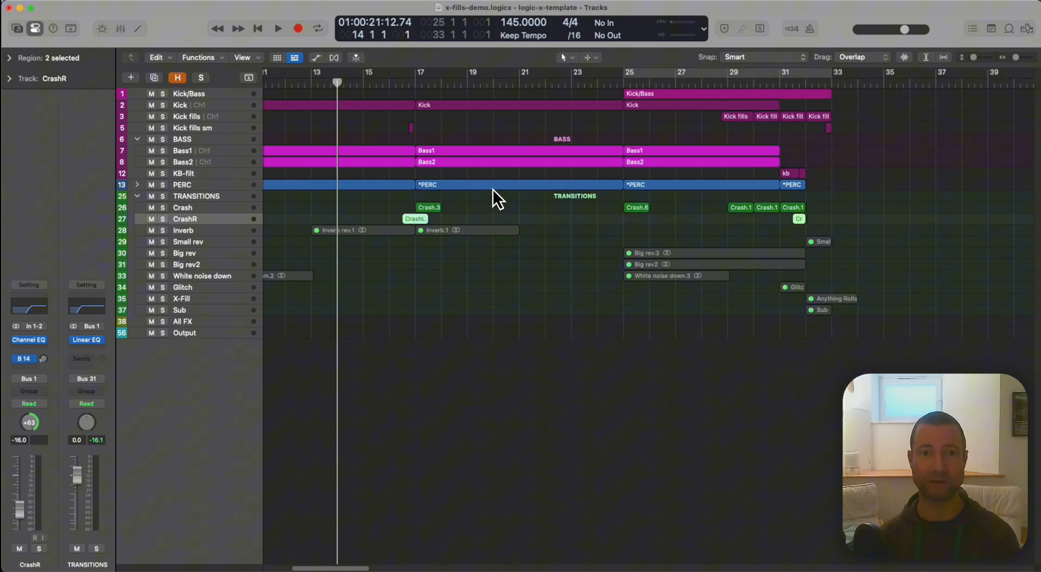
Widen the view to bars 13–33 and loop the bars around bar 17, then stop playback
{"action": "left_click", "coordinate": [277, 29]}
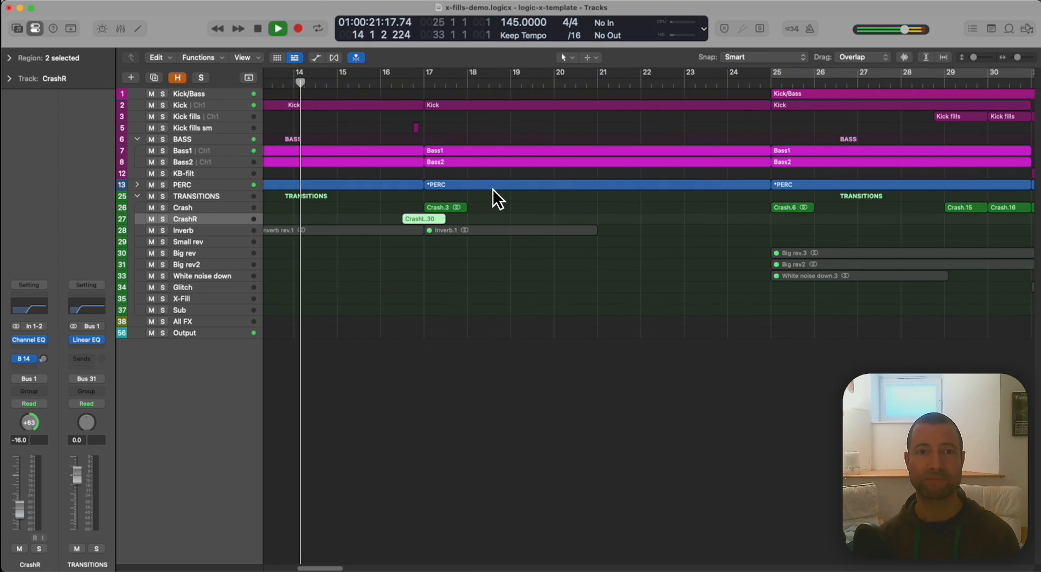
{"action": "left_click", "coordinate": [258, 29]}
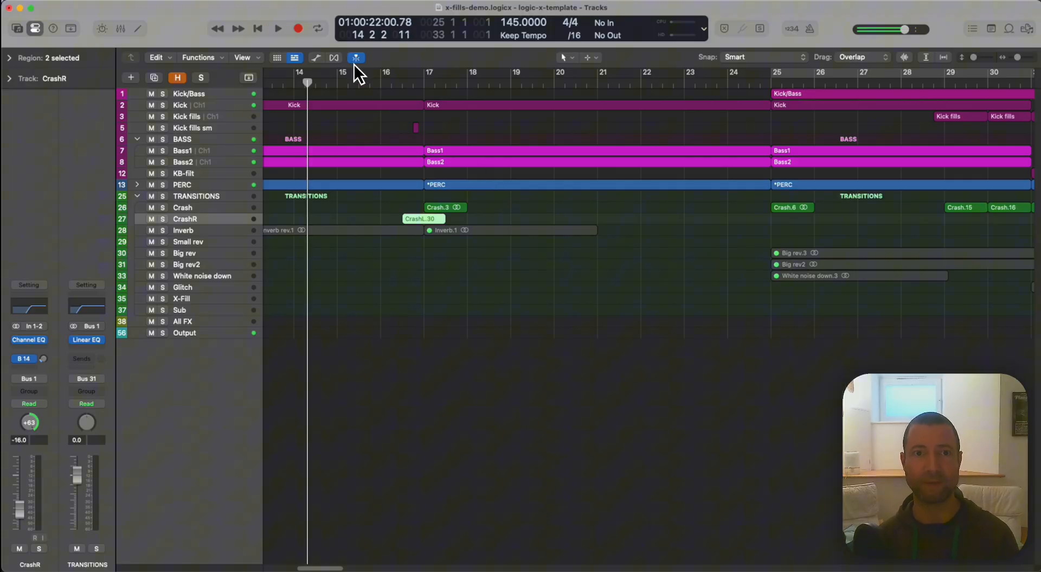
{"action": "left_click", "coordinate": [277, 28]}
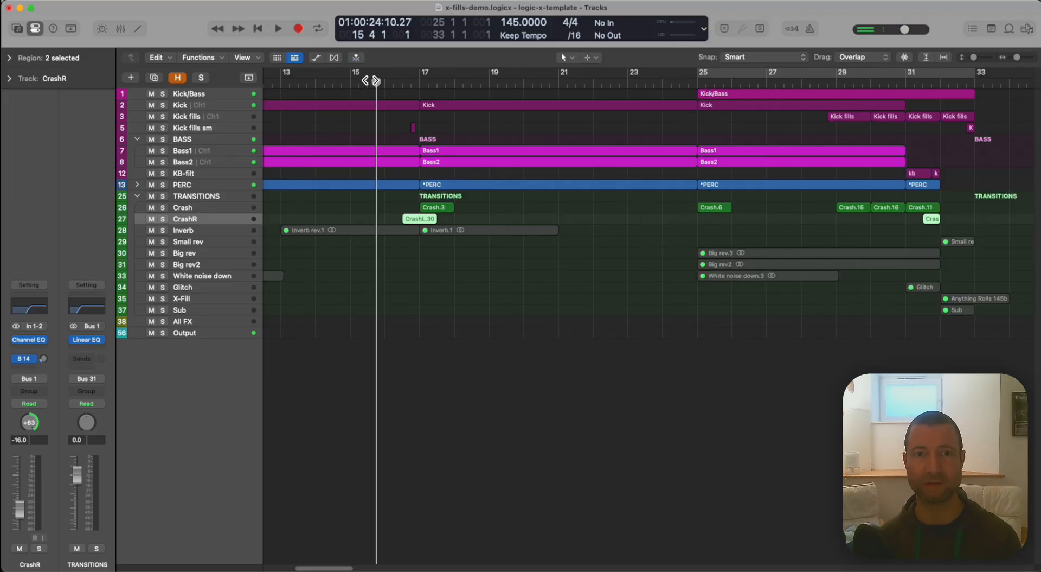
{"action": "left_click", "coordinate": [277, 29]}
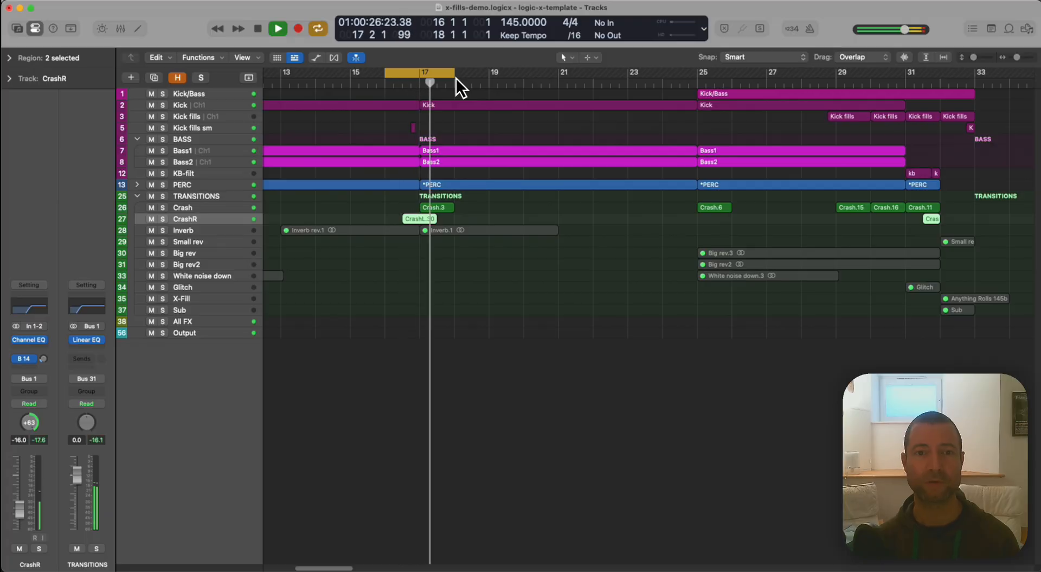
{"action": "left_click", "coordinate": [278, 28]}
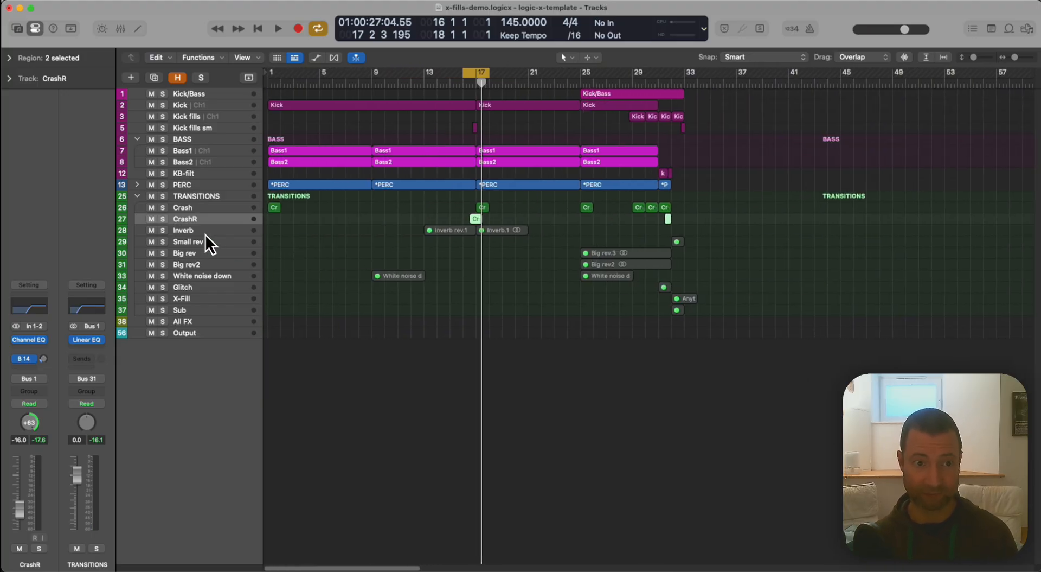
Select the Inverb rev.1 region with volume automation shown and audition the looped Inverb section
{"action": "left_click", "coordinate": [185, 230]}
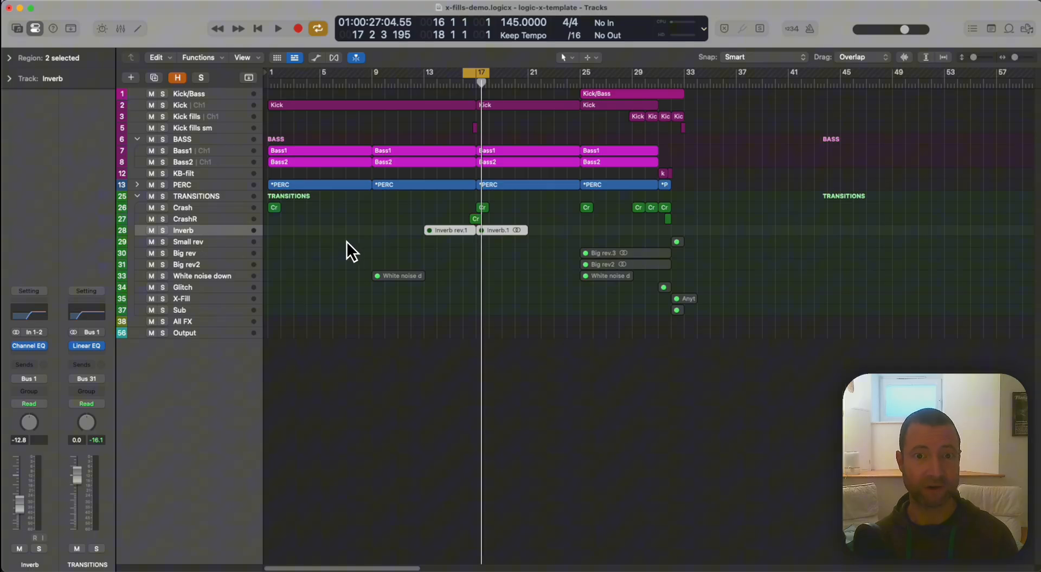
{"action": "left_click", "coordinate": [498, 230]}
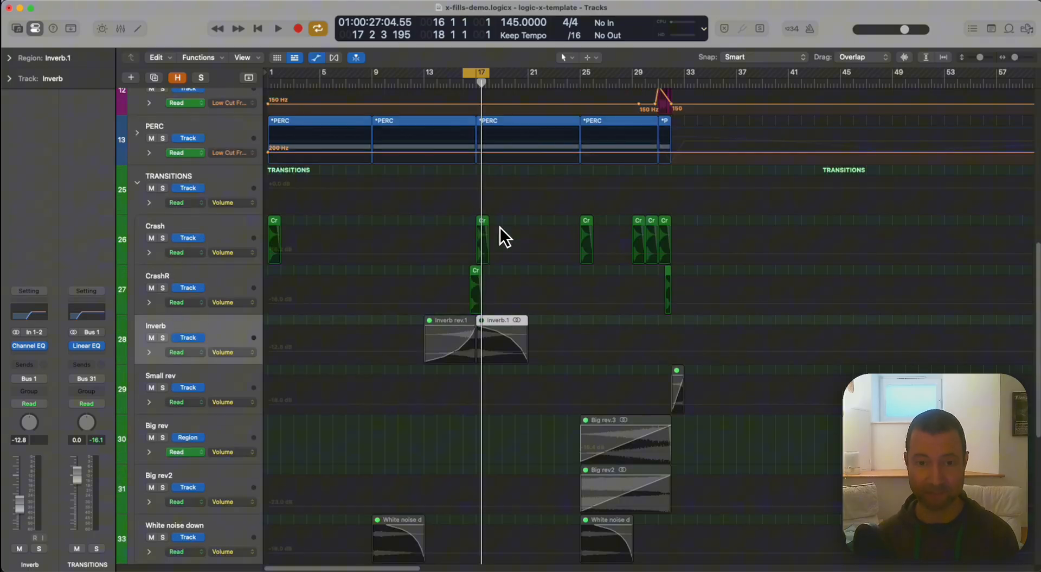
{"action": "left_click", "coordinate": [450, 320]}
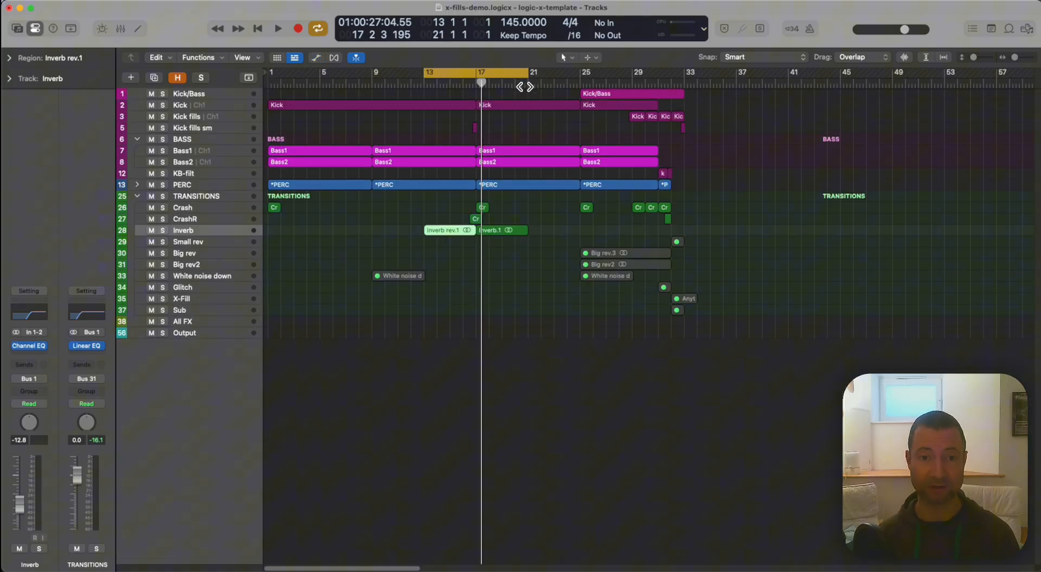
{"action": "left_click", "coordinate": [278, 28]}
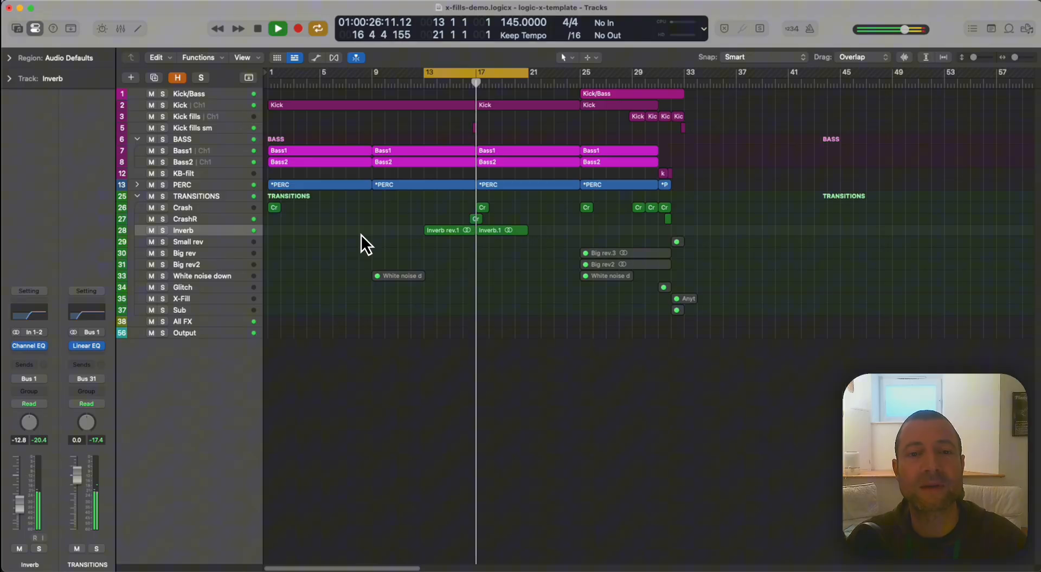
{"action": "left_click", "coordinate": [278, 28]}
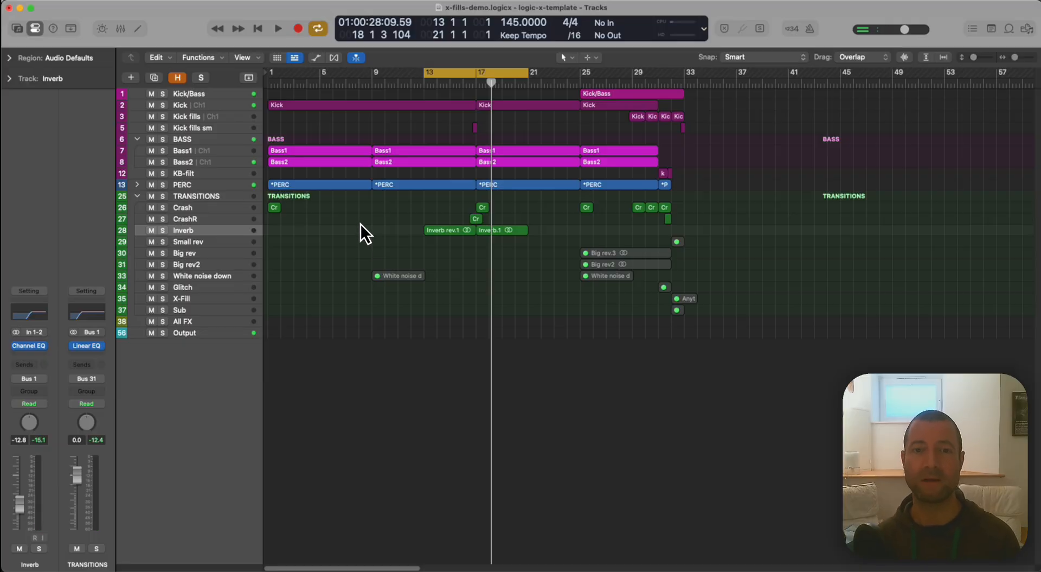
{"action": "mouse_move", "coordinate": [498, 229]}
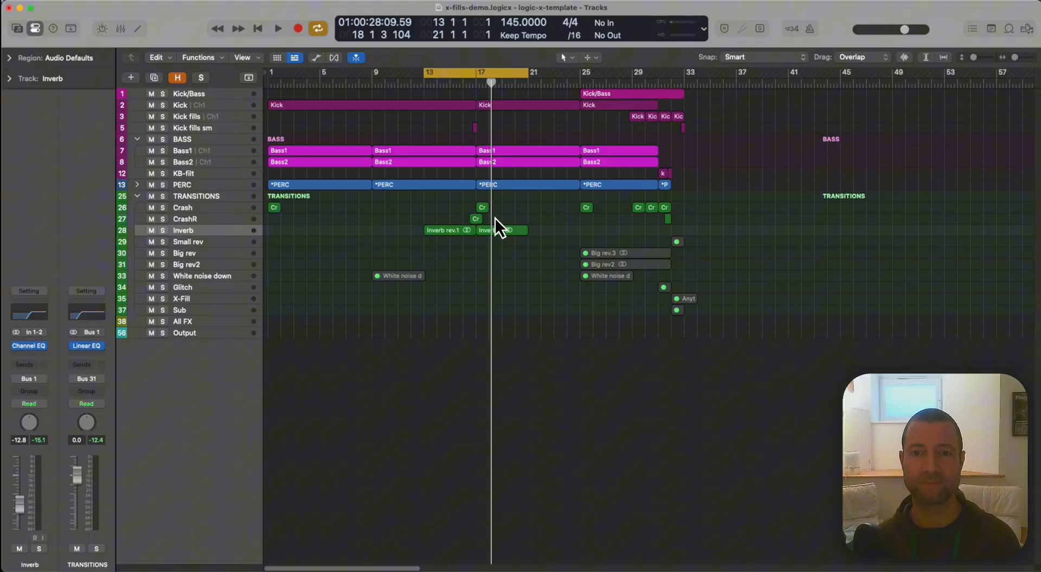
Select the Big rev.3 region and move the cycle area to bars 25–33 over the Big rev swells
{"action": "left_click", "coordinate": [601, 252]}
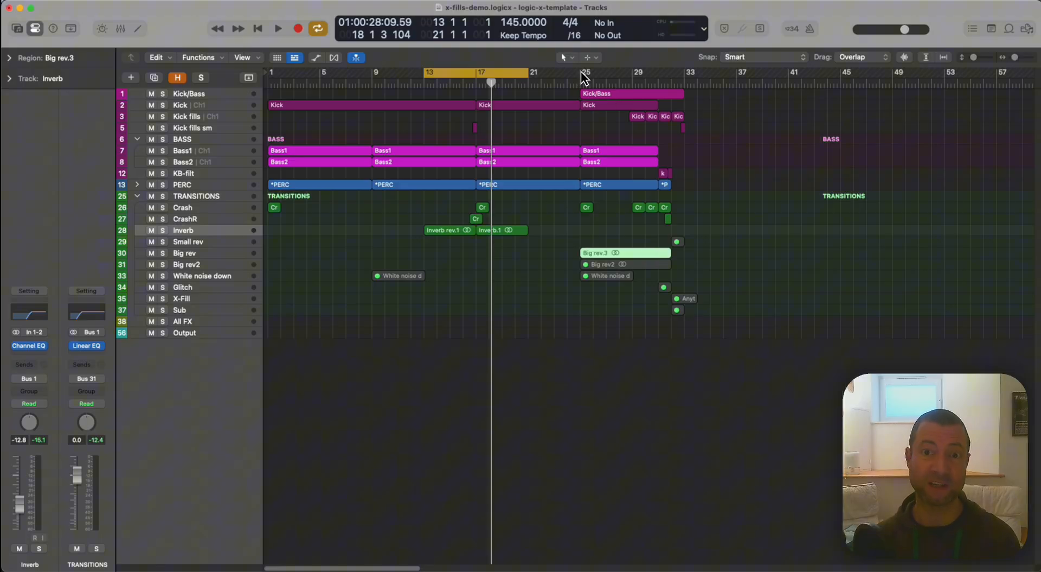
{"action": "left_click", "coordinate": [184, 253]}
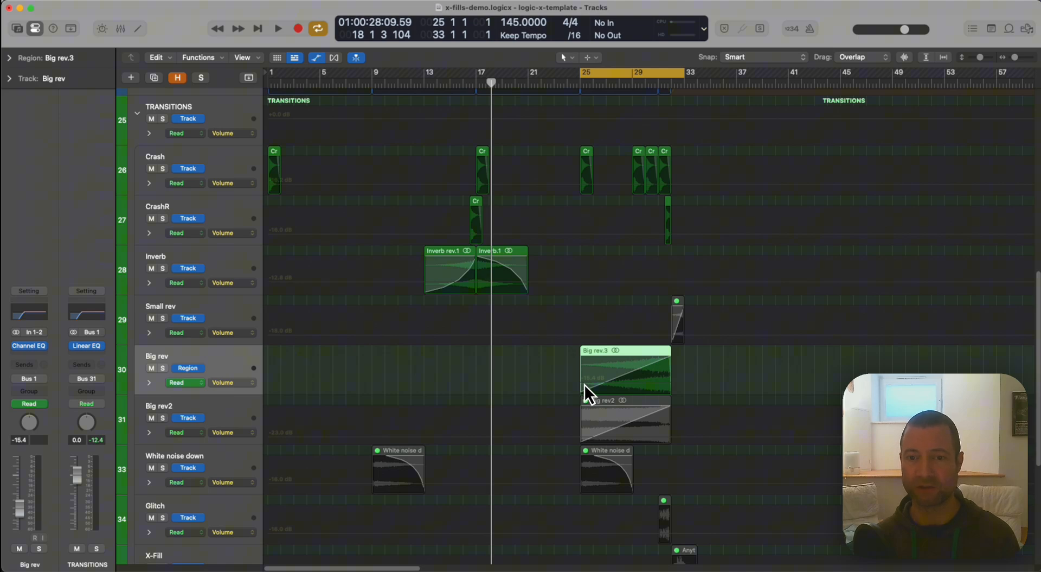
{"action": "left_click", "coordinate": [277, 28]}
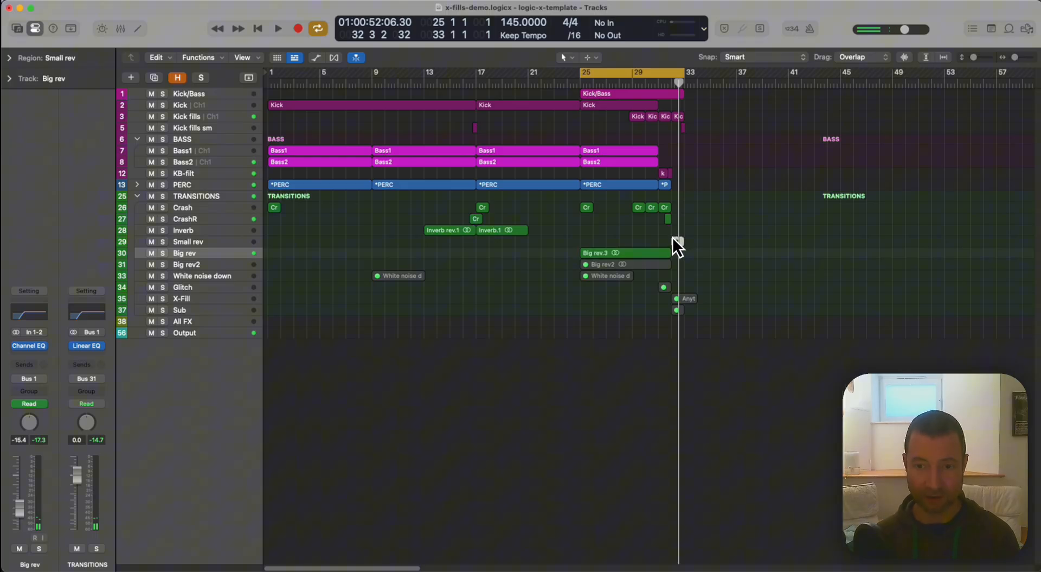
Select the Big rev.3 region and start playback of the bar 25–33 loop, jumping toward bar 33
{"action": "left_click", "coordinate": [187, 240]}
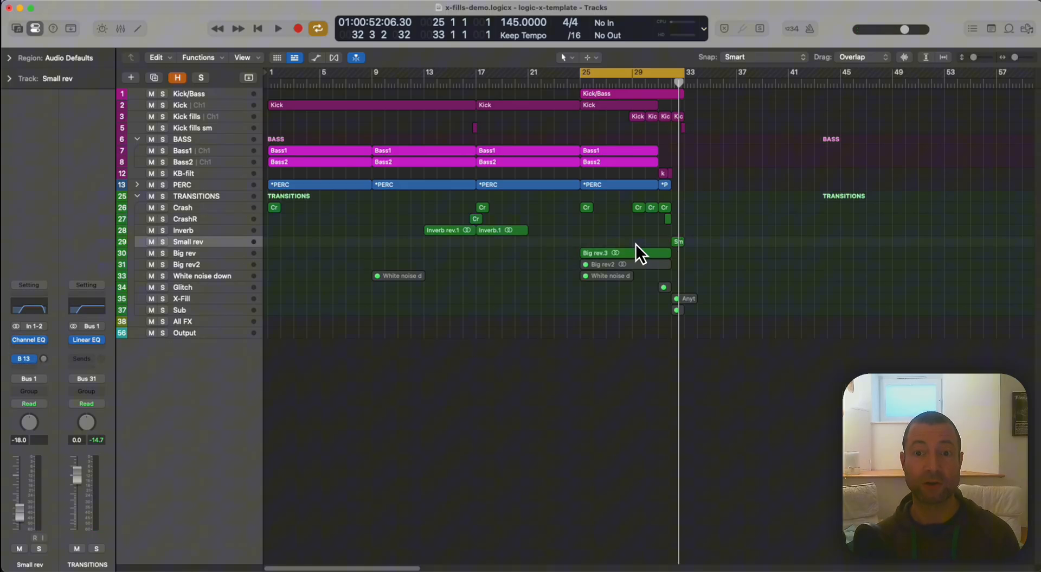
{"action": "left_click", "coordinate": [604, 252]}
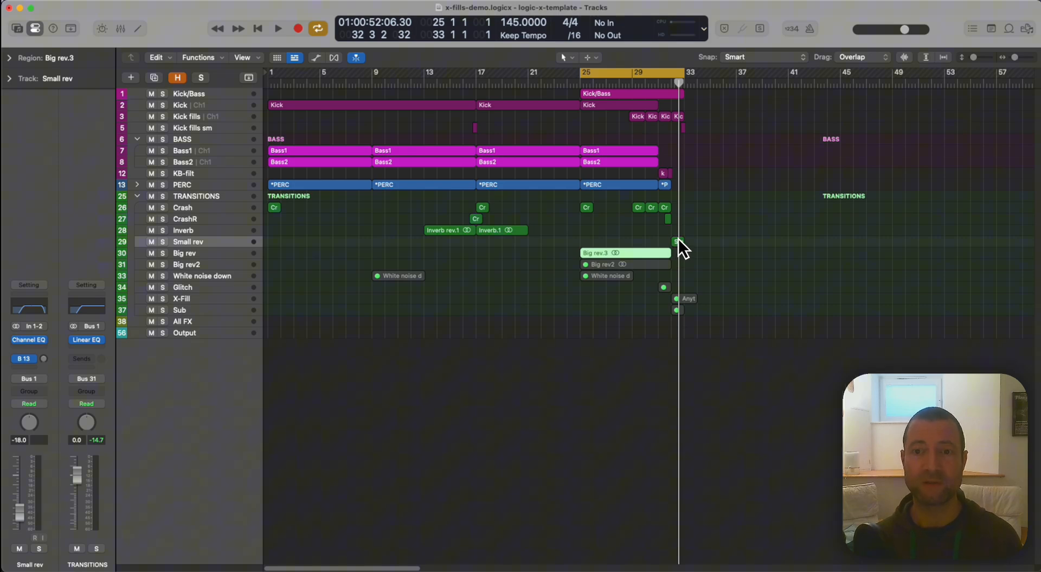
{"action": "mouse_move", "coordinate": [677, 250]}
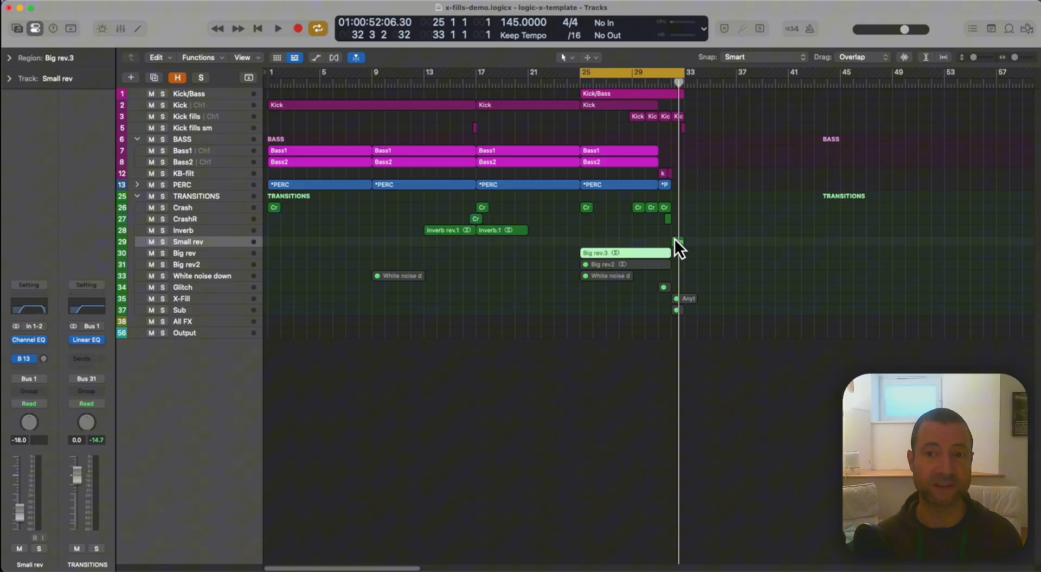
{"action": "mouse_move", "coordinate": [674, 196]}
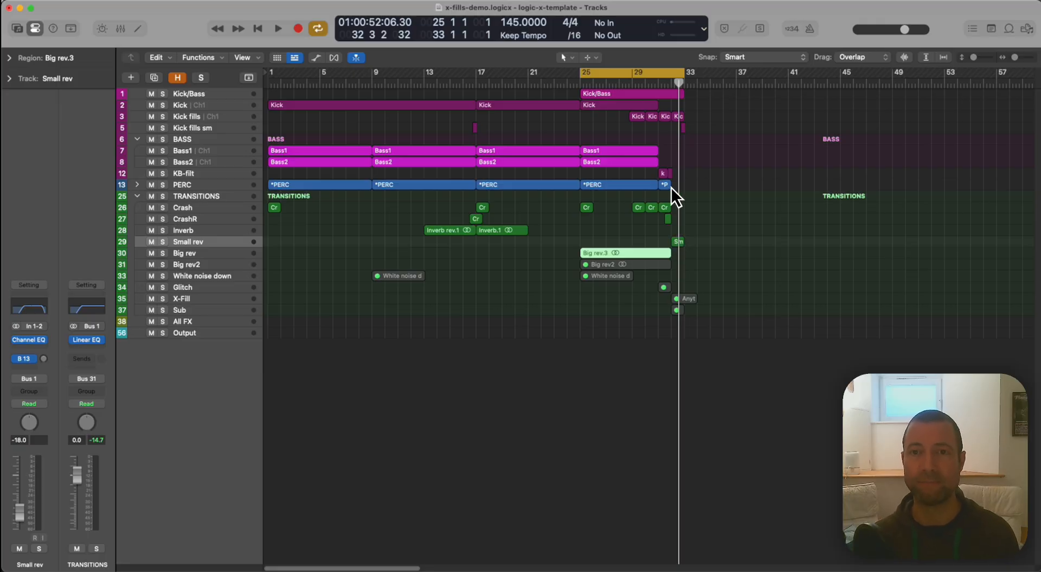
{"action": "mouse_move", "coordinate": [661, 93]}
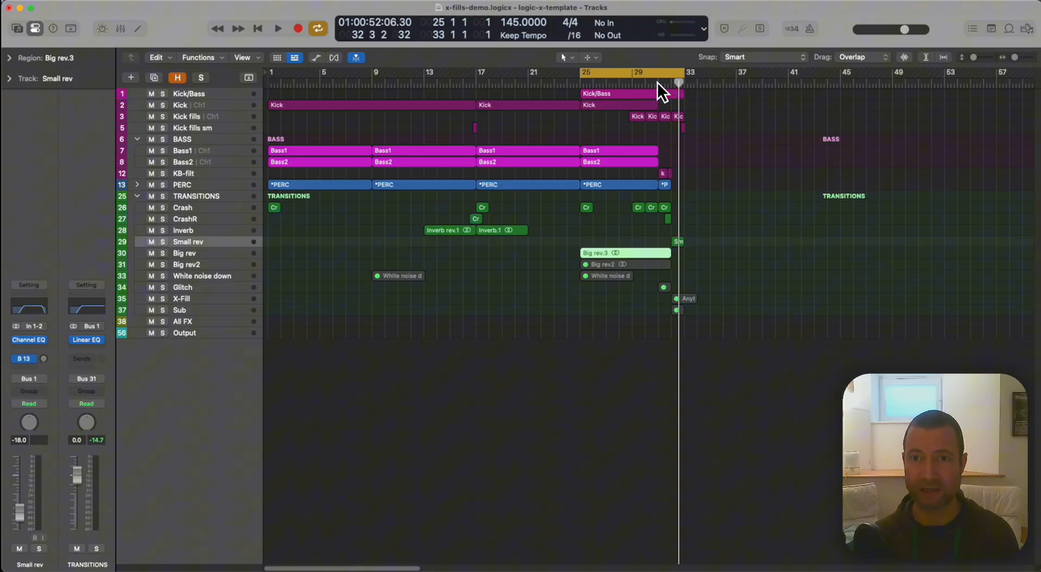
{"action": "left_click", "coordinate": [277, 28]}
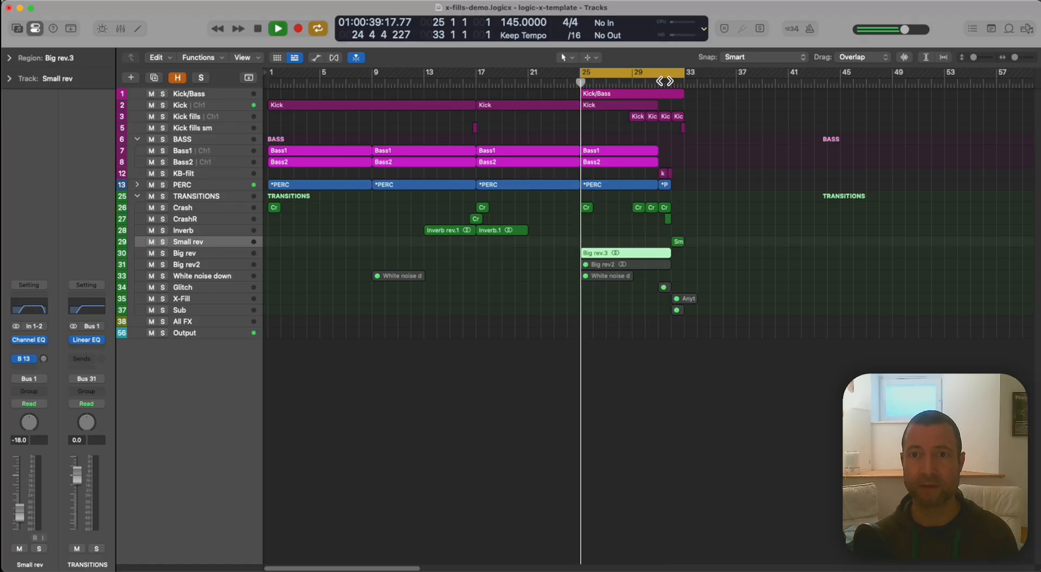
{"action": "left_click", "coordinate": [277, 28]}
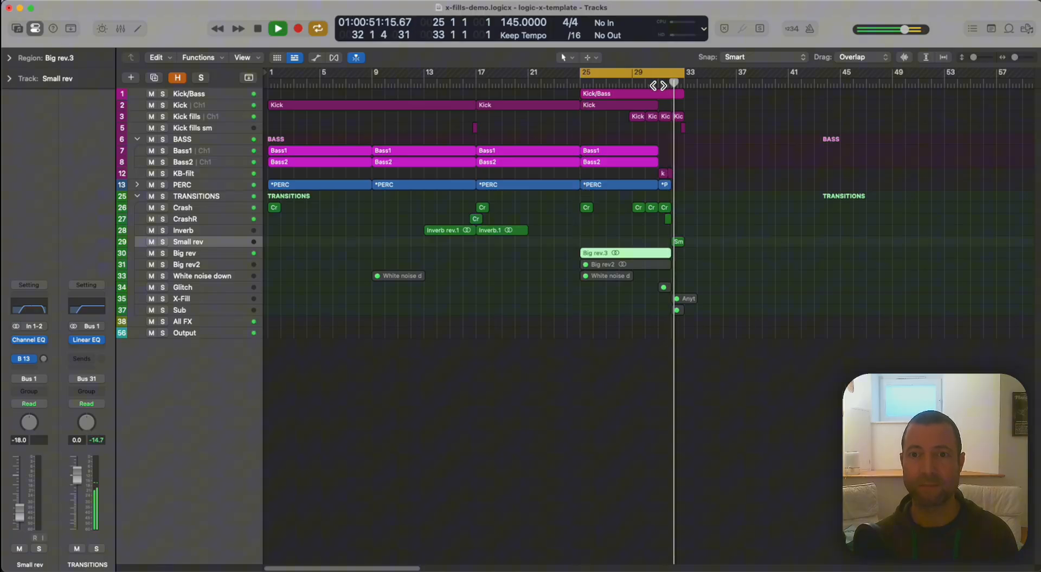
Restart playback from bar 25, stop it, and reselect the Big rev.3 reverse region
{"action": "left_click", "coordinate": [584, 72]}
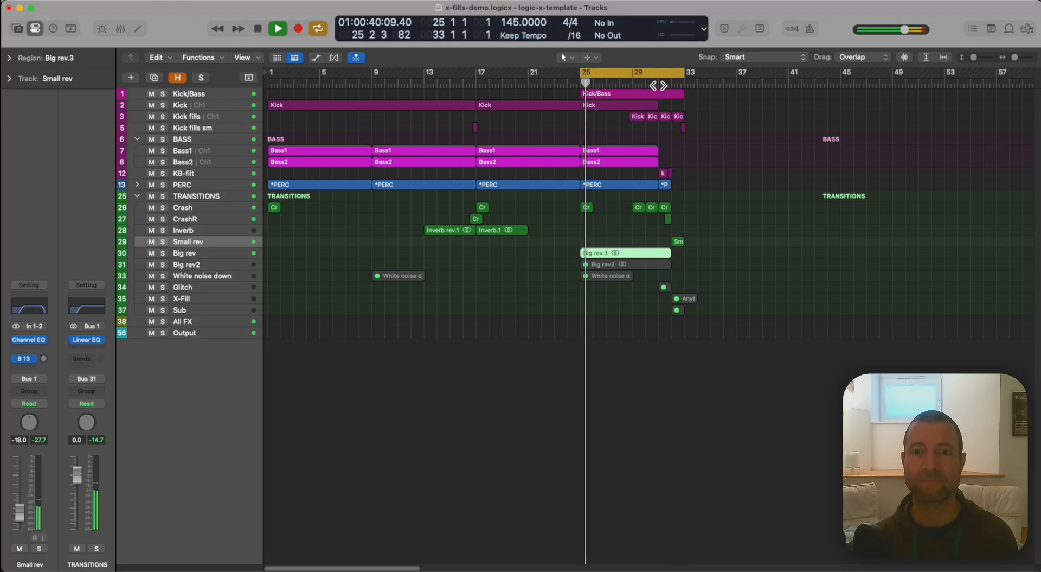
{"action": "left_click", "coordinate": [258, 29]}
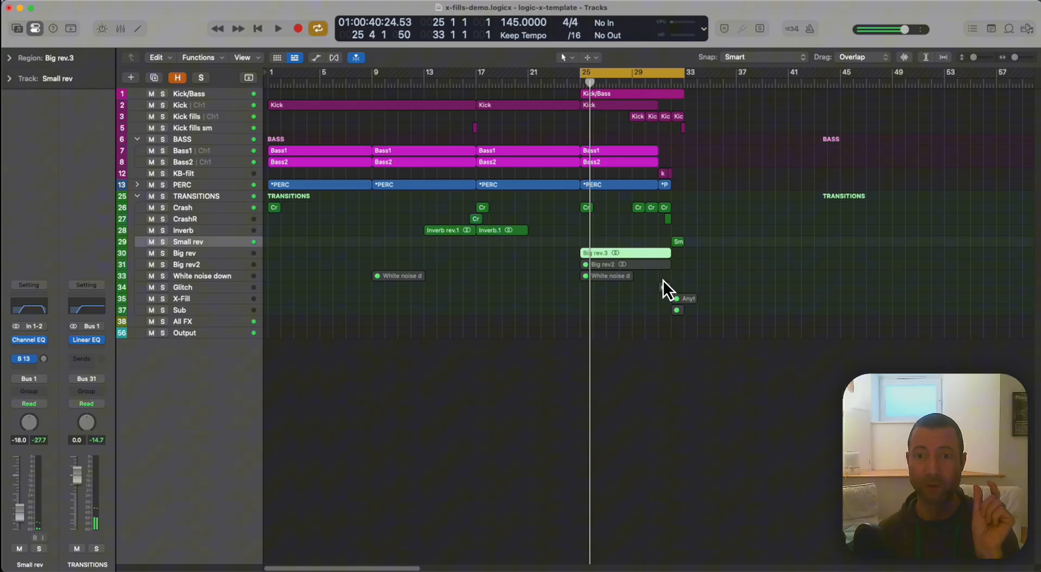
{"action": "mouse_move", "coordinate": [685, 256]}
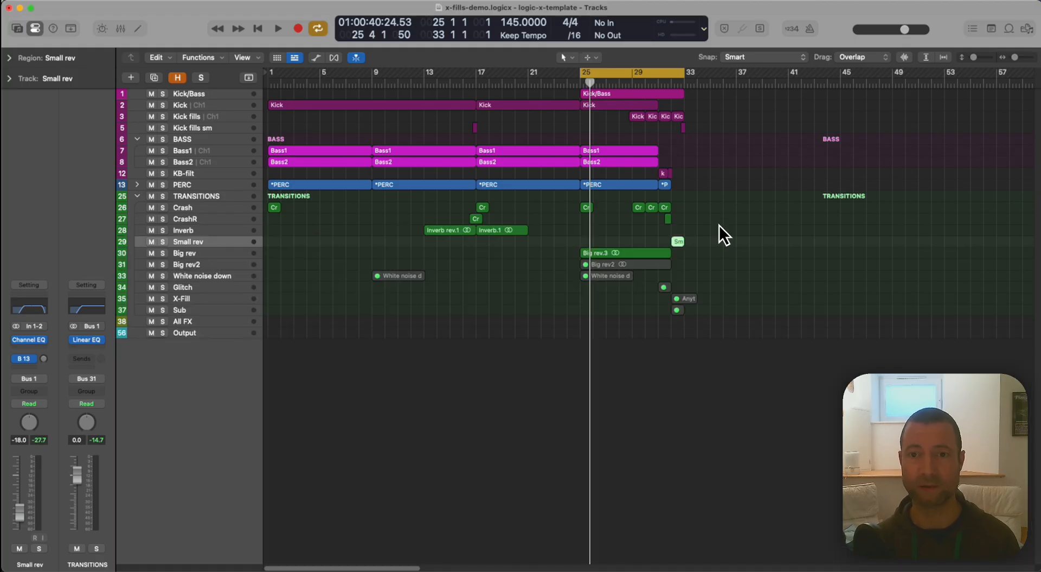
{"action": "mouse_move", "coordinate": [604, 260]}
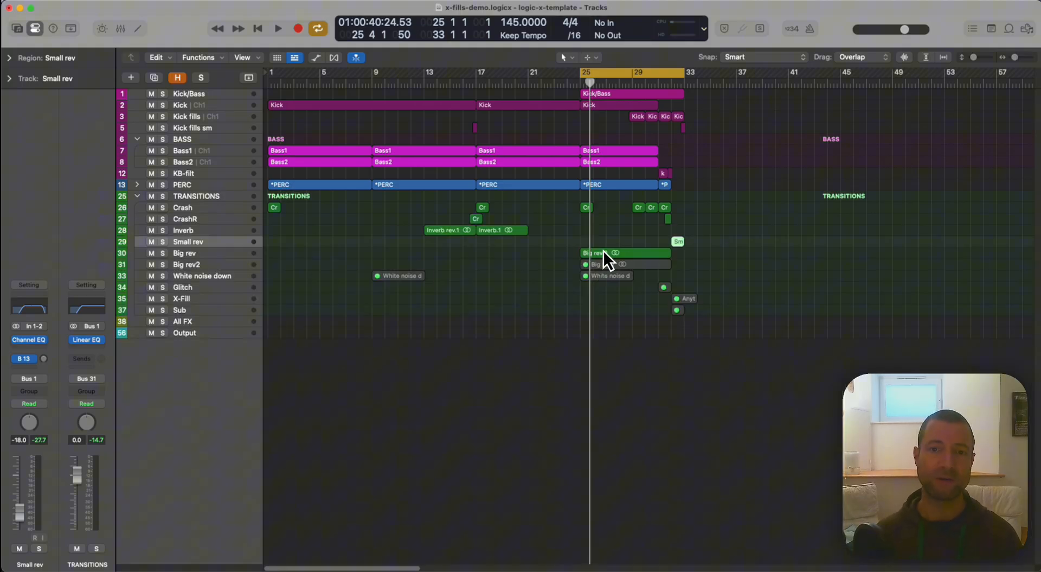
{"action": "left_click", "coordinate": [605, 253]}
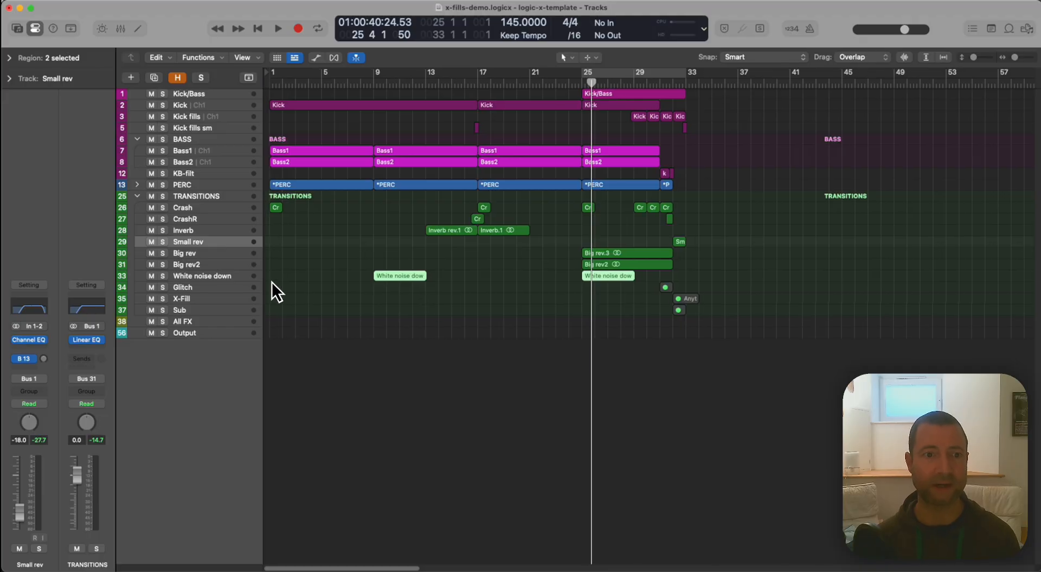
Select the early White noise down region near bar 9 and play it to hear the riser
{"action": "left_click", "coordinate": [187, 275]}
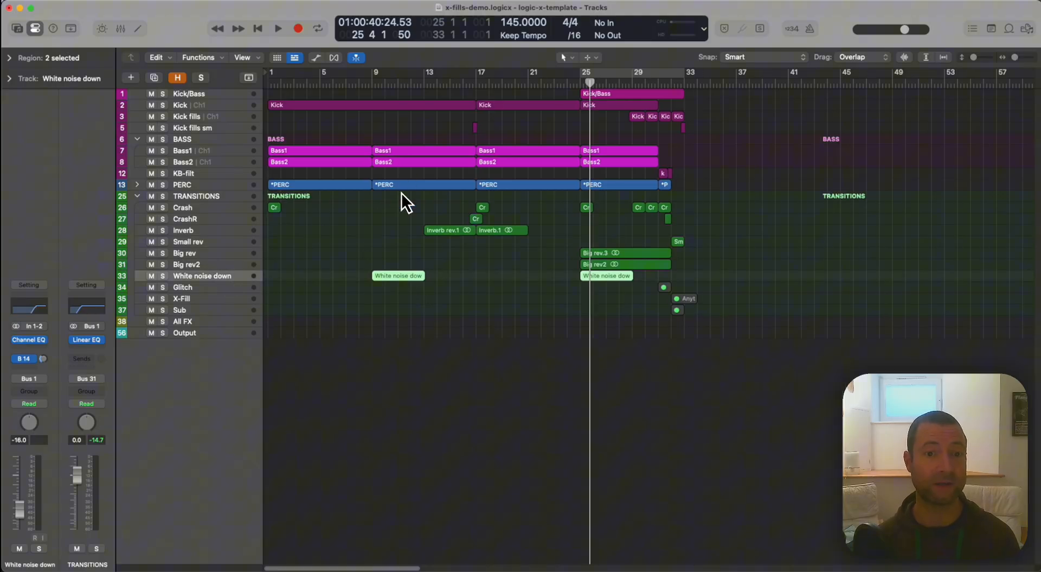
{"action": "left_click", "coordinate": [398, 276]}
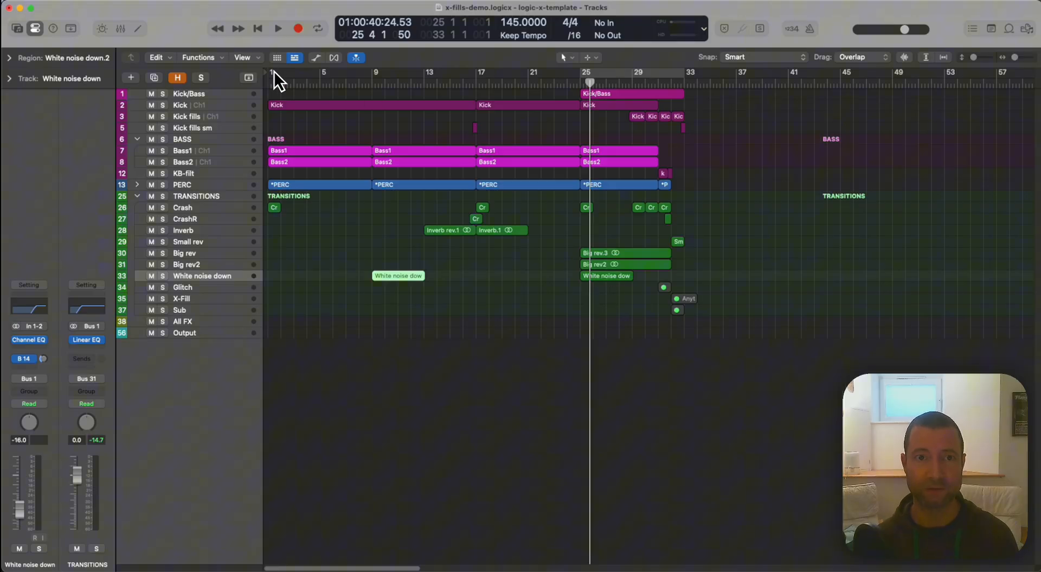
{"action": "left_click", "coordinate": [278, 28]}
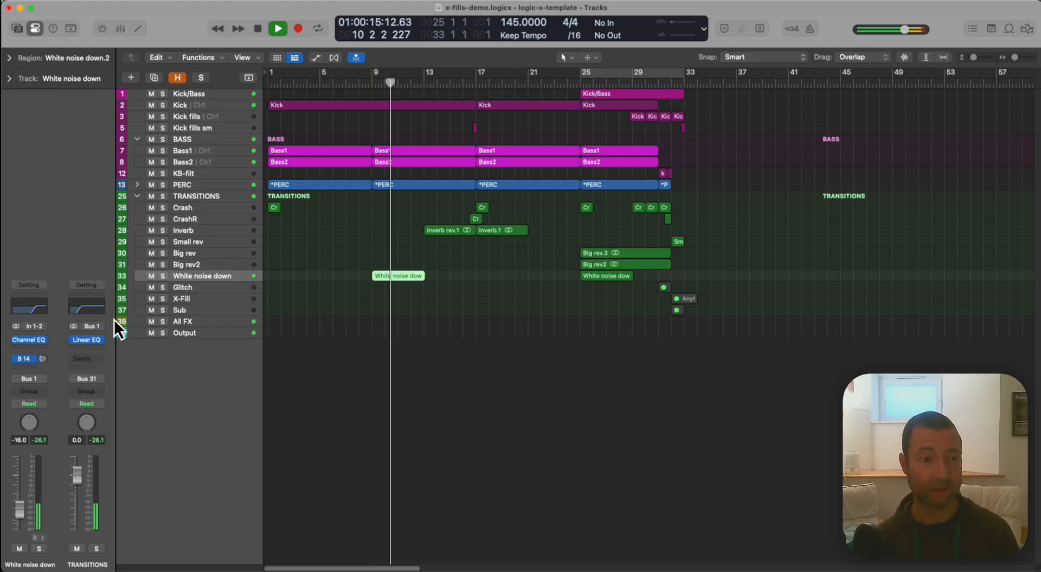
{"action": "double_click", "coordinate": [28, 340]}
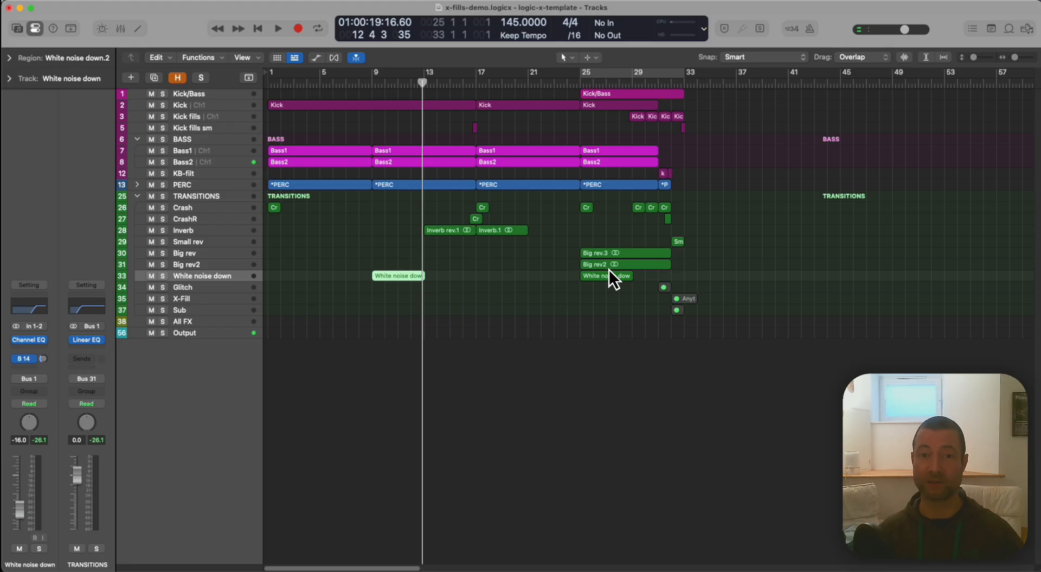
{"action": "mouse_move", "coordinate": [520, 210]}
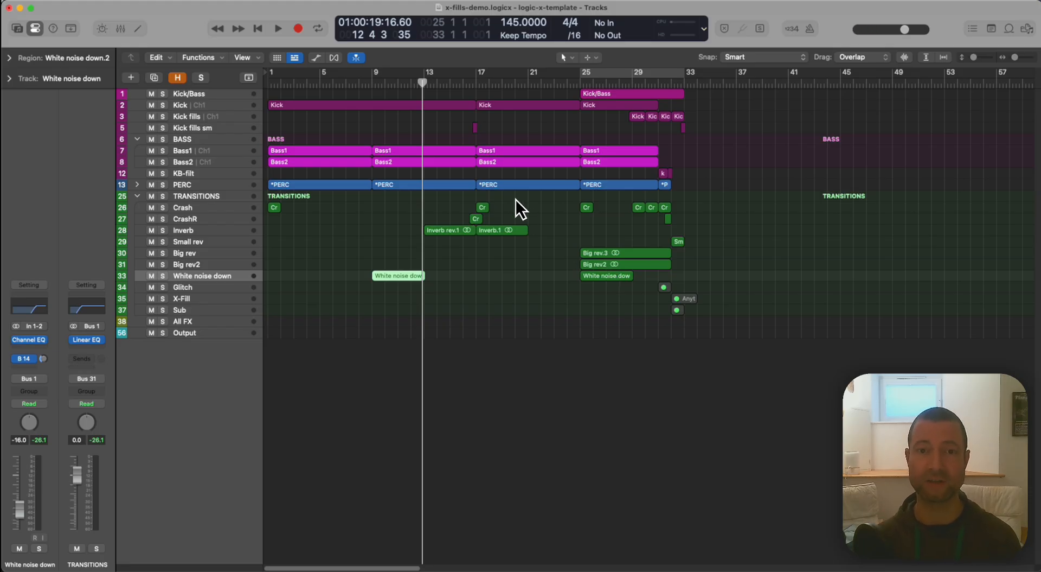
{"action": "mouse_move", "coordinate": [499, 228]}
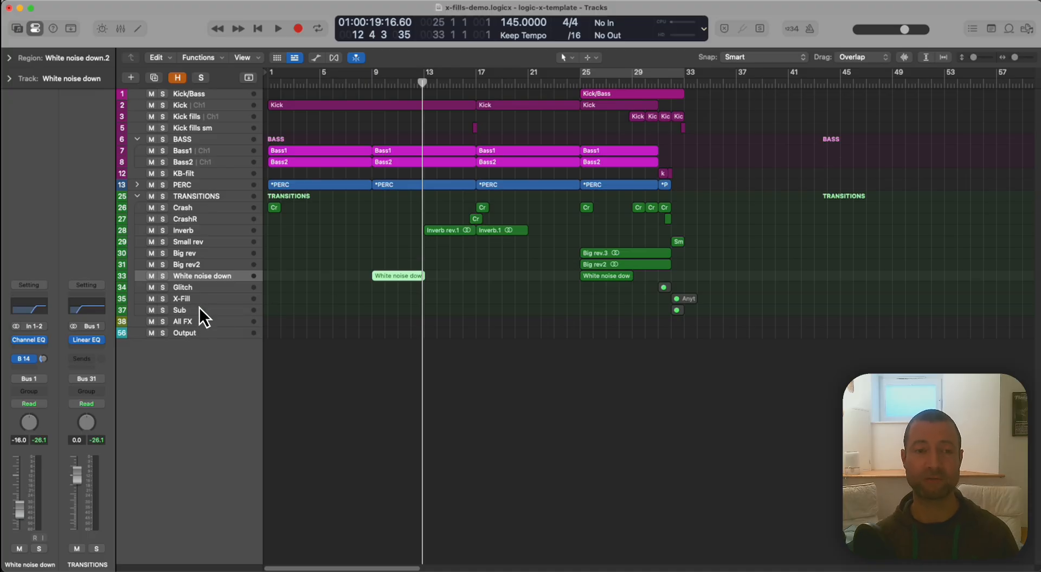
{"action": "mouse_move", "coordinate": [203, 318]}
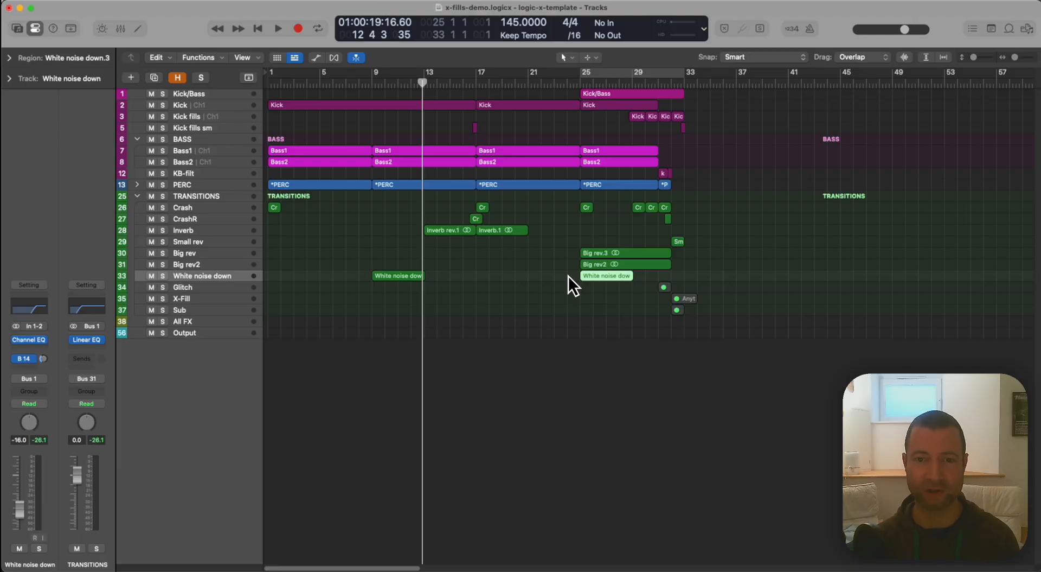
{"action": "mouse_move", "coordinate": [378, 319]}
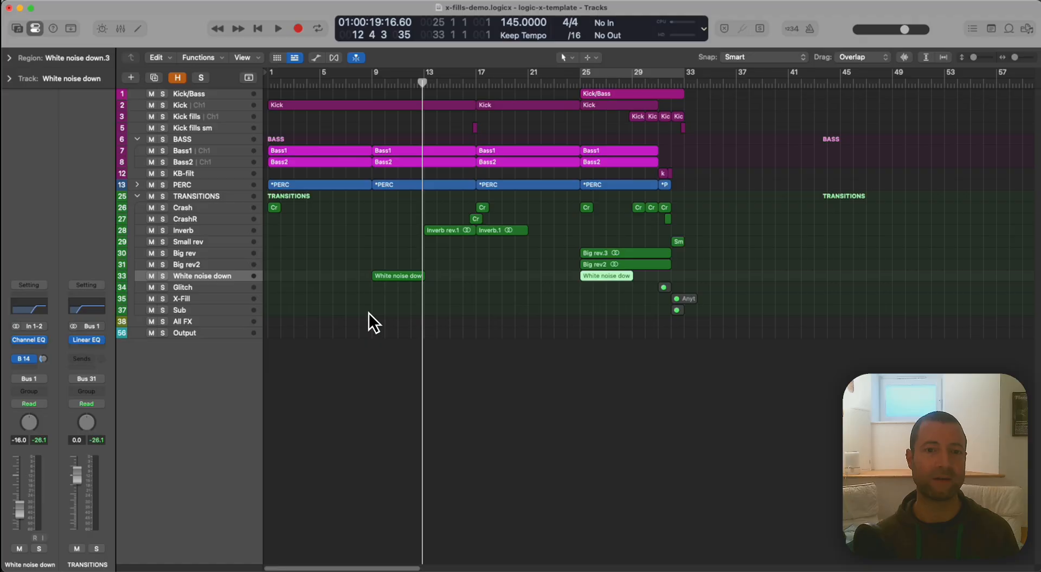
{"action": "mouse_move", "coordinate": [382, 297]}
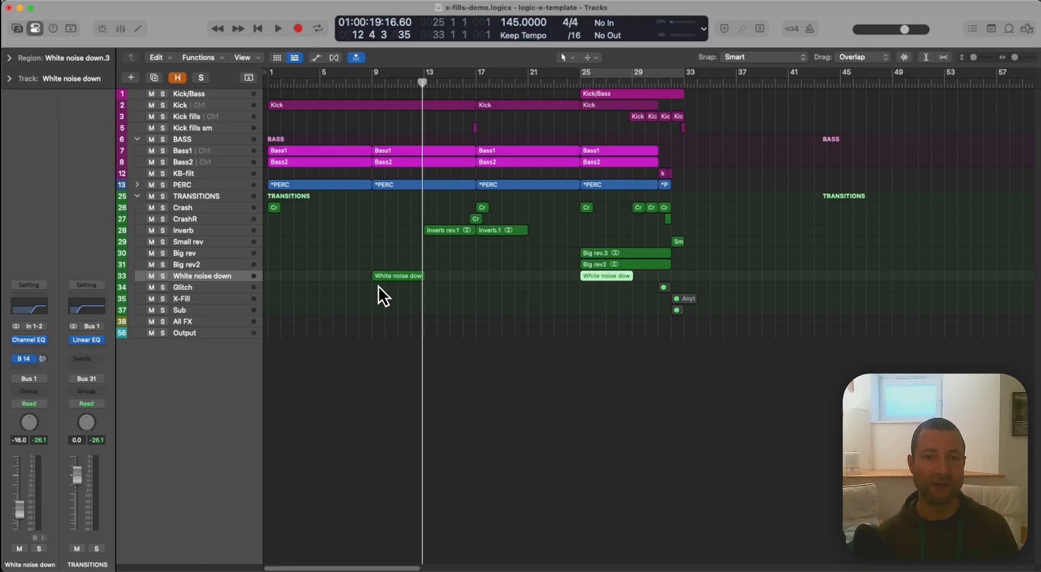
{"action": "left_click", "coordinate": [397, 275]}
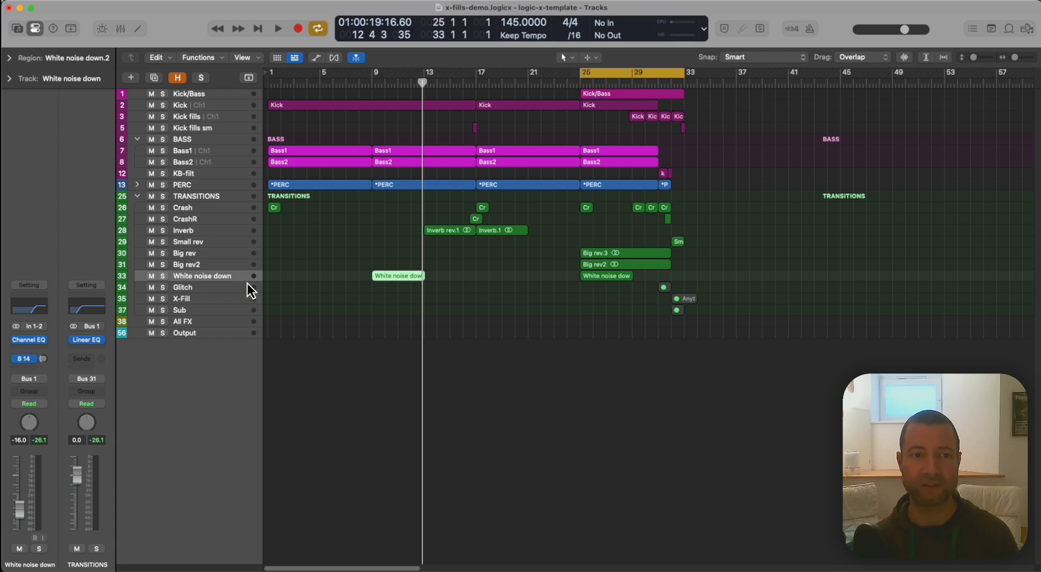
Select the Glitch track and its region just before the drop
{"action": "left_click", "coordinate": [200, 286]}
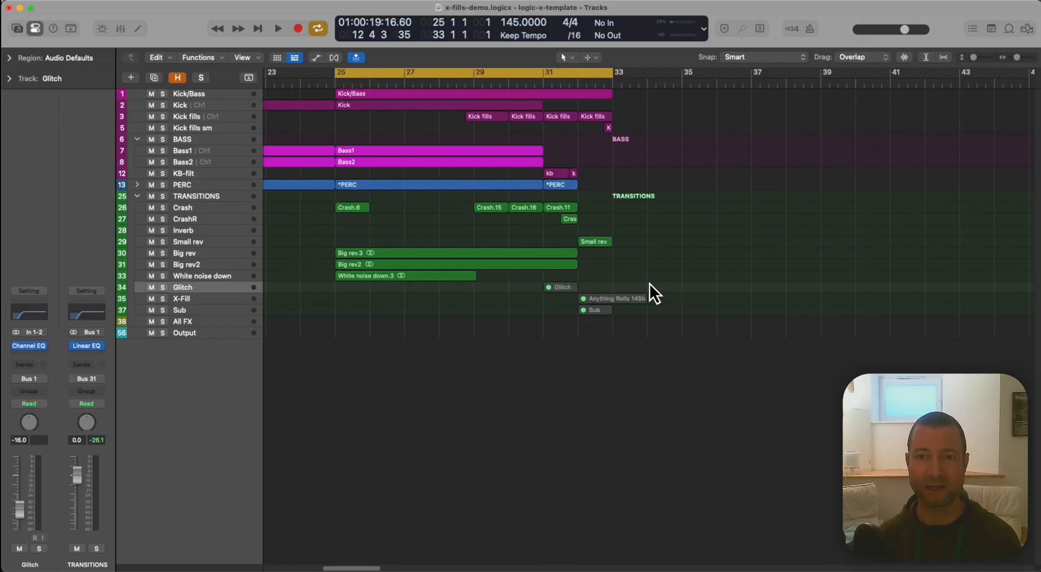
{"action": "double_click", "coordinate": [560, 286]}
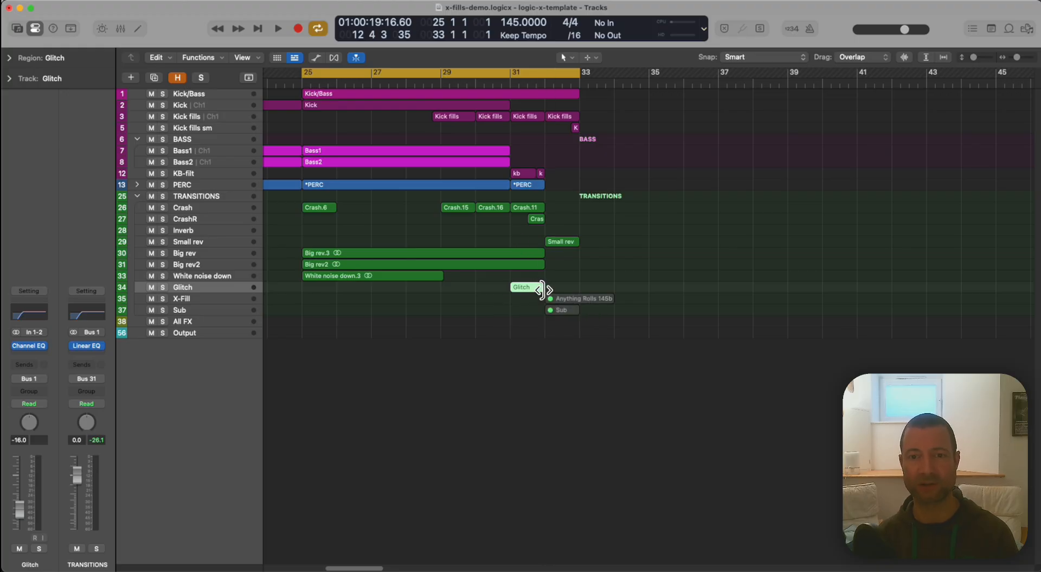
{"action": "left_click", "coordinate": [278, 28]}
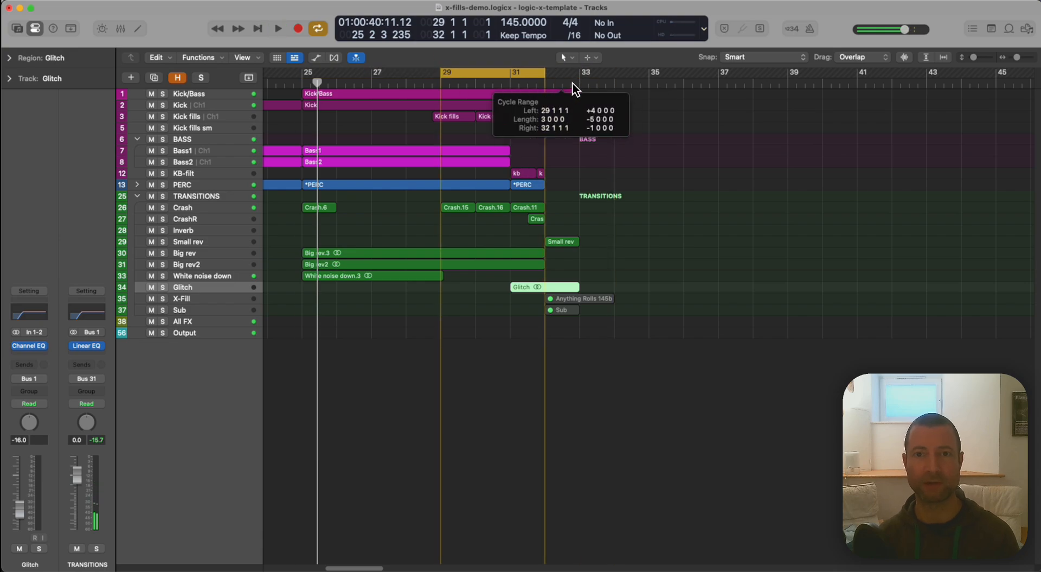
Set the cycle range to bars 29–33 and audition the transition into the drop
{"action": "left_click", "coordinate": [278, 28]}
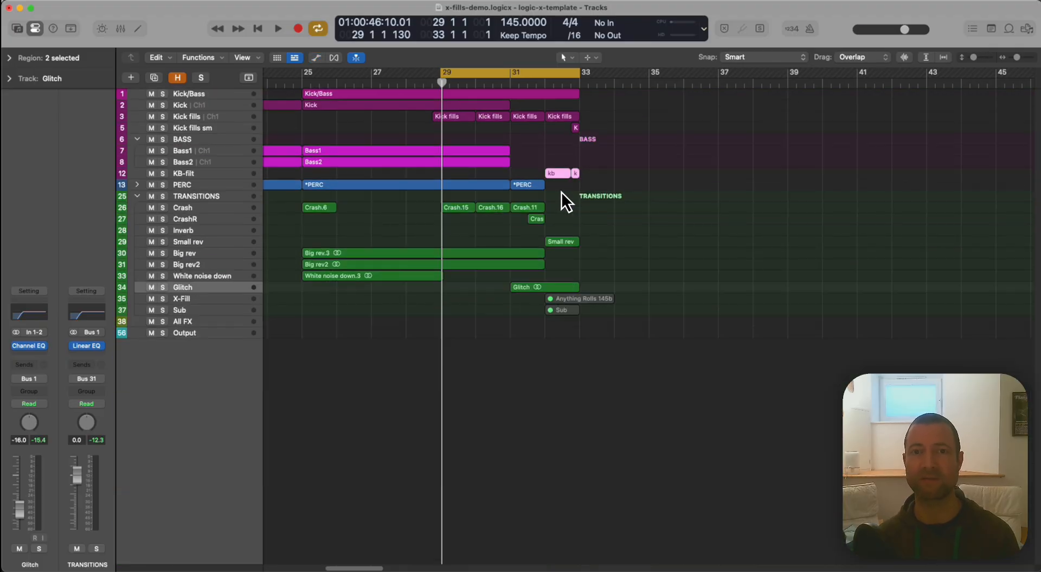
{"action": "left_click", "coordinate": [278, 28]}
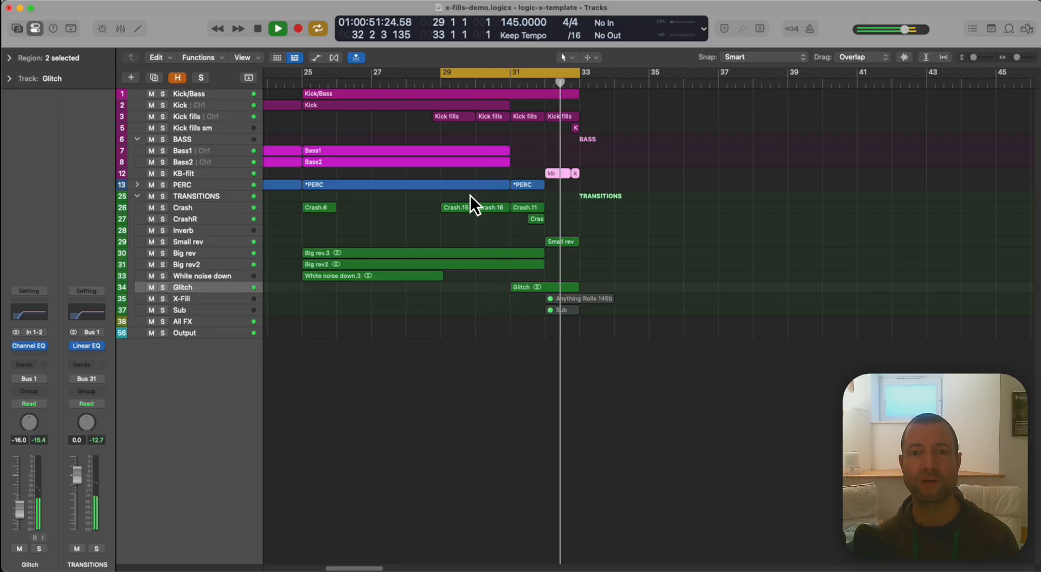
{"action": "left_click", "coordinate": [258, 28]}
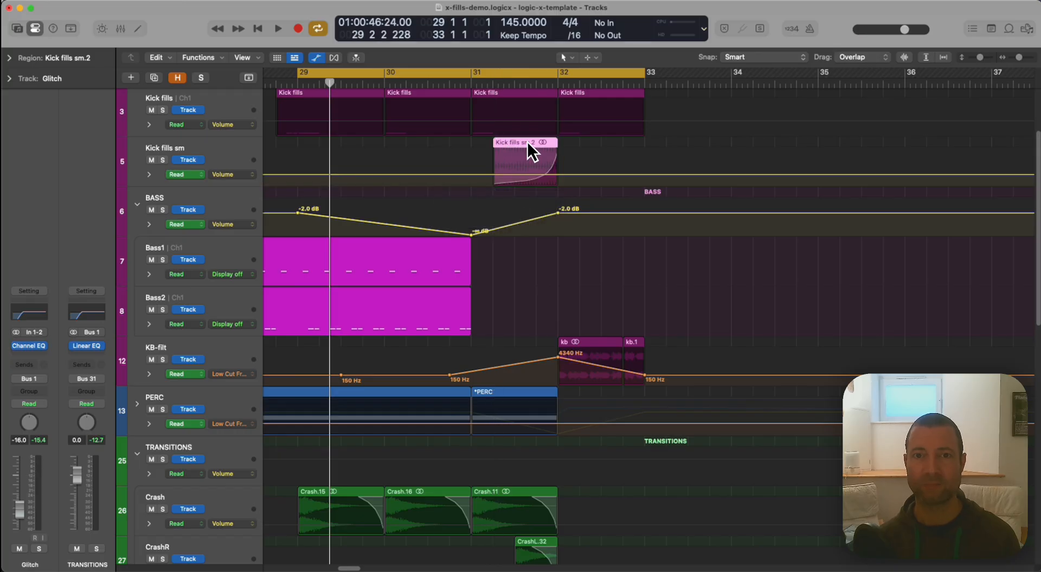
Drag the Kick fills sm region from bar 31 to the last beat of bar 32
{"action": "left_click", "coordinate": [277, 29]}
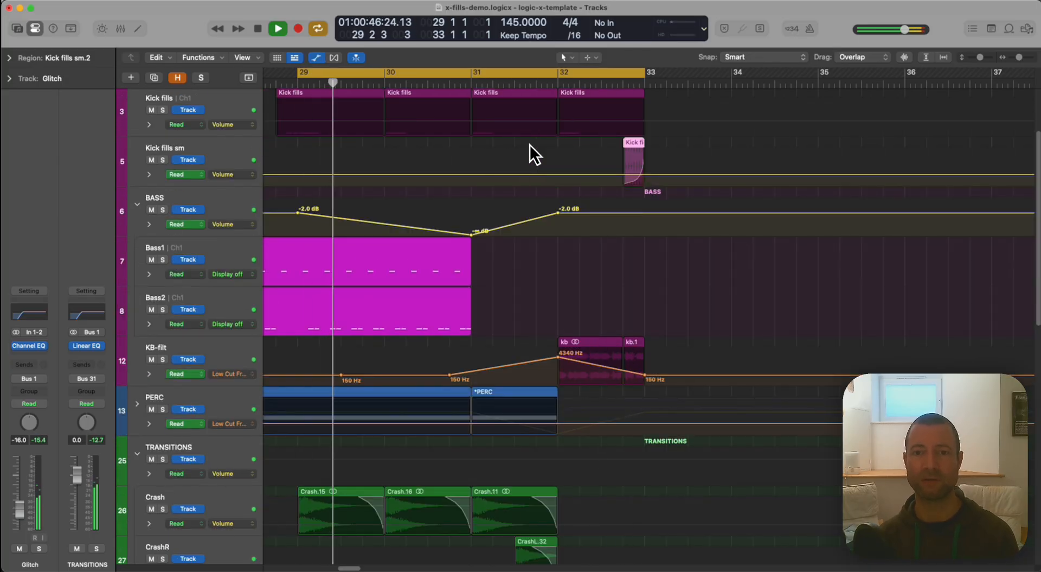
{"action": "left_click", "coordinate": [276, 28]}
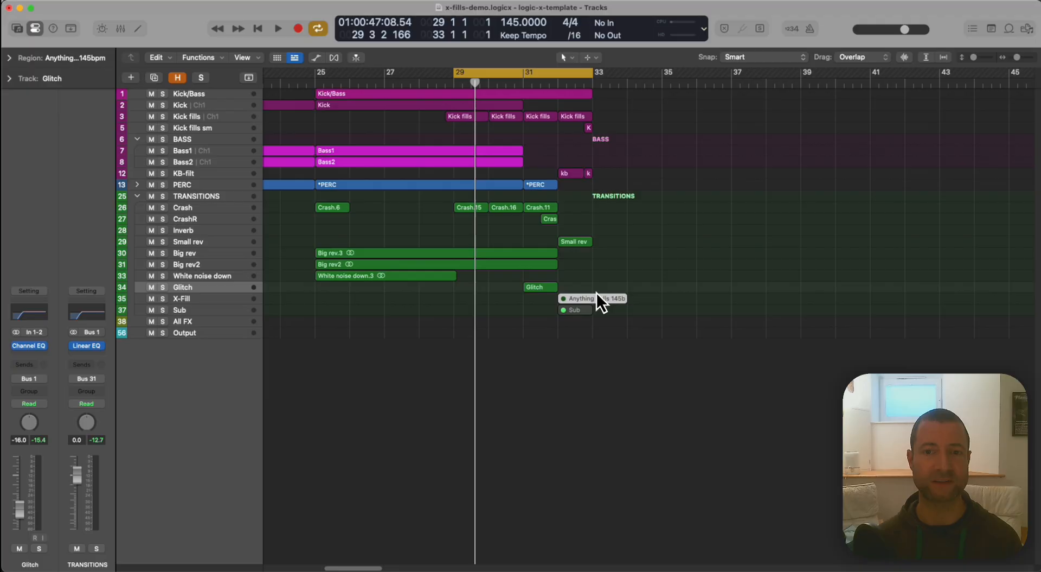
Select the X-Fill track and show its channel strip routing to Stereo Out
{"action": "left_click", "coordinate": [182, 298]}
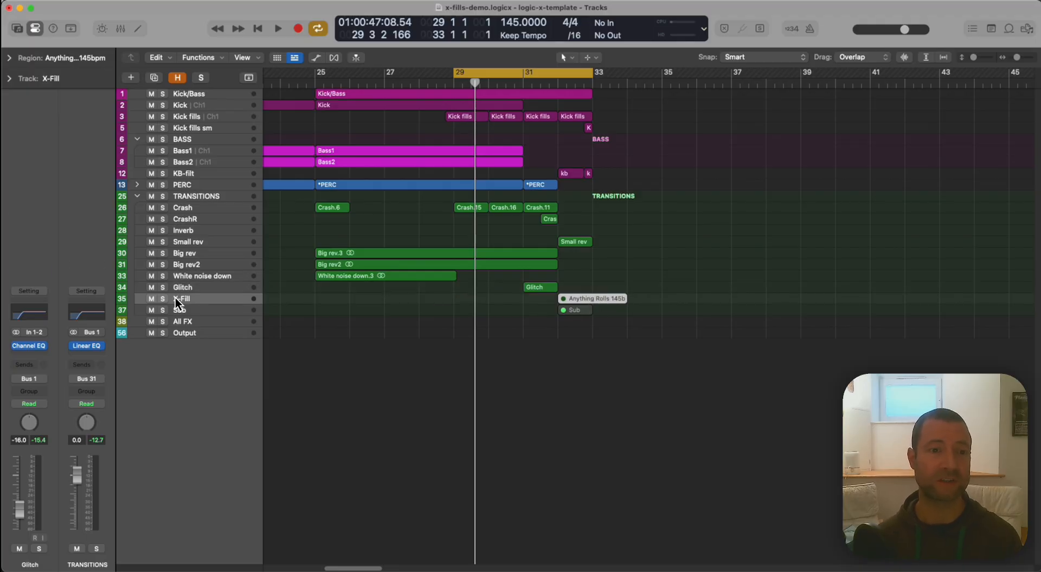
{"action": "left_click", "coordinate": [183, 298]}
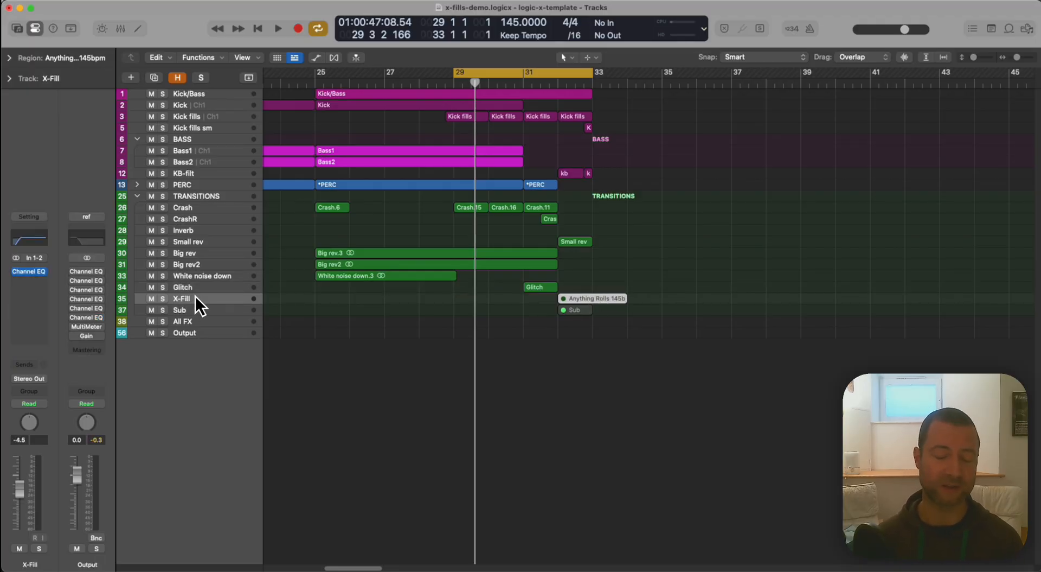
{"action": "mouse_move", "coordinate": [477, 304]}
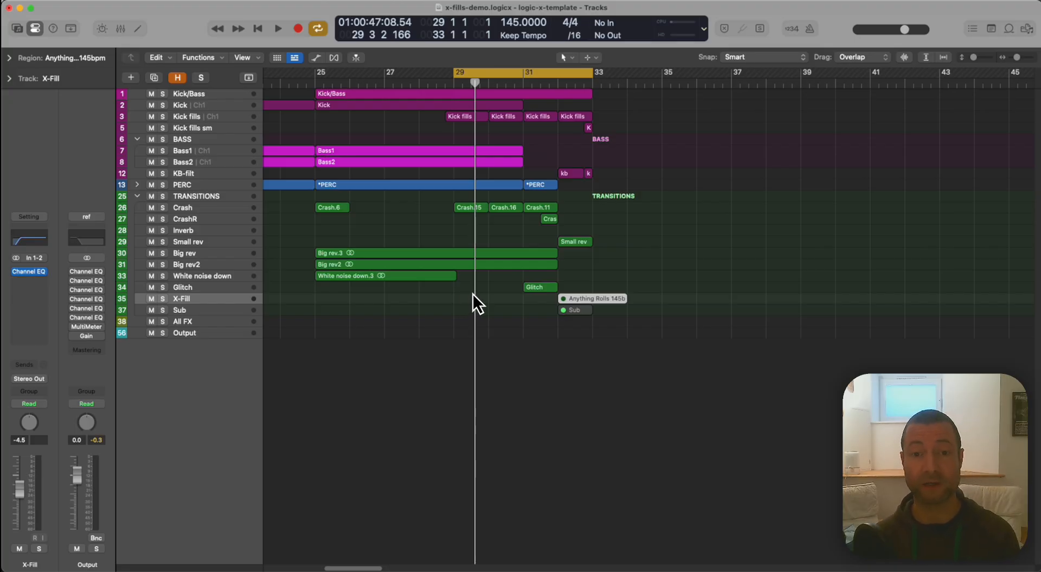
{"action": "mouse_move", "coordinate": [490, 302]}
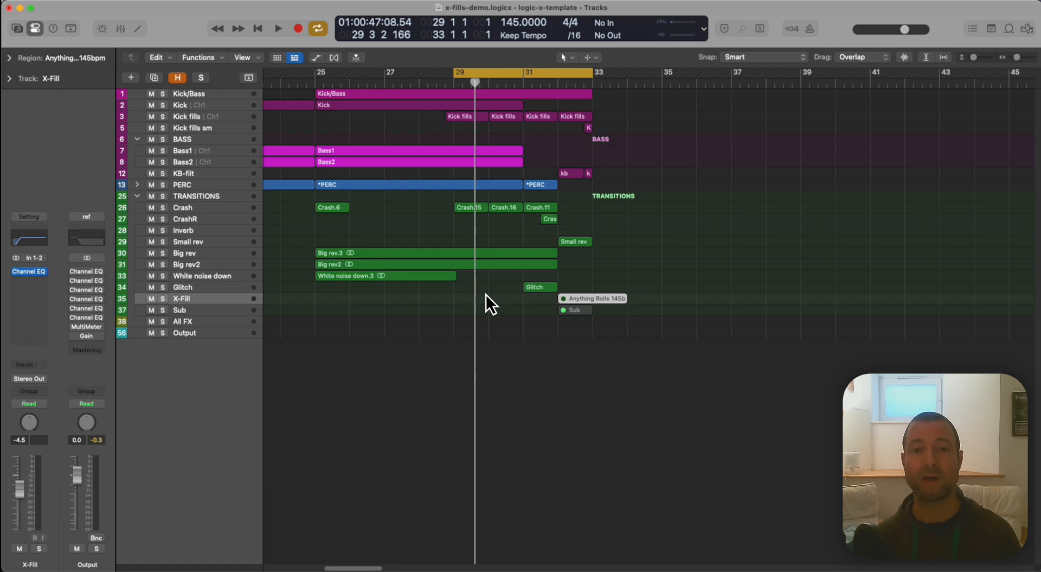
{"action": "mouse_move", "coordinate": [603, 303]}
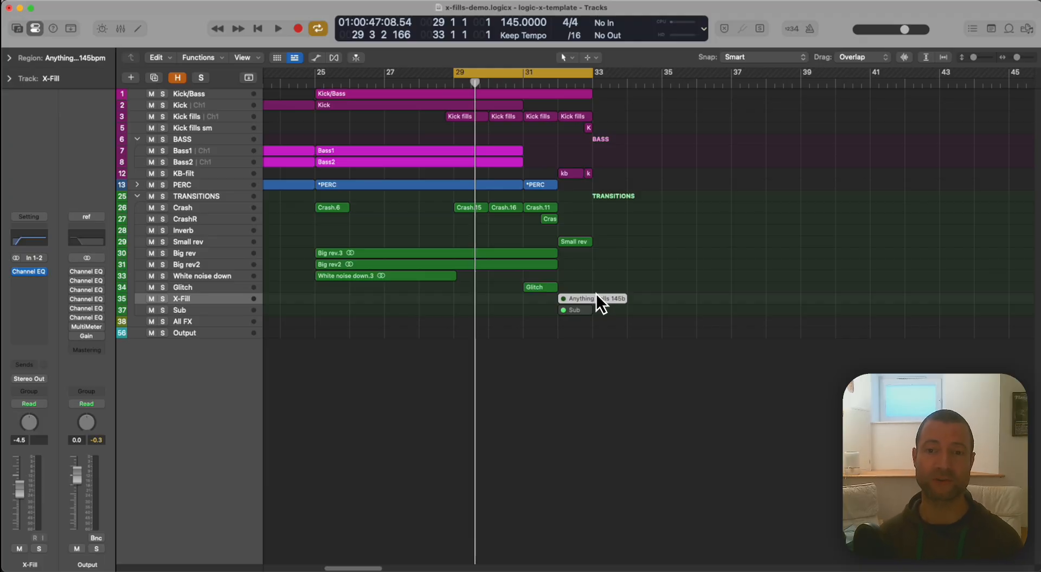
{"action": "mouse_move", "coordinate": [584, 306]}
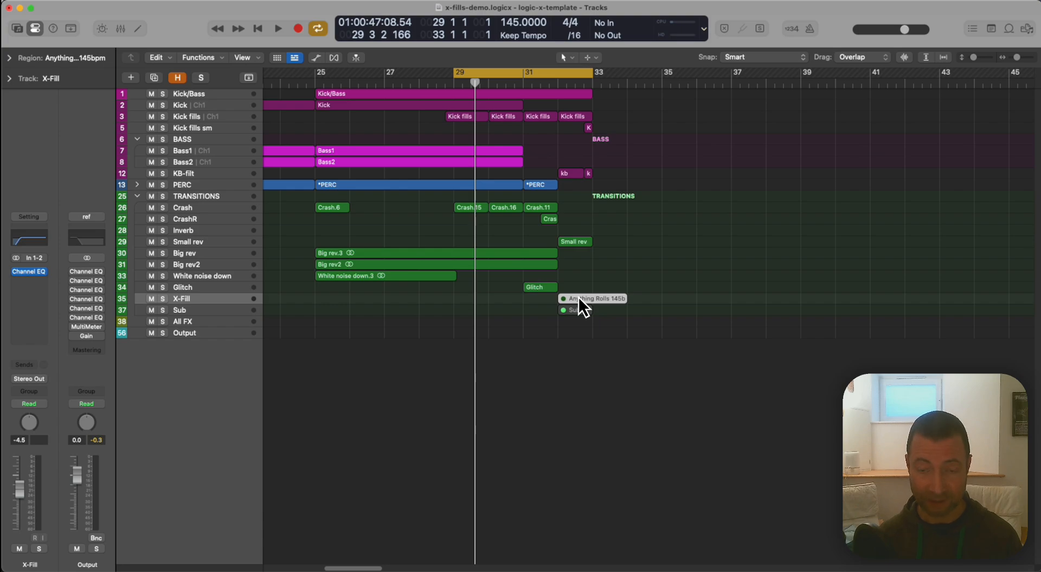
Unmute the Anything Rolls 145bpm fill region and set the X-Fill track level to -3.0 dB
{"action": "double_click", "coordinate": [592, 297]}
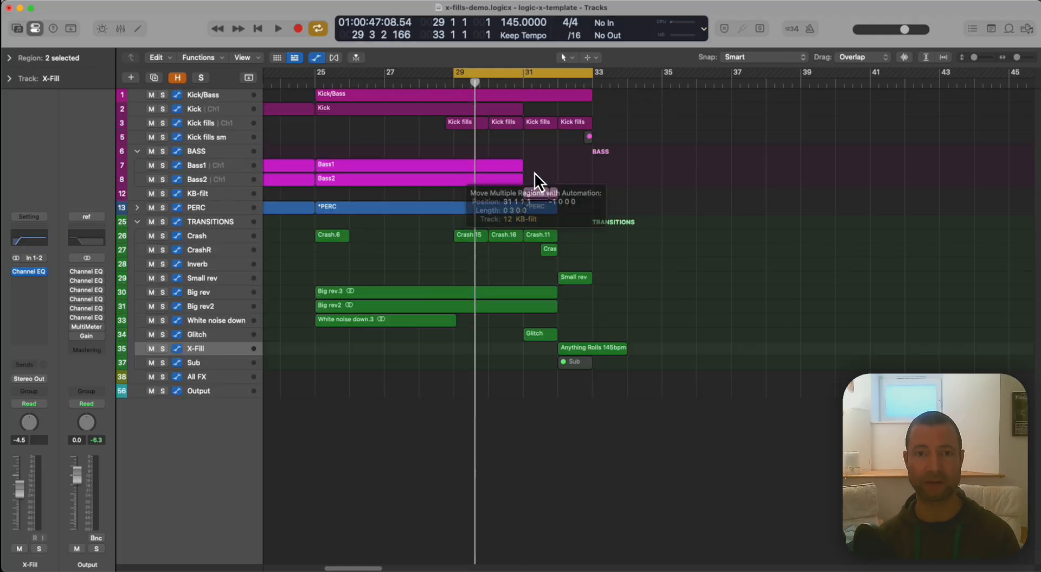
{"action": "left_click", "coordinate": [278, 28]}
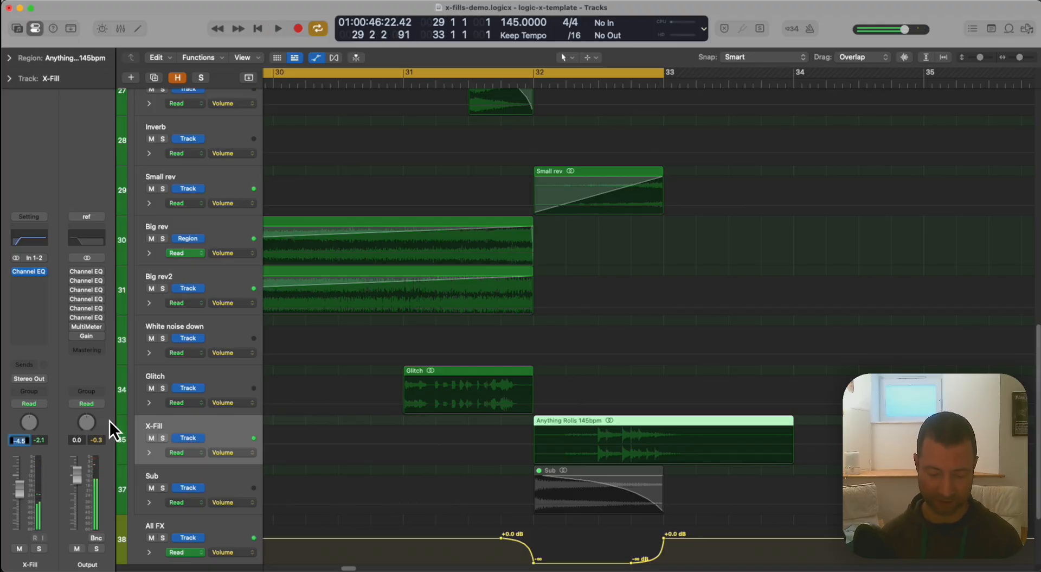
{"action": "left_click", "coordinate": [278, 28]}
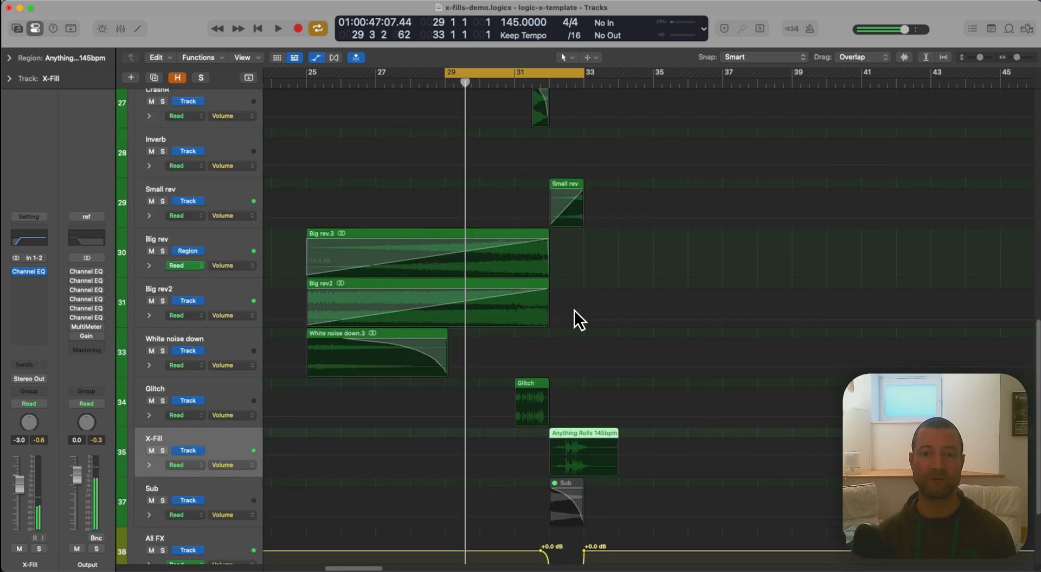
{"action": "mouse_move", "coordinate": [294, 448]}
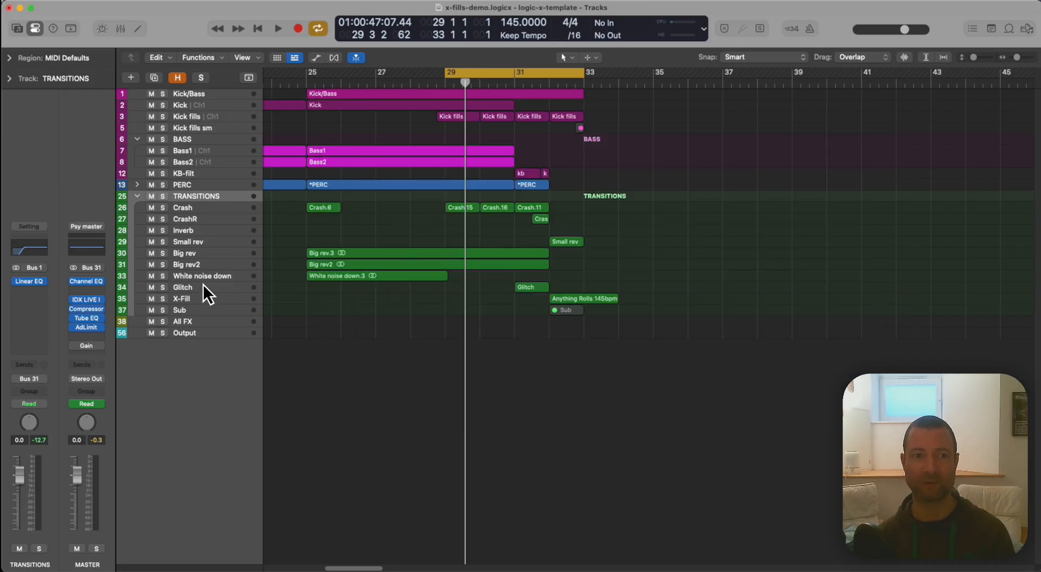
Check the TRANSITIONS bus strip, then change the X-Fill track output from Stereo Out to Bus 31
{"action": "left_click", "coordinate": [182, 298]}
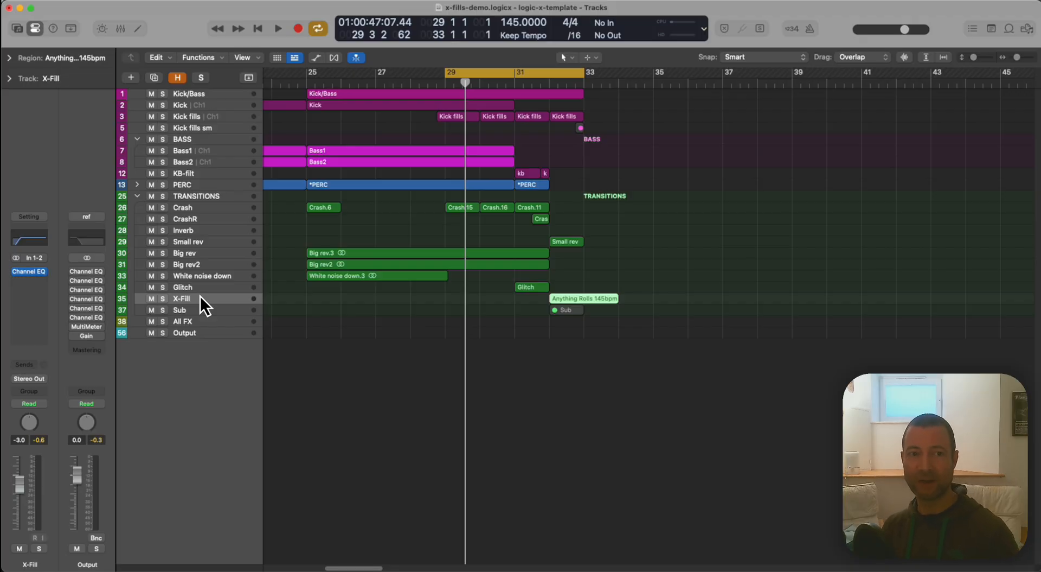
{"action": "mouse_move", "coordinate": [382, 312]}
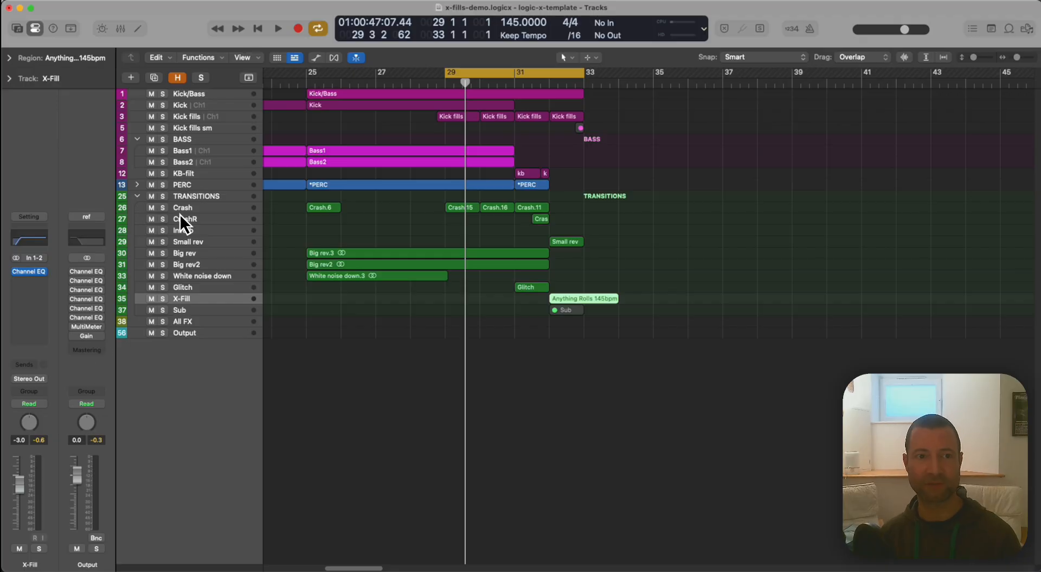
{"action": "left_click", "coordinate": [197, 196]}
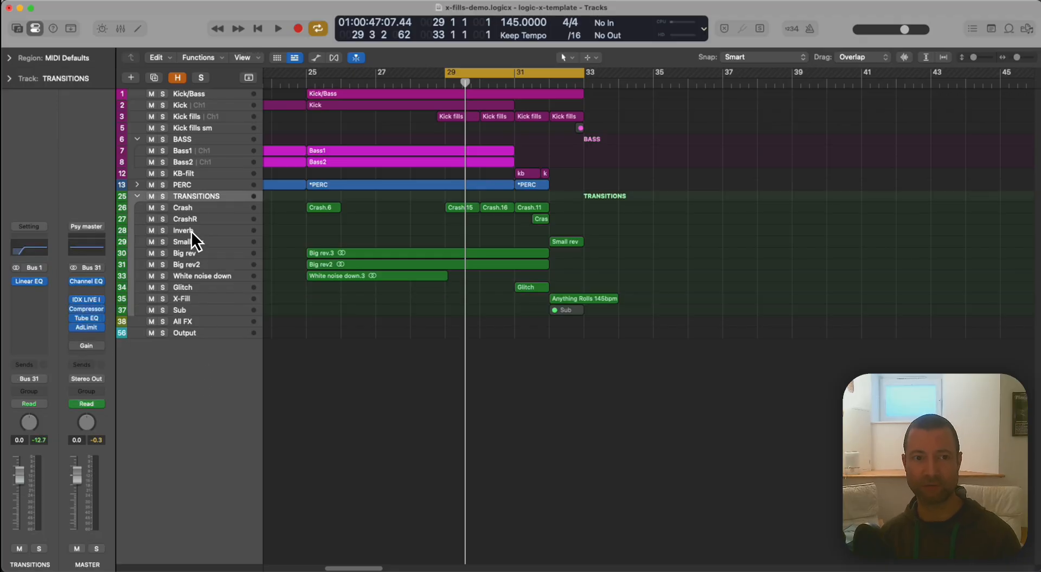
{"action": "left_click", "coordinate": [182, 286]}
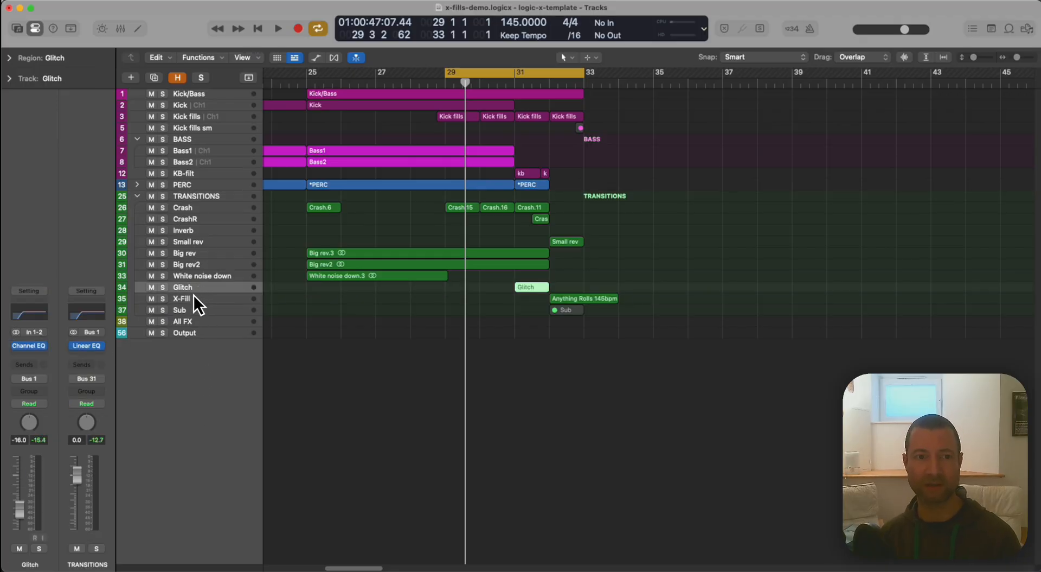
{"action": "left_click", "coordinate": [181, 298]}
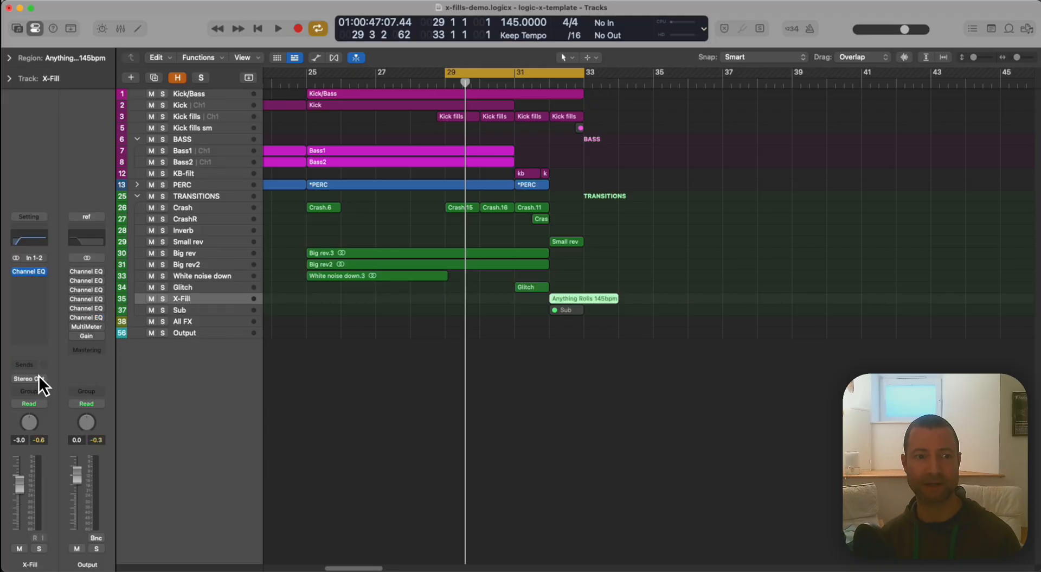
{"action": "left_click", "coordinate": [29, 379]}
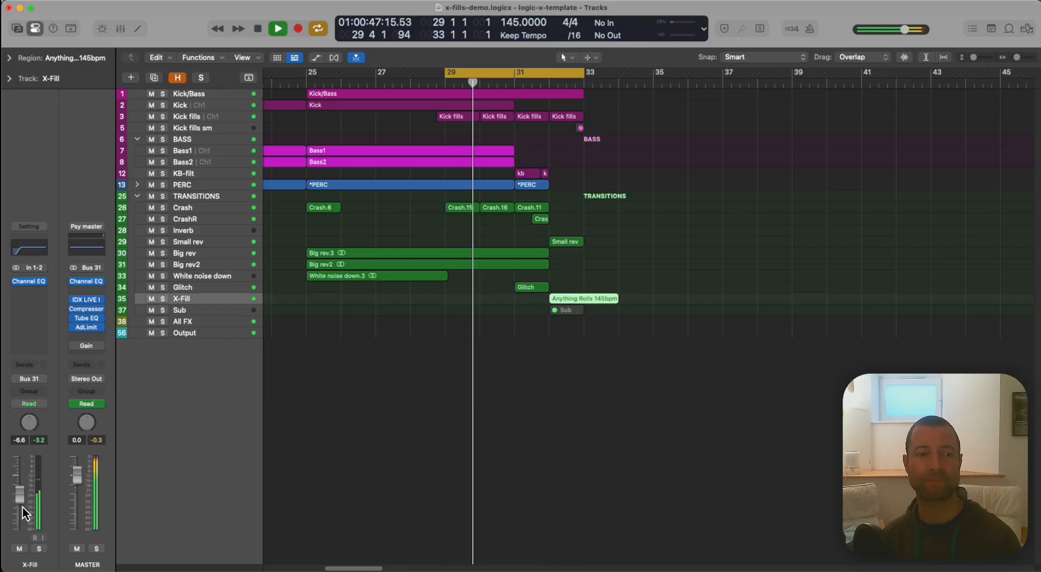
Lower the X-Fill fader to -6.6 dB and reselect the track to confirm its Psy master routing
{"action": "left_click", "coordinate": [258, 28]}
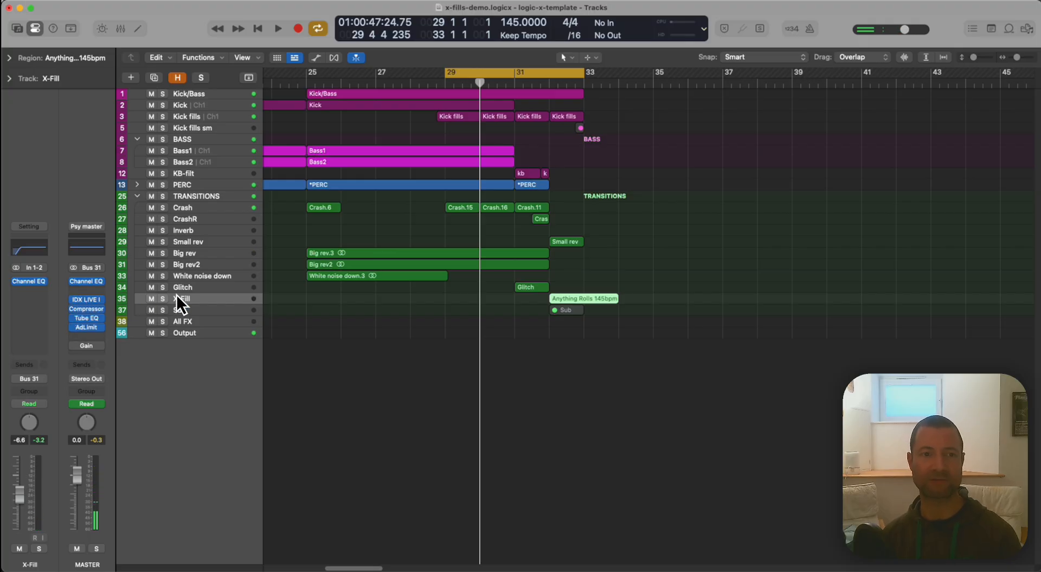
{"action": "left_click", "coordinate": [182, 287]}
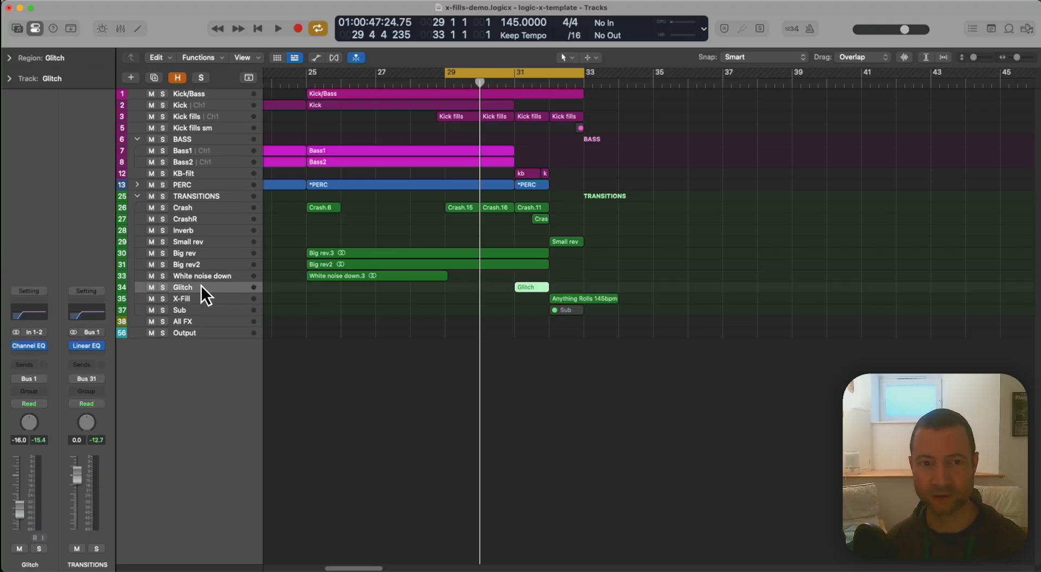
{"action": "left_click", "coordinate": [183, 298]}
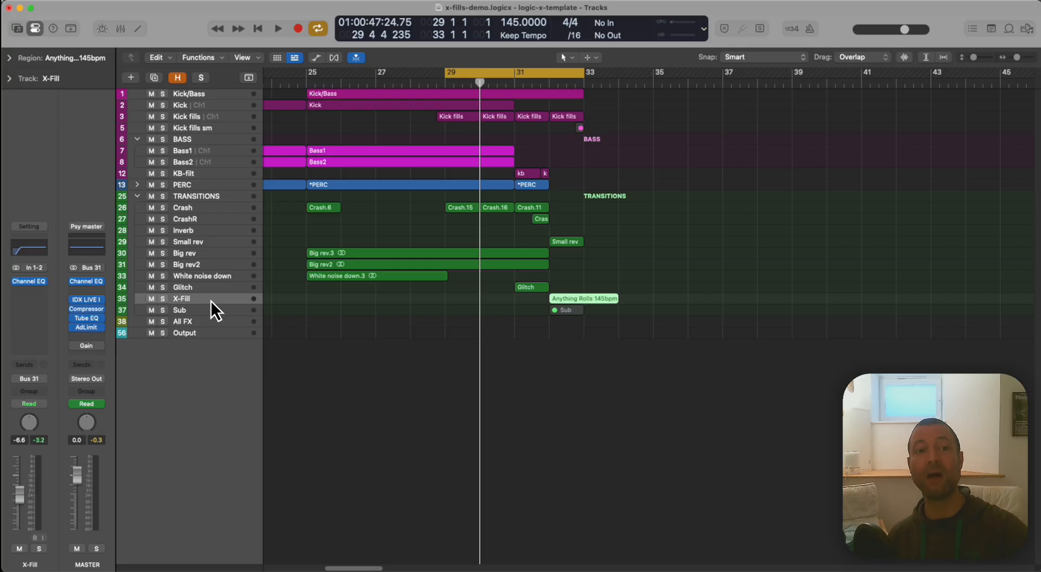
{"action": "mouse_move", "coordinate": [193, 249]}
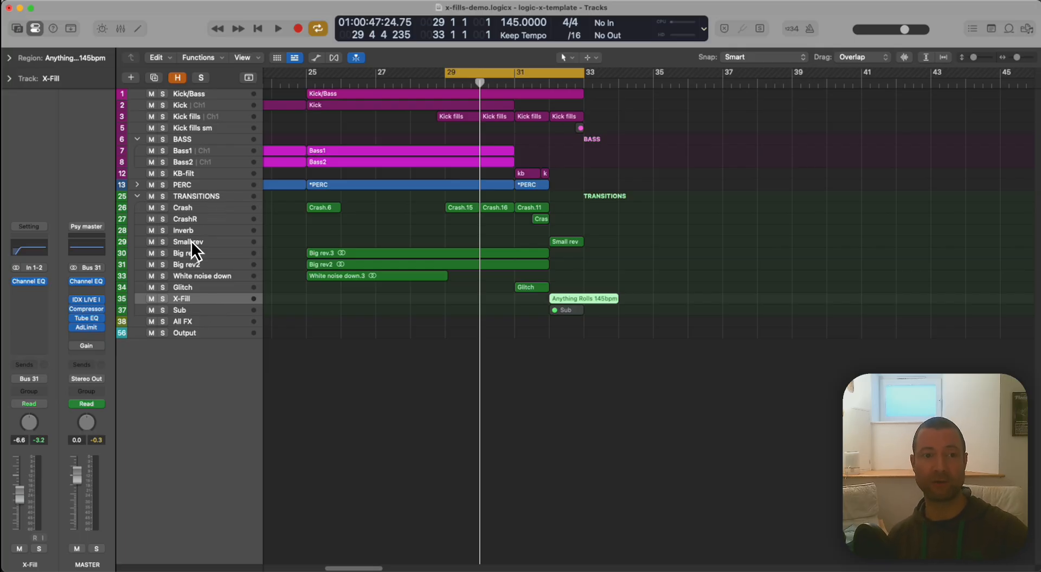
{"action": "mouse_move", "coordinate": [194, 311]}
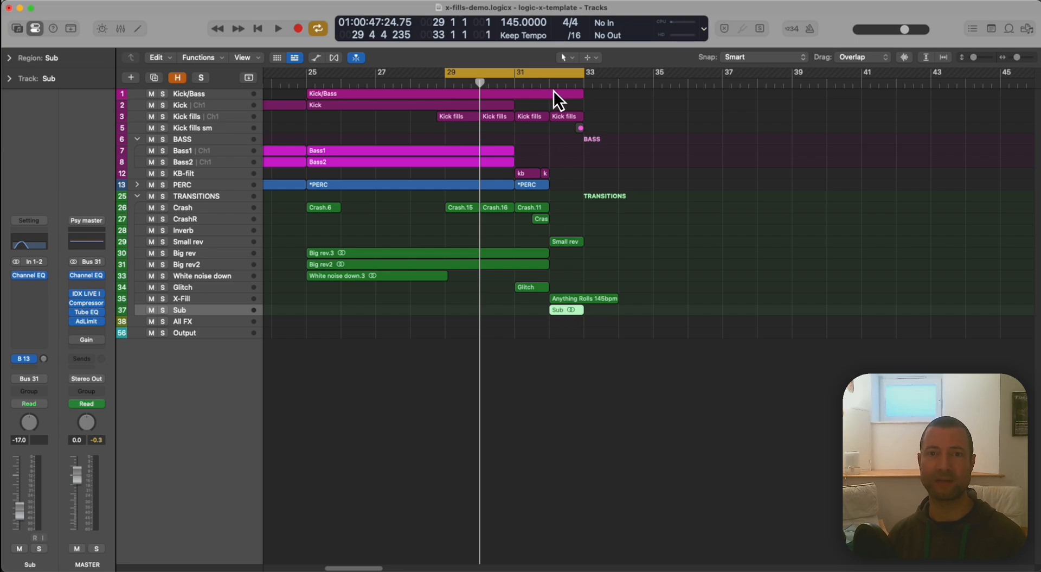
{"action": "left_click", "coordinate": [278, 28]}
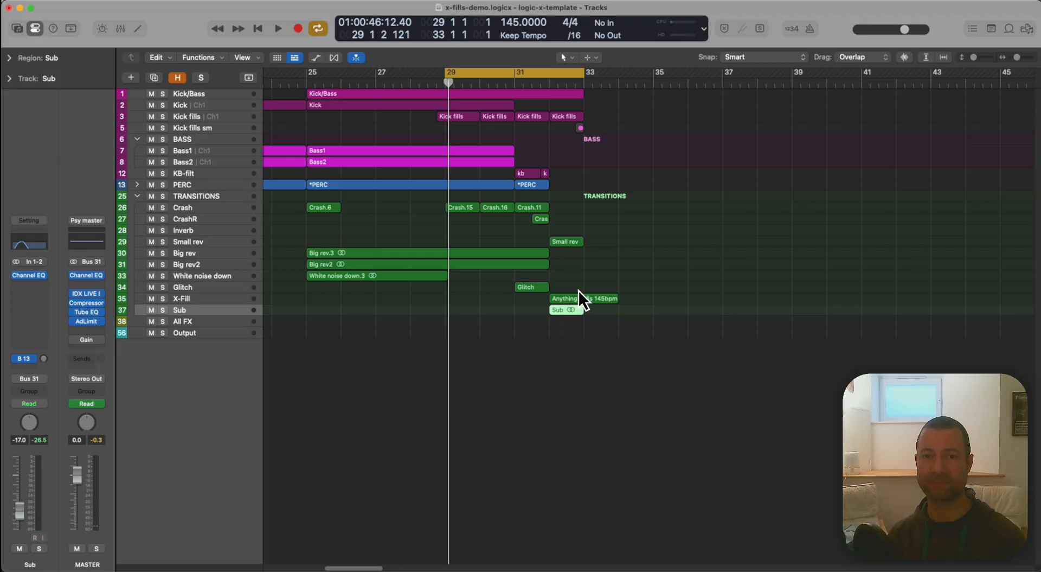
{"action": "mouse_move", "coordinate": [573, 298]}
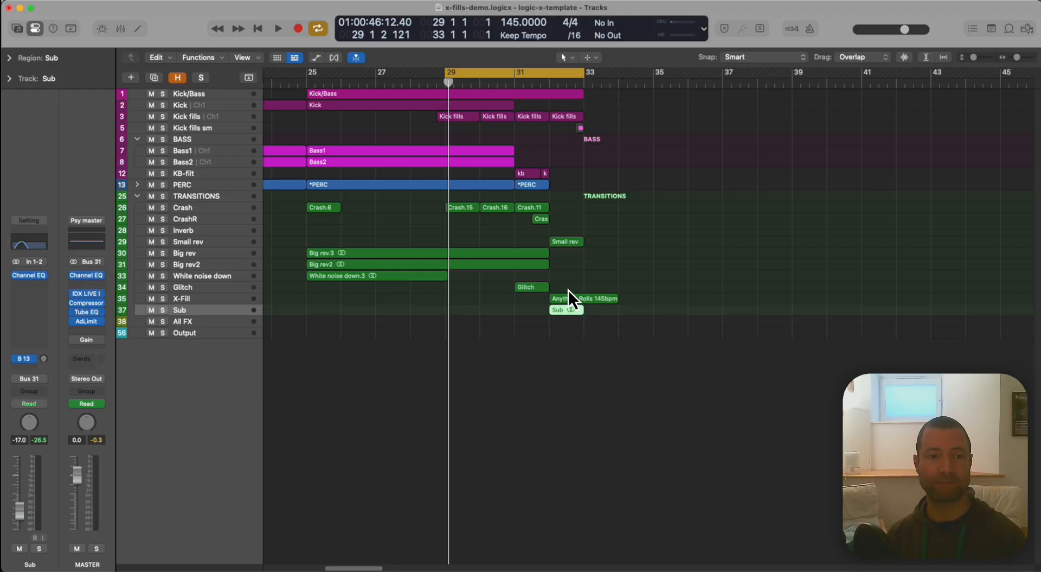
{"action": "mouse_move", "coordinate": [362, 299]}
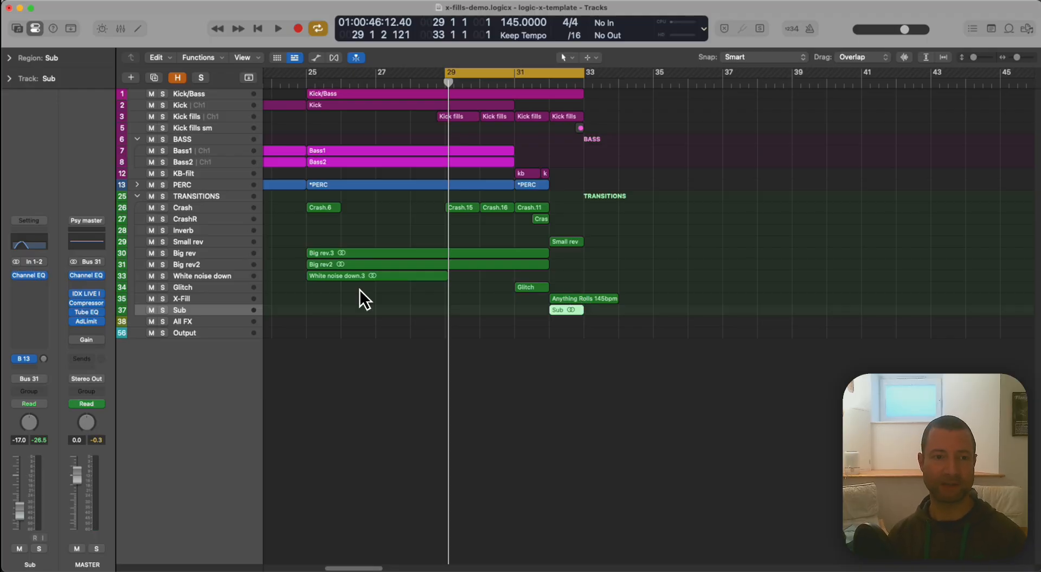
Select the All FX bus track and solo it, its strip showing a Linear EQ routed to Bus 31 at 0 dB
{"action": "left_click", "coordinate": [182, 321]}
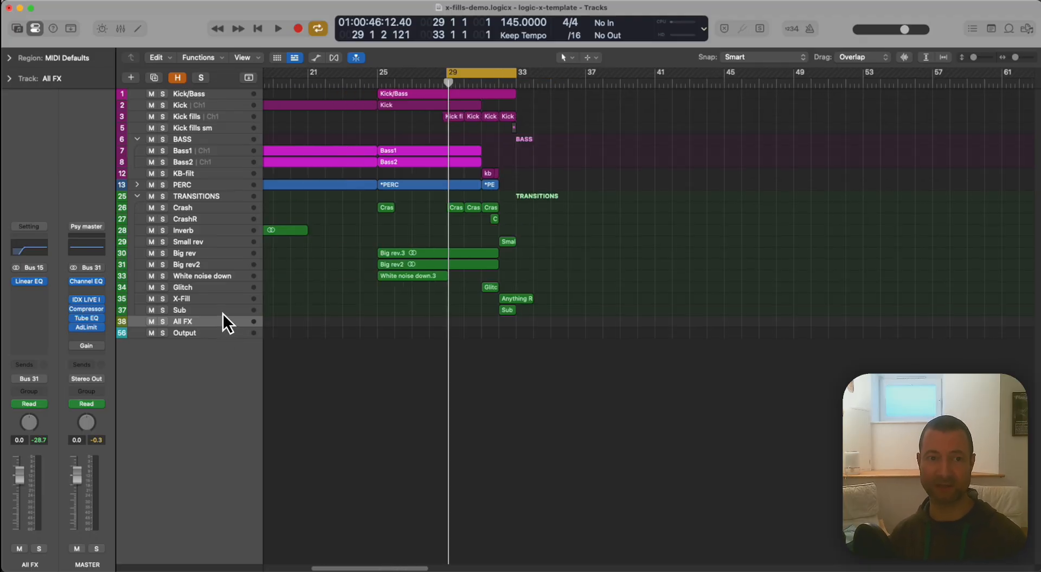
{"action": "left_click", "coordinate": [183, 207]}
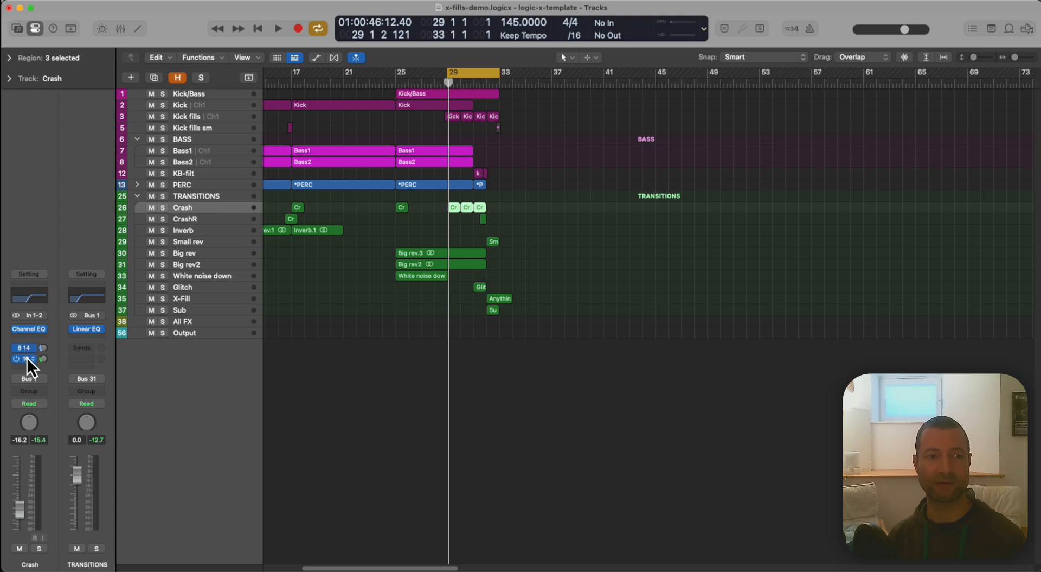
{"action": "left_click", "coordinate": [25, 359]}
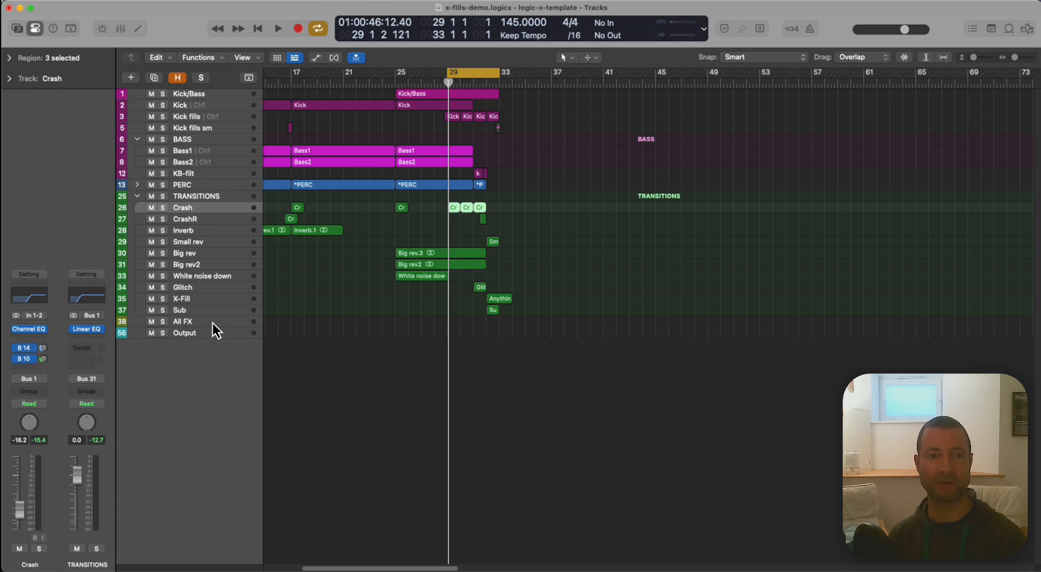
{"action": "left_click", "coordinate": [182, 321]}
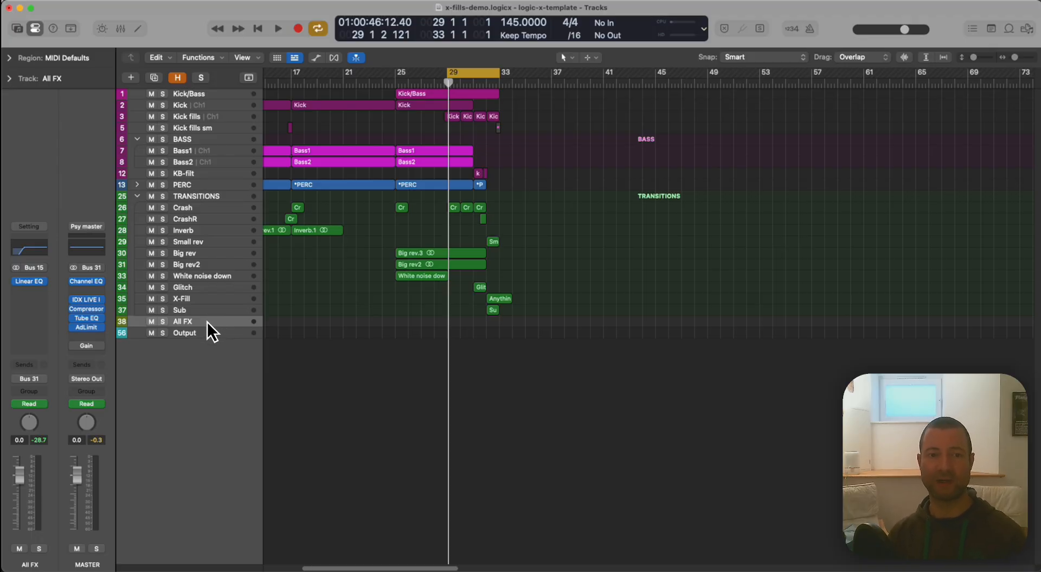
{"action": "mouse_move", "coordinate": [217, 330]}
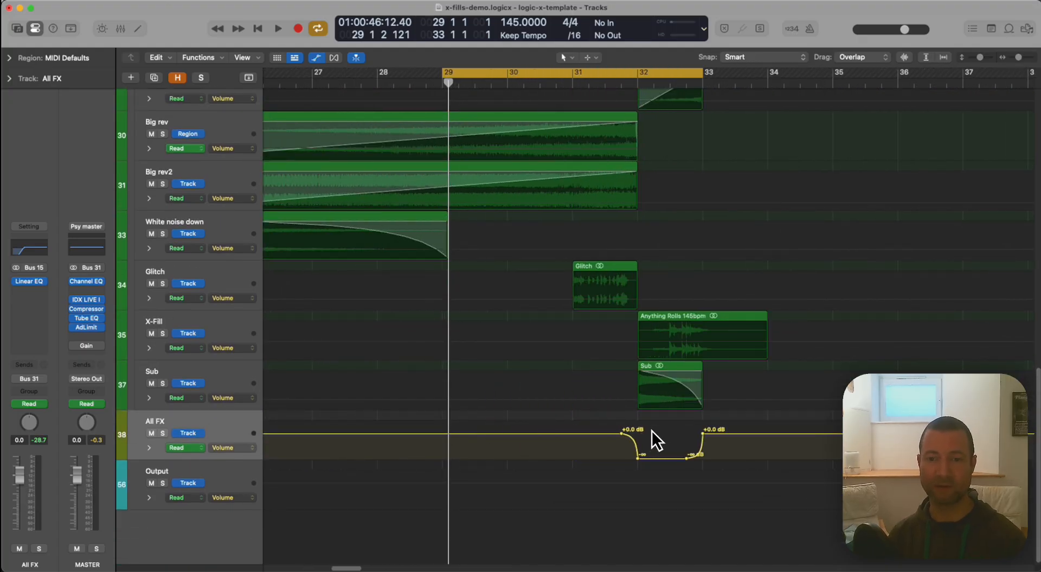
{"action": "mouse_move", "coordinate": [628, 442]}
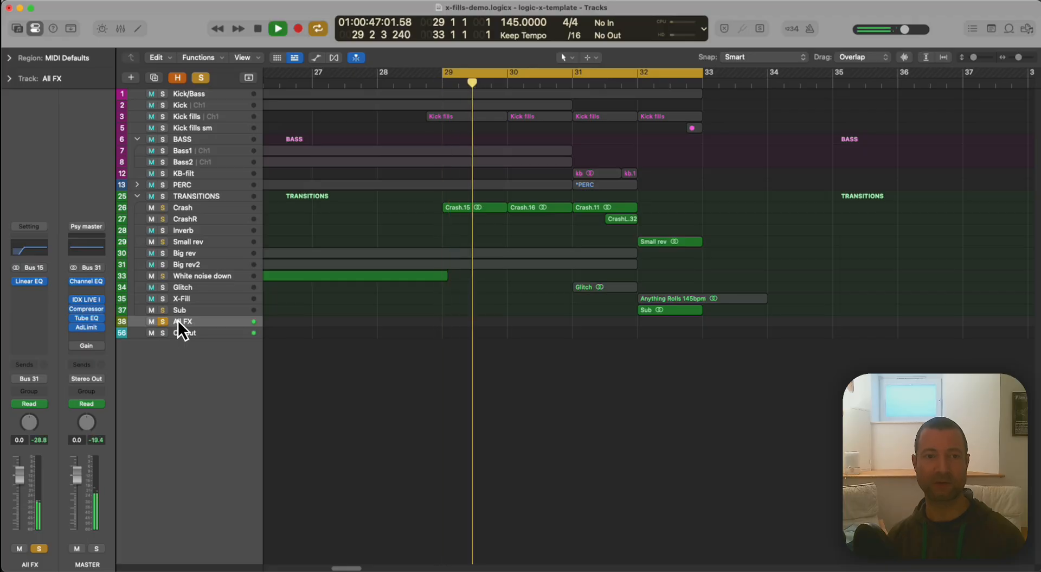
Unsolo All FX, mute the bar-32 fill regions, toggle the All FX volume automation off and on, then play
{"action": "left_click", "coordinate": [277, 28]}
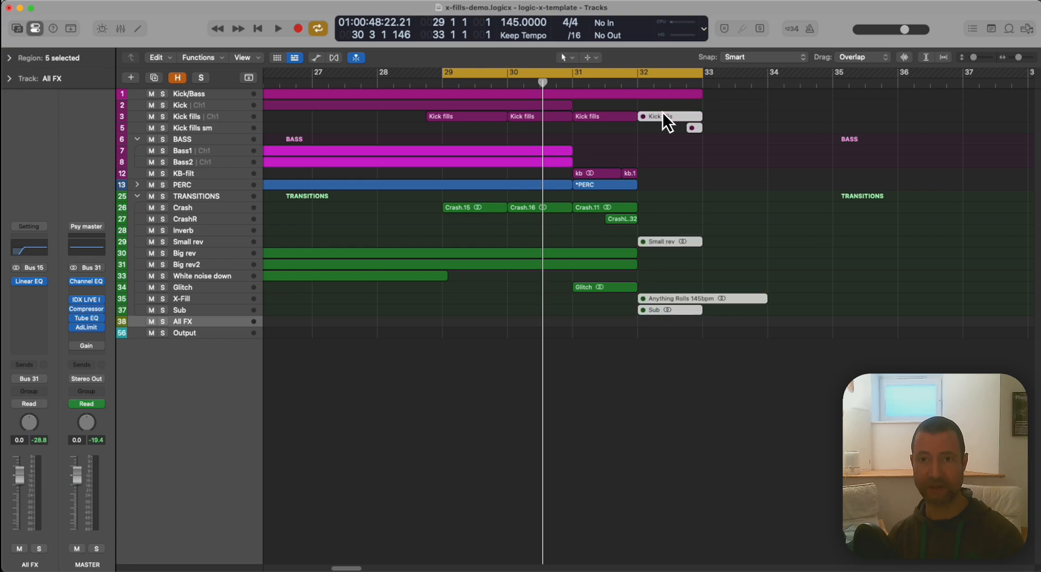
{"action": "left_click", "coordinate": [277, 28]}
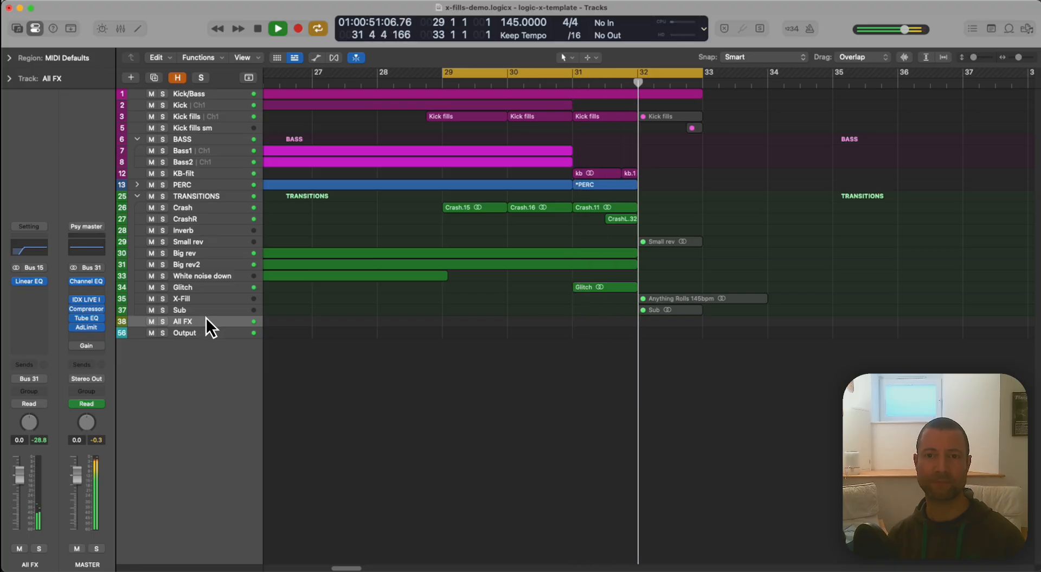
{"action": "left_click", "coordinate": [277, 29]}
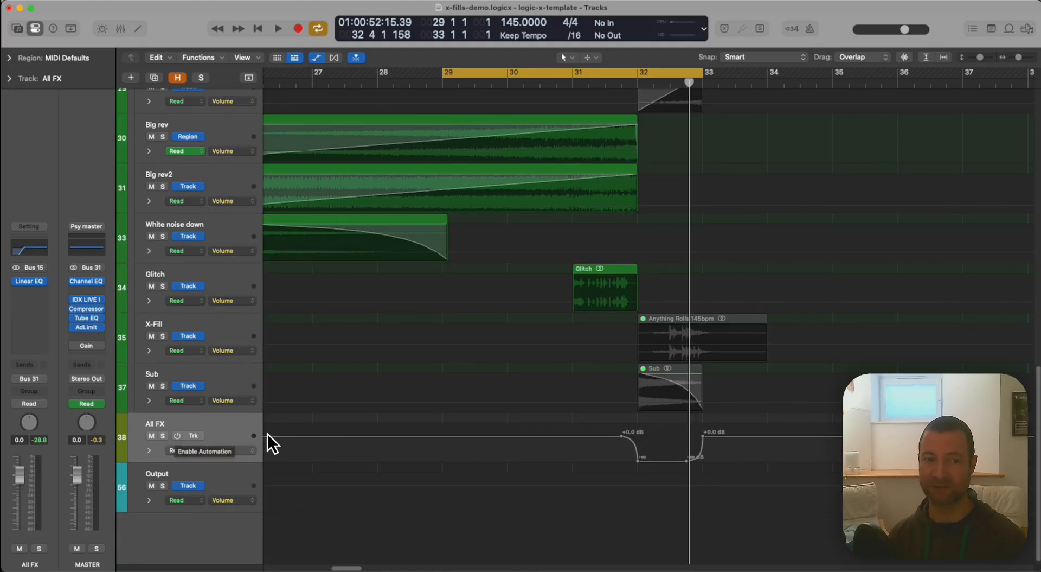
{"action": "mouse_move", "coordinate": [285, 444]}
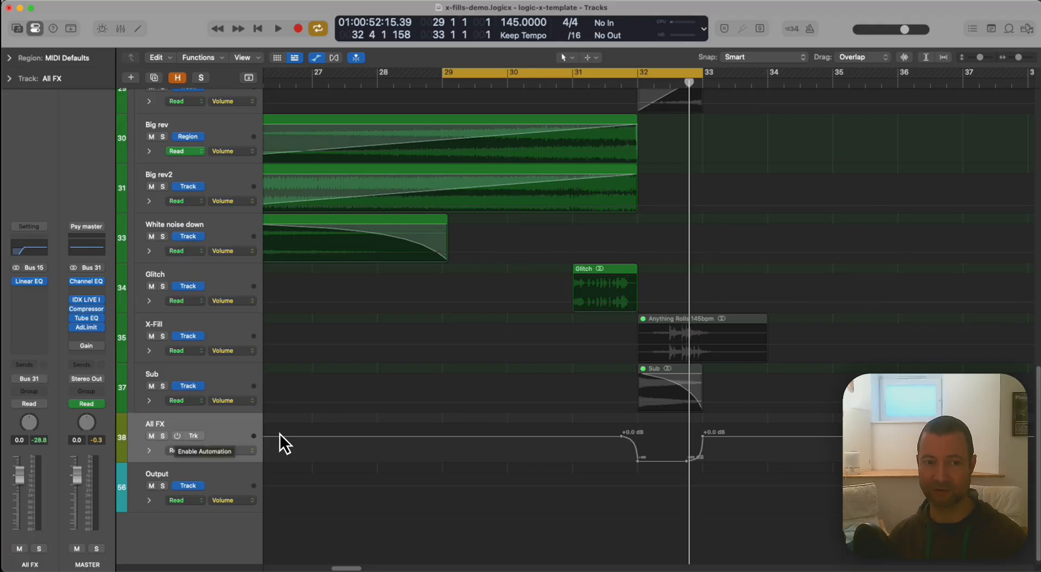
{"action": "left_click", "coordinate": [204, 452]}
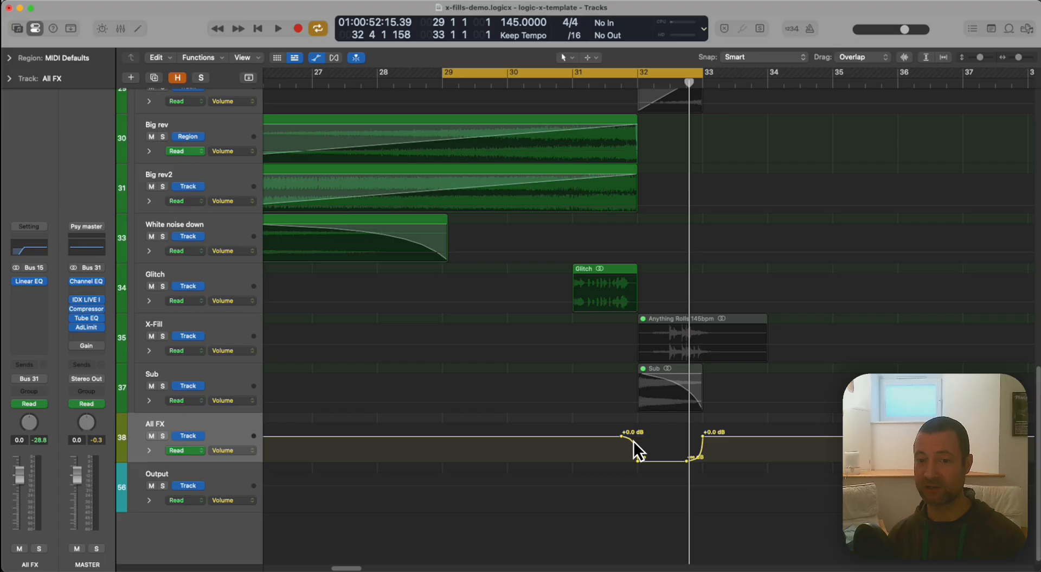
{"action": "left_click", "coordinate": [278, 28]}
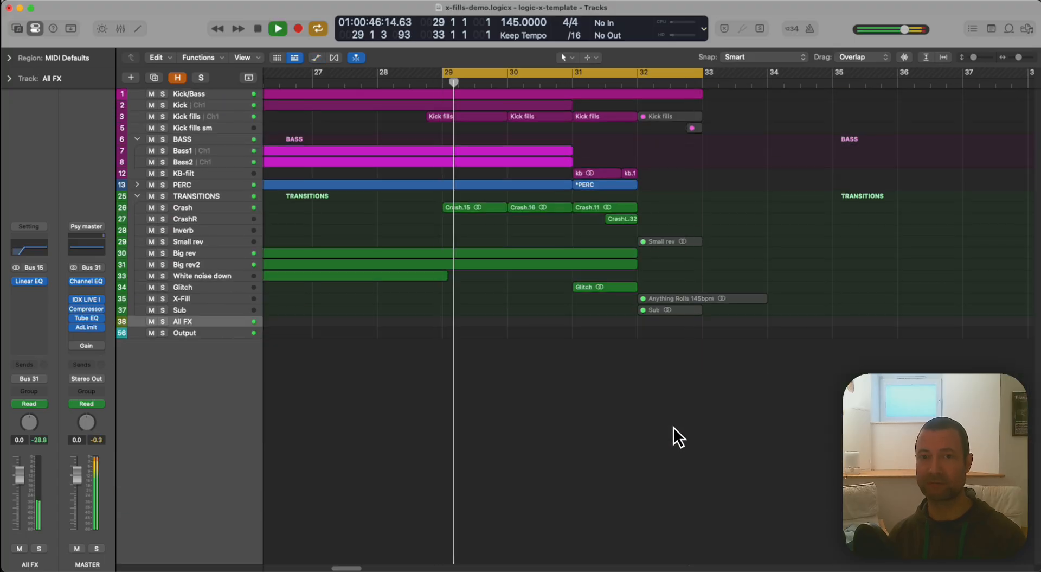
Unmute the bar-32 Kick fills and Sub regions and replay the transition from bar 29
{"action": "left_click", "coordinate": [278, 28]}
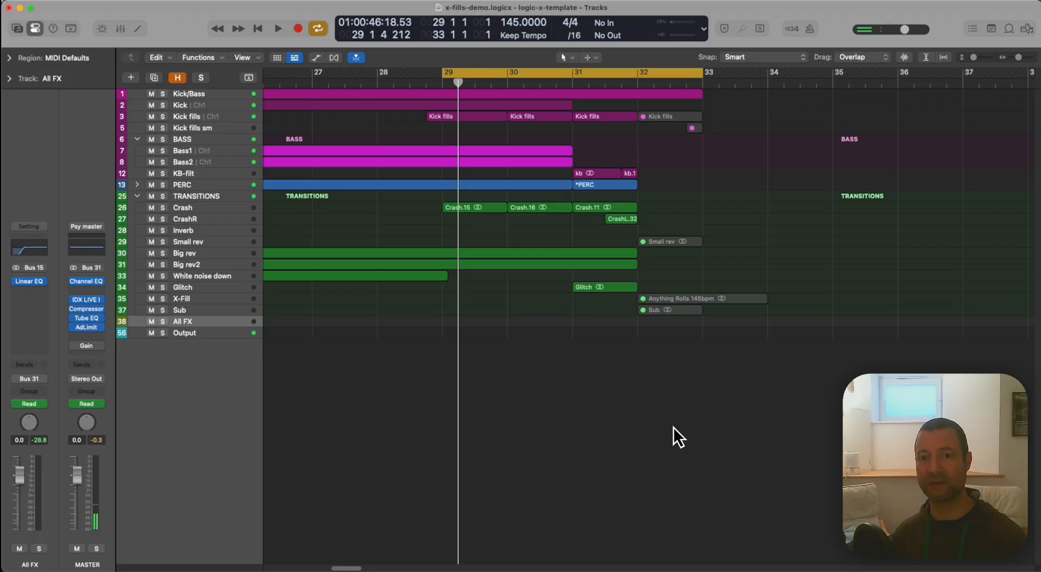
{"action": "left_click", "coordinate": [278, 28]}
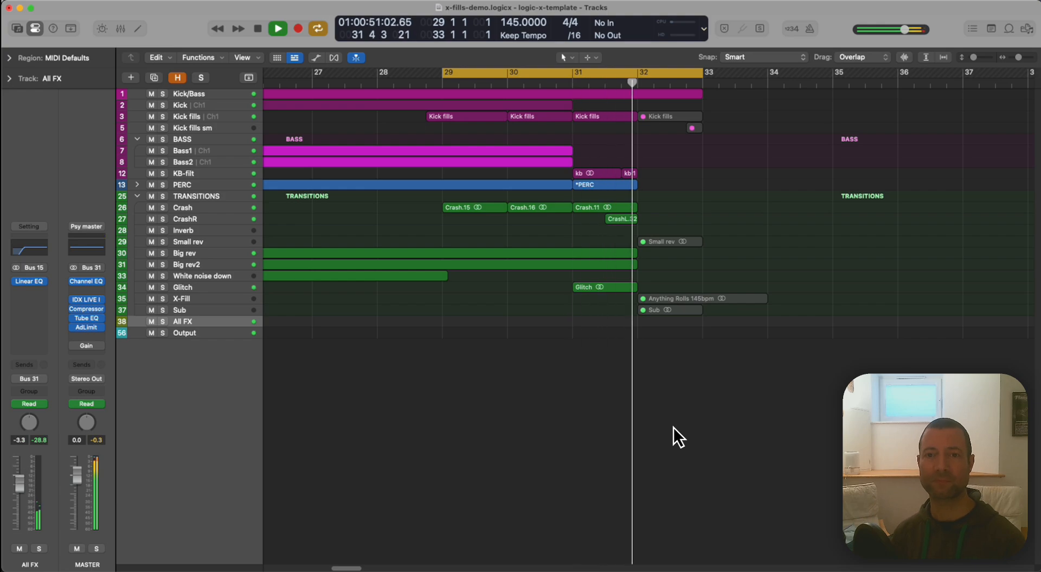
{"action": "left_click", "coordinate": [278, 28]}
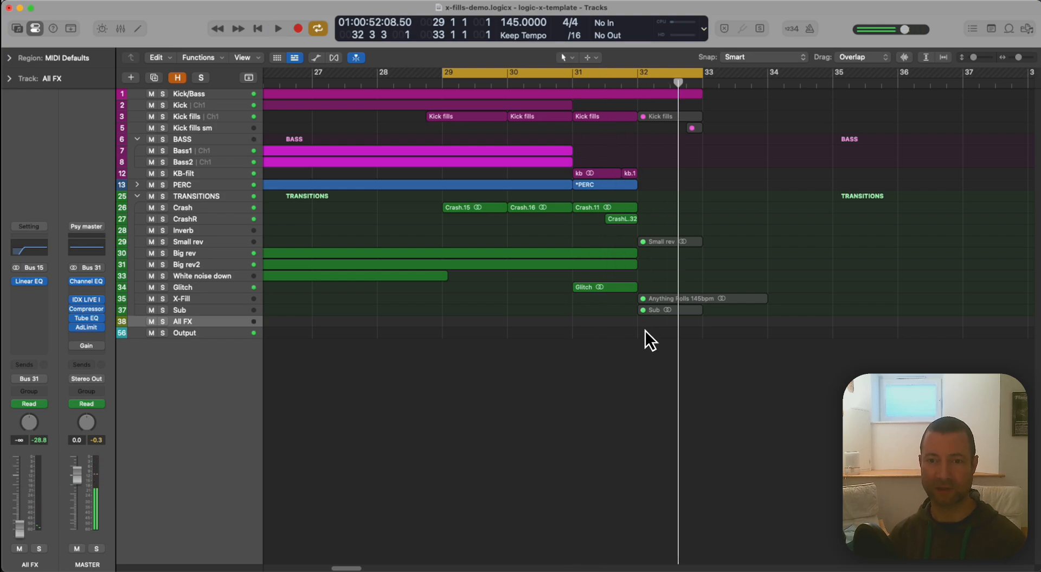
{"action": "left_click", "coordinate": [671, 116]}
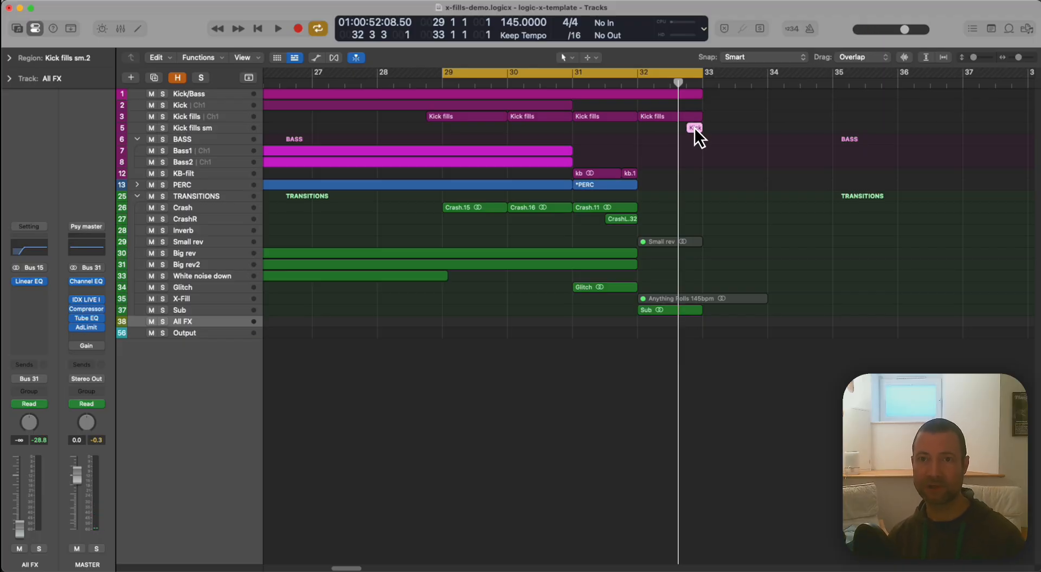
{"action": "left_click", "coordinate": [278, 28]}
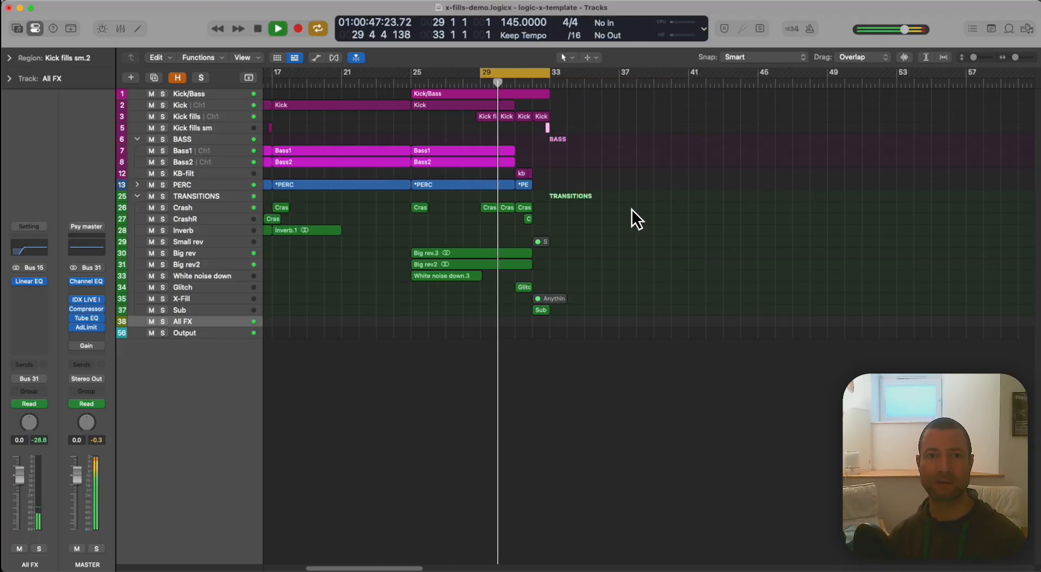